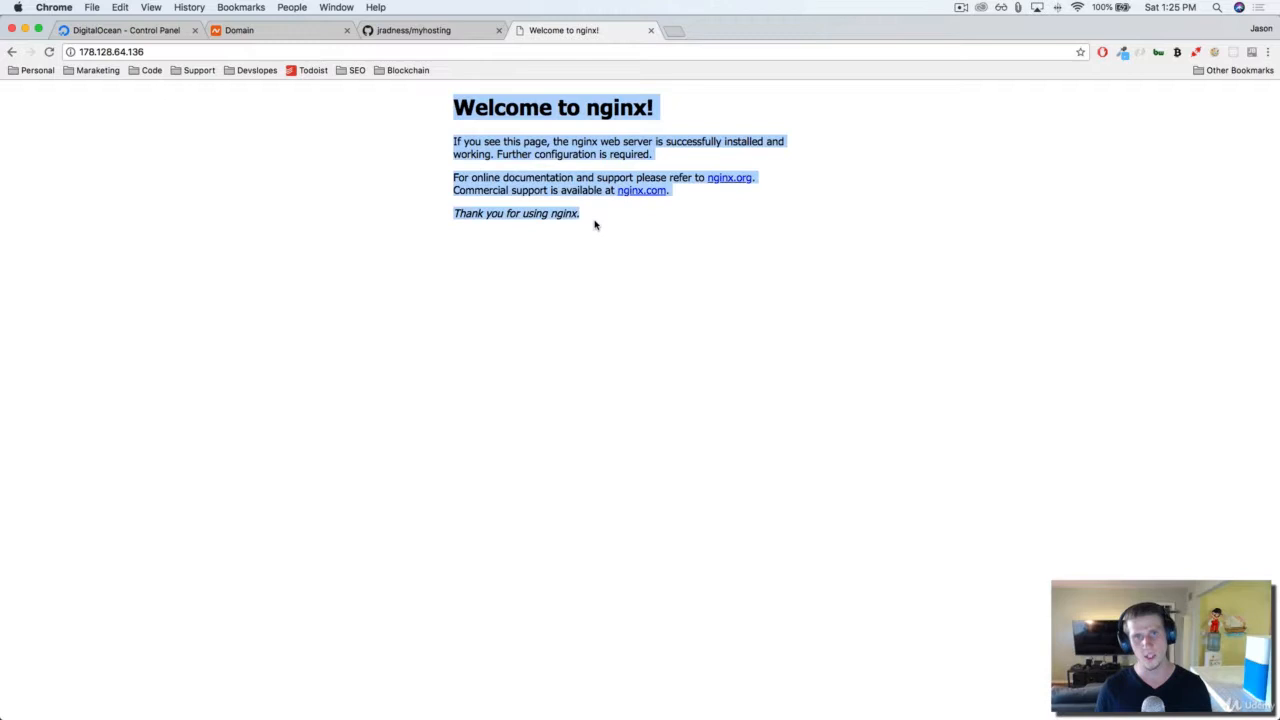
Step: Bring the droplet's SSH terminal session forward after viewing the nginx welcome page at 178.128.64.136
left_click(600, 214)
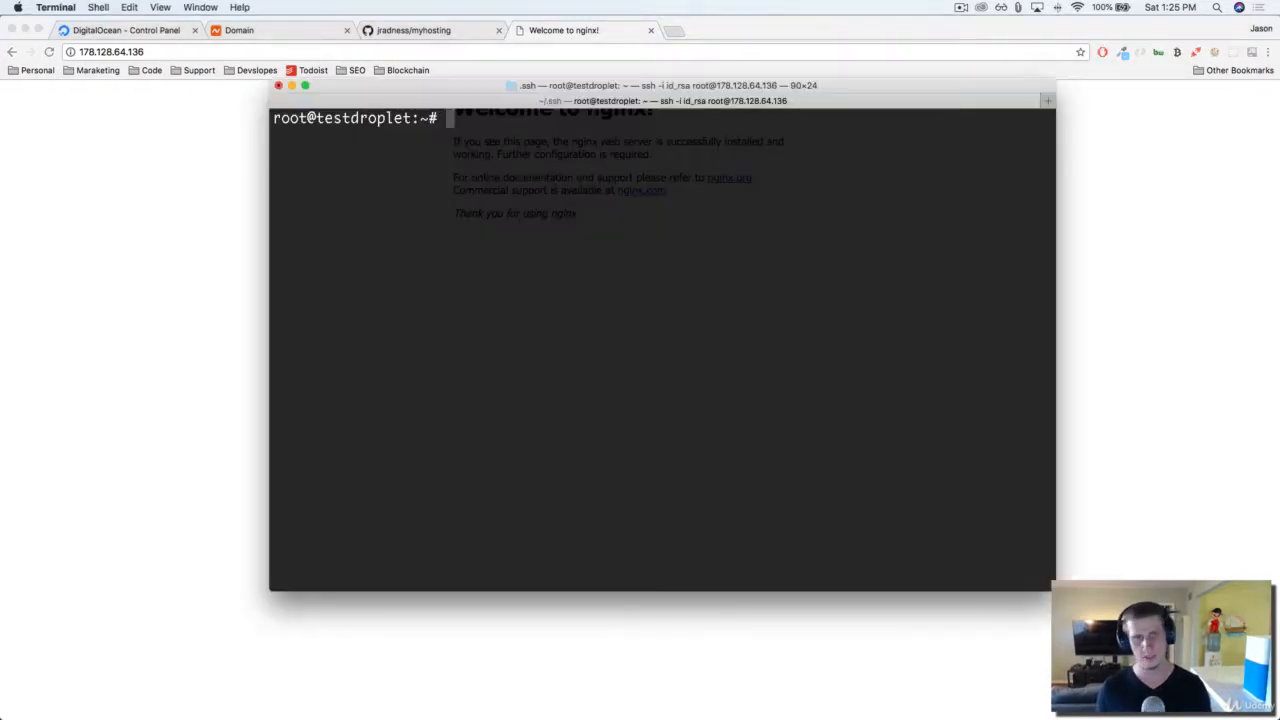
Step: Navigate from / through /etc into /etc/nginx, listing each directory along the way
left_click_drag(660, 84, 620, 70)
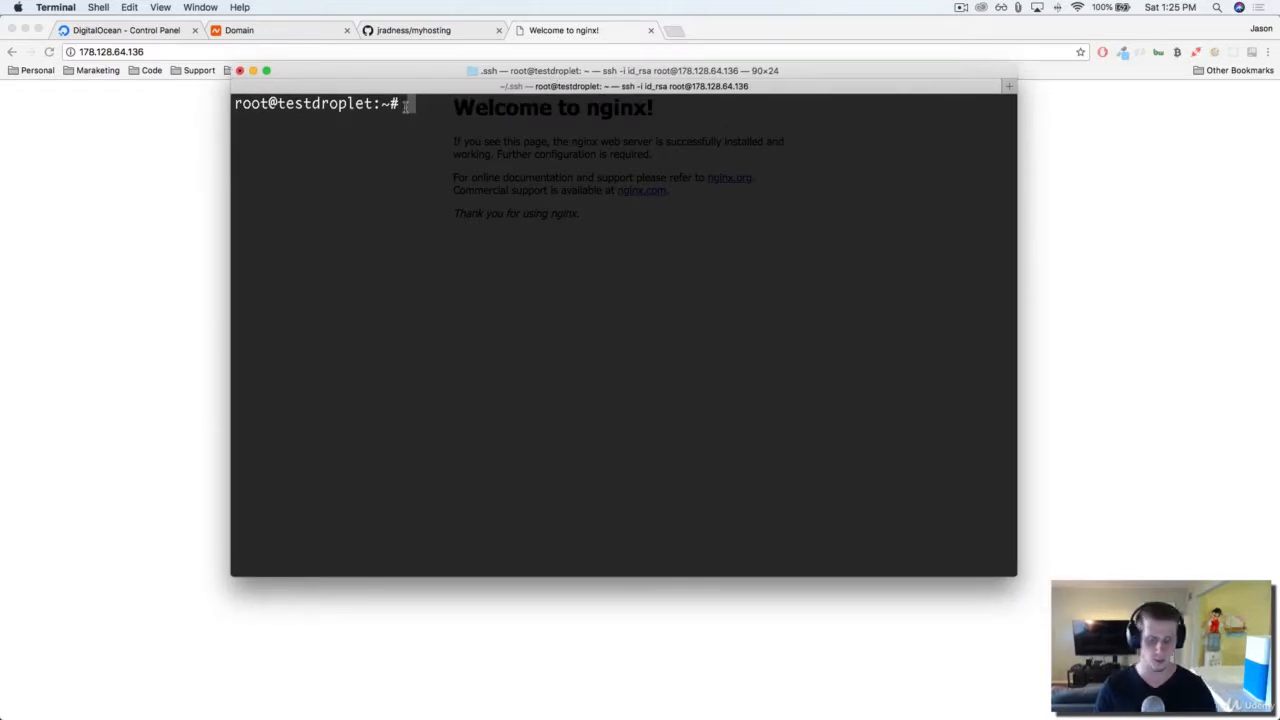
type("cd /")
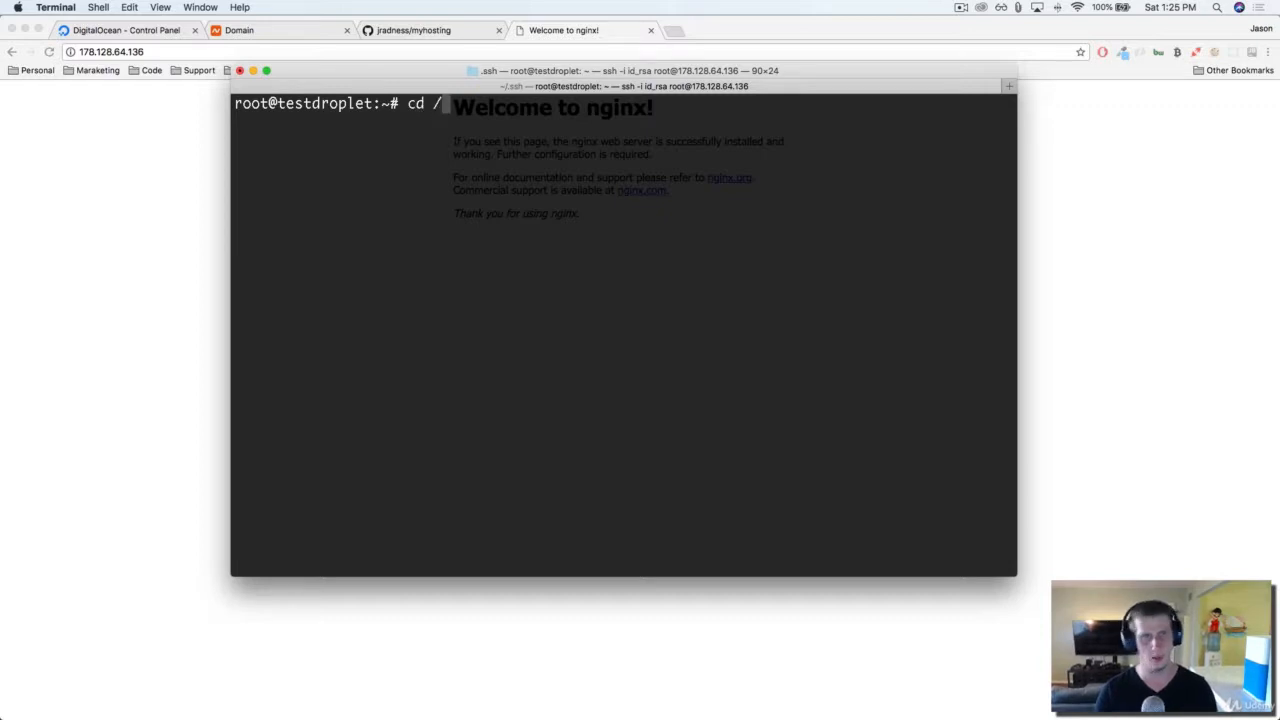
type("ls")
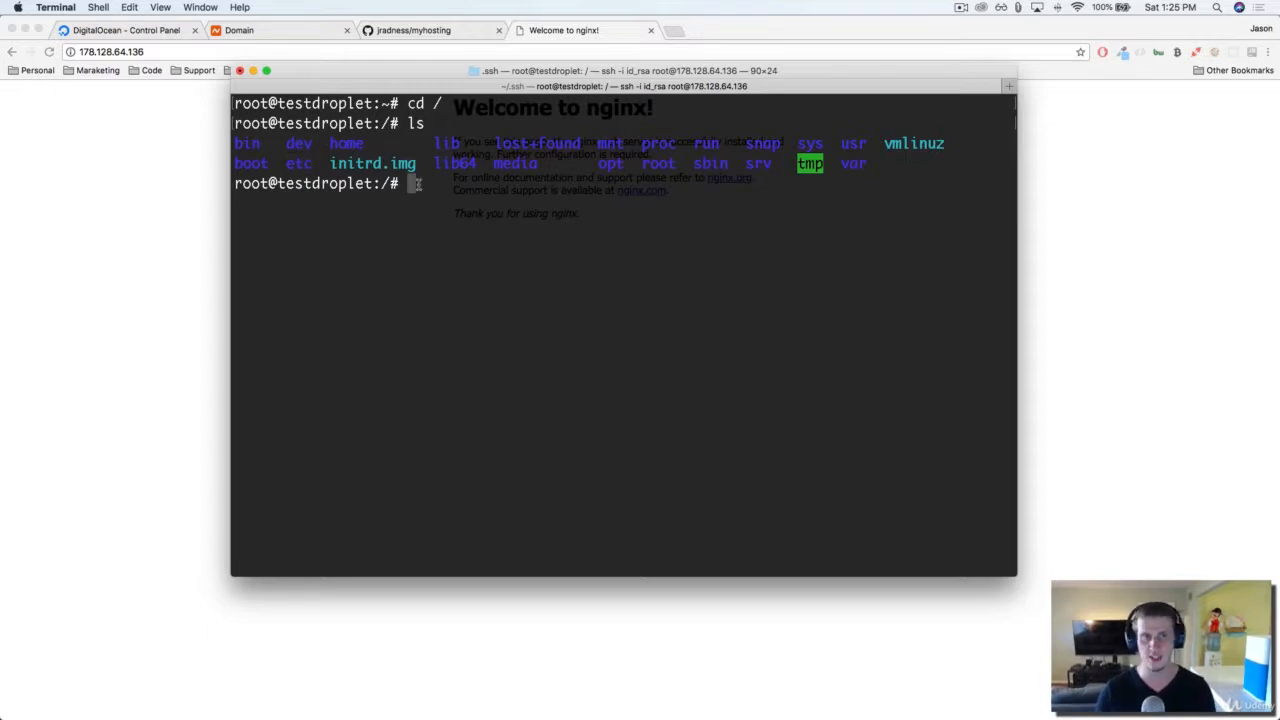
type("cd")
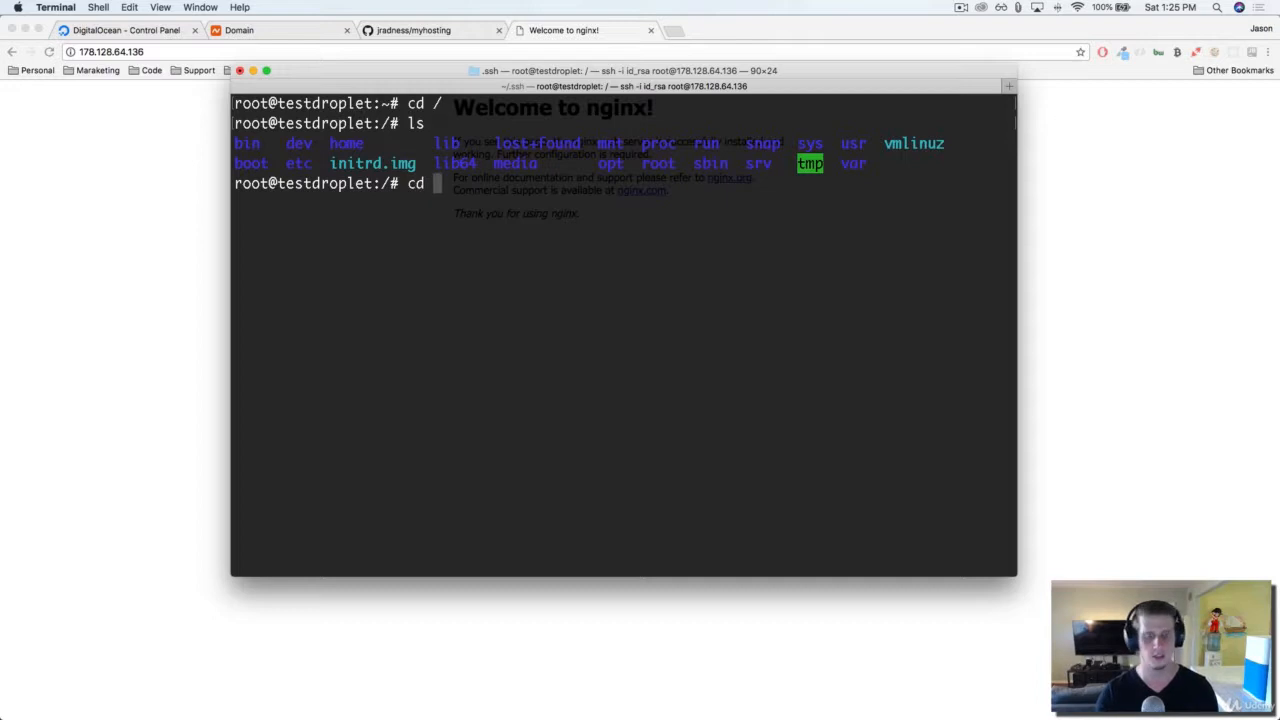
type("etc")
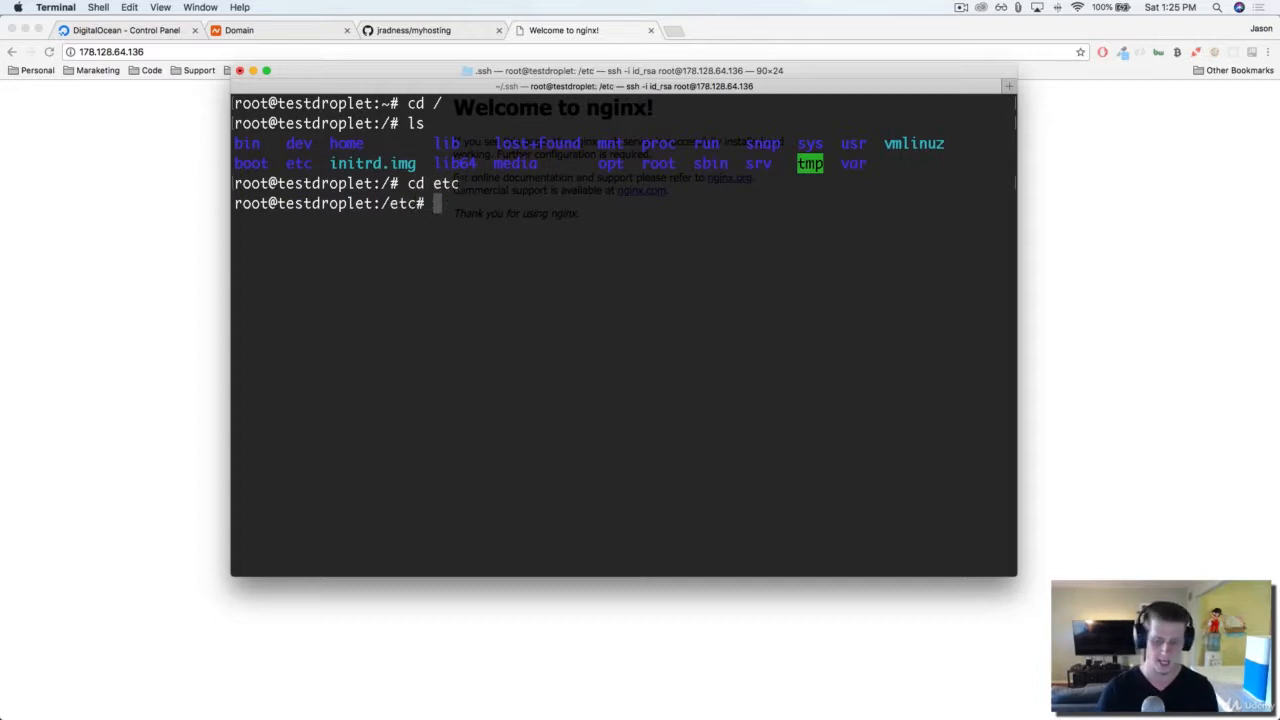
type("ls")
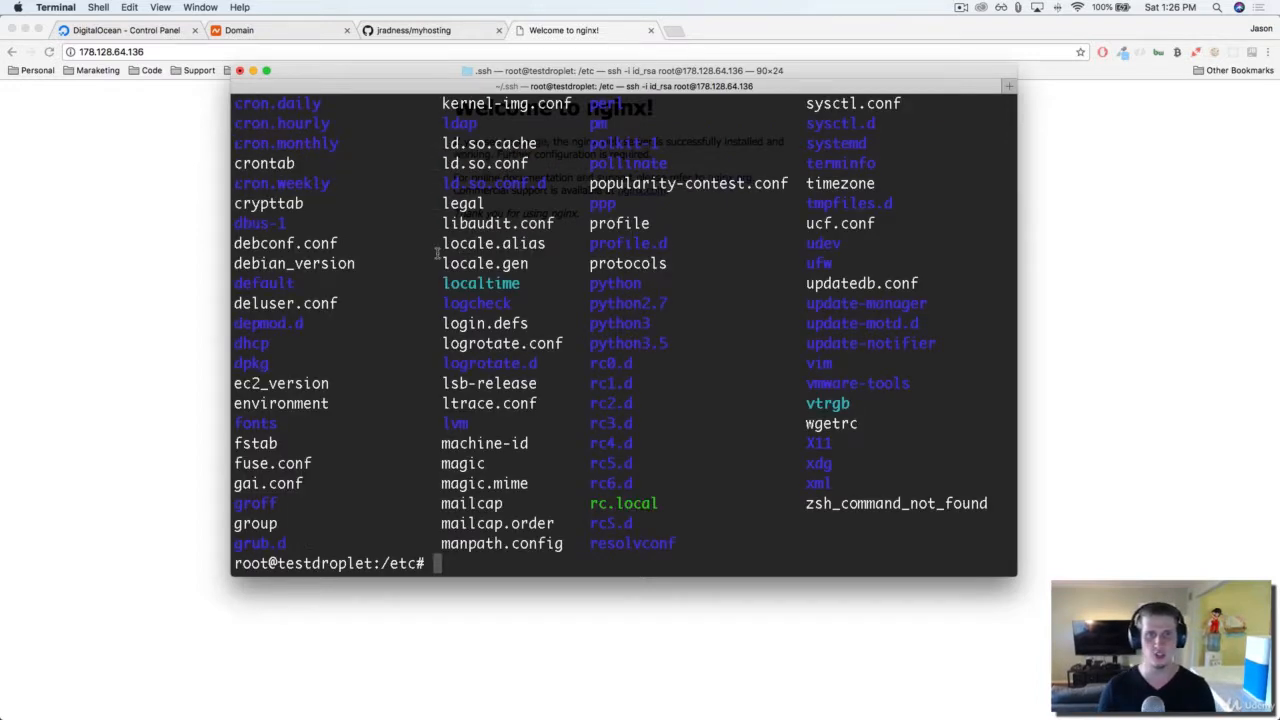
mouse_move(788, 444)
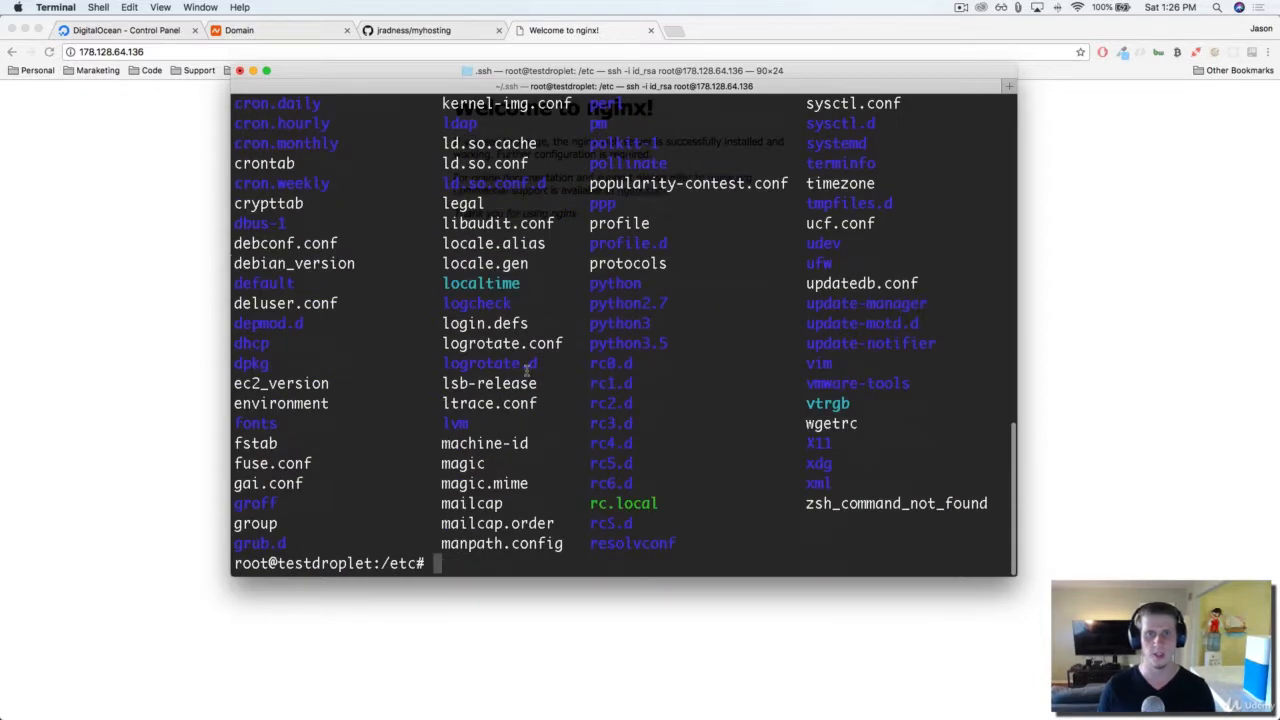
type("cd")
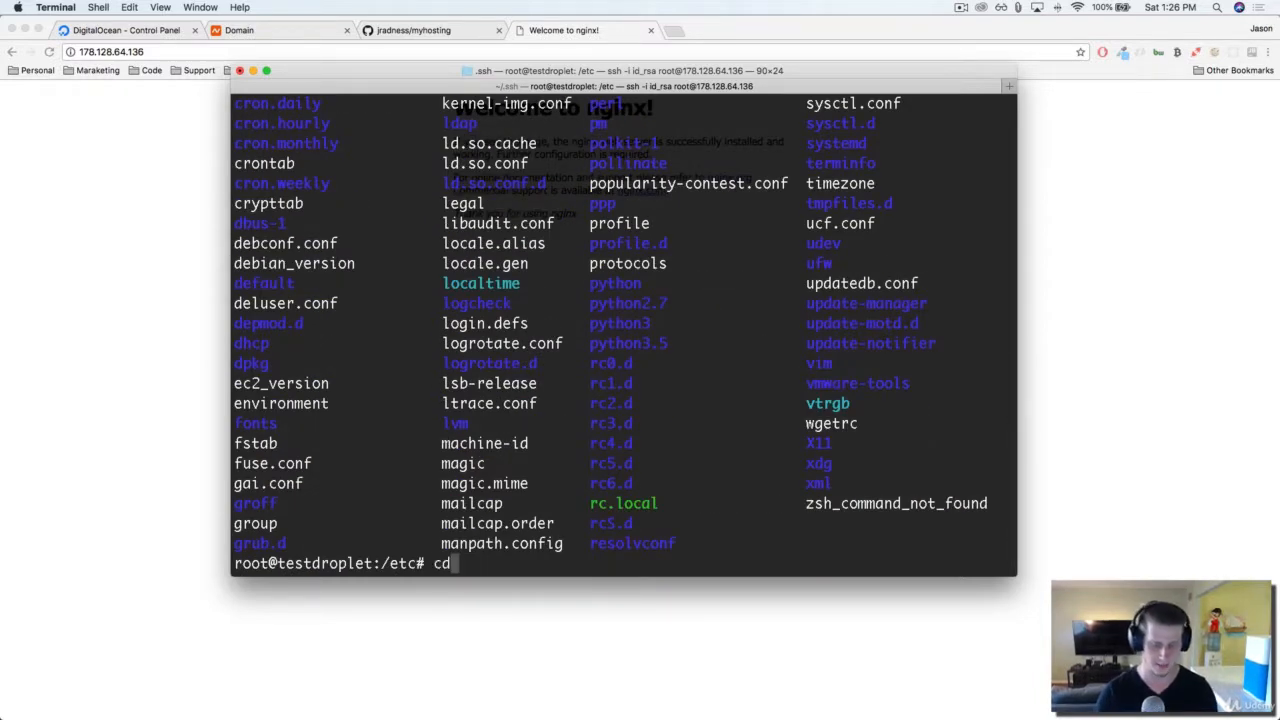
type("ng")
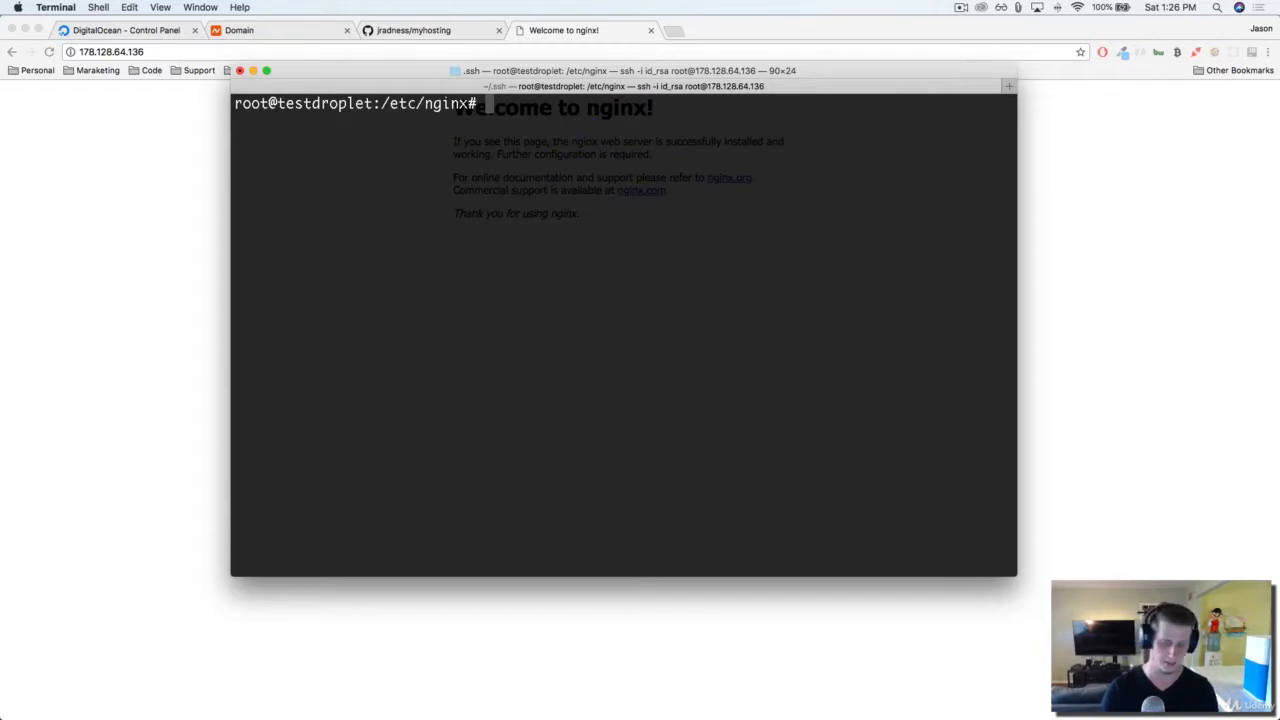
Step: List /etc/nginx and highlight the sites-available folder among nginx.conf, sites-enabled and snippets
type("ls")
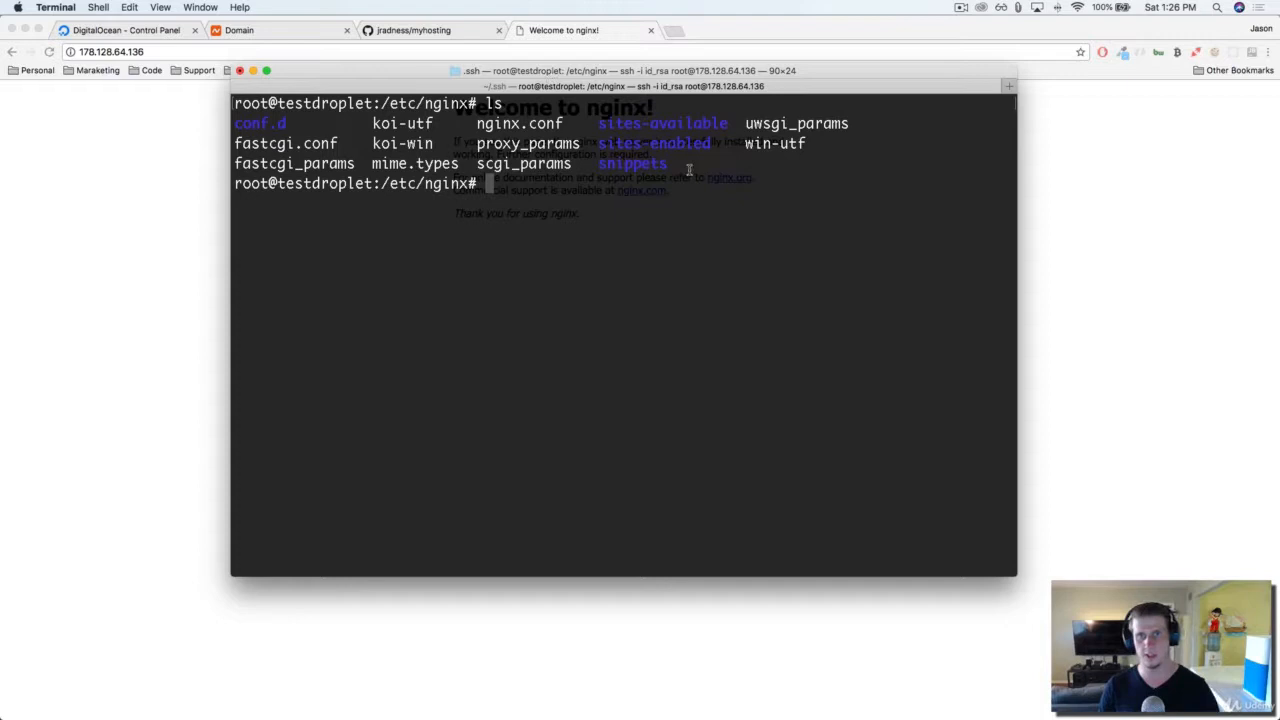
mouse_move(668, 184)
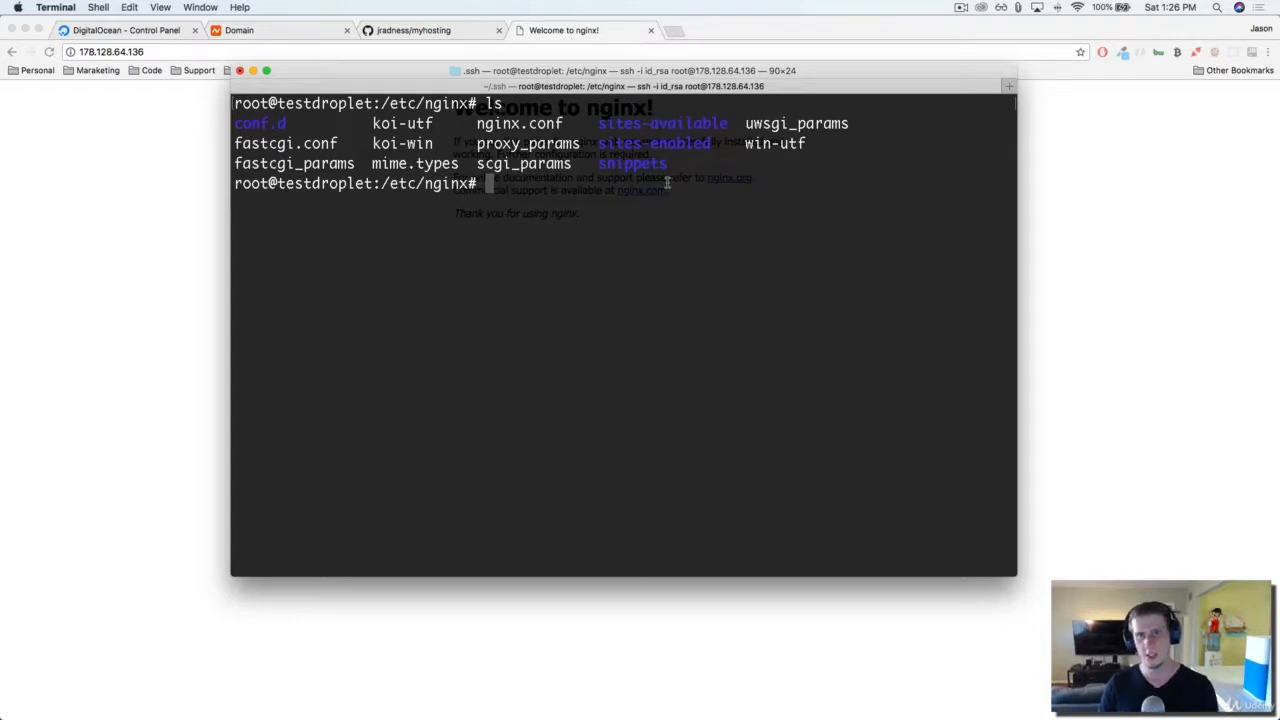
mouse_move(636, 130)
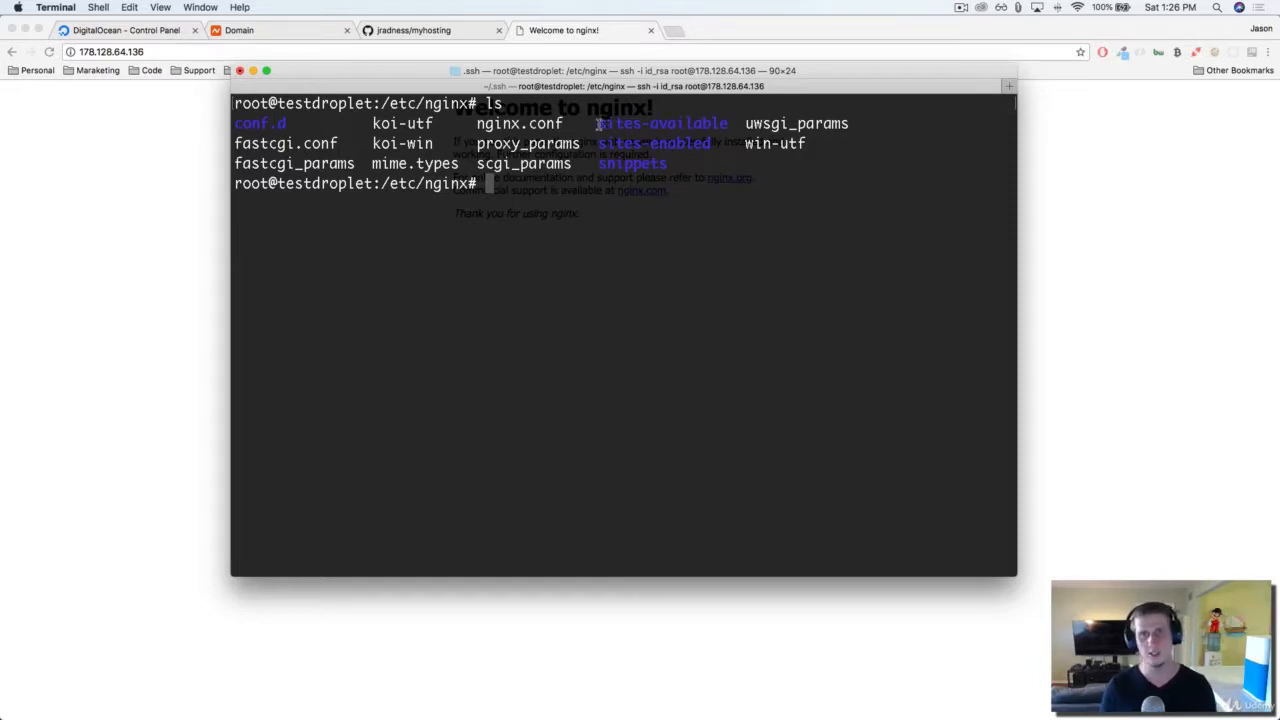
double_click(662, 124)
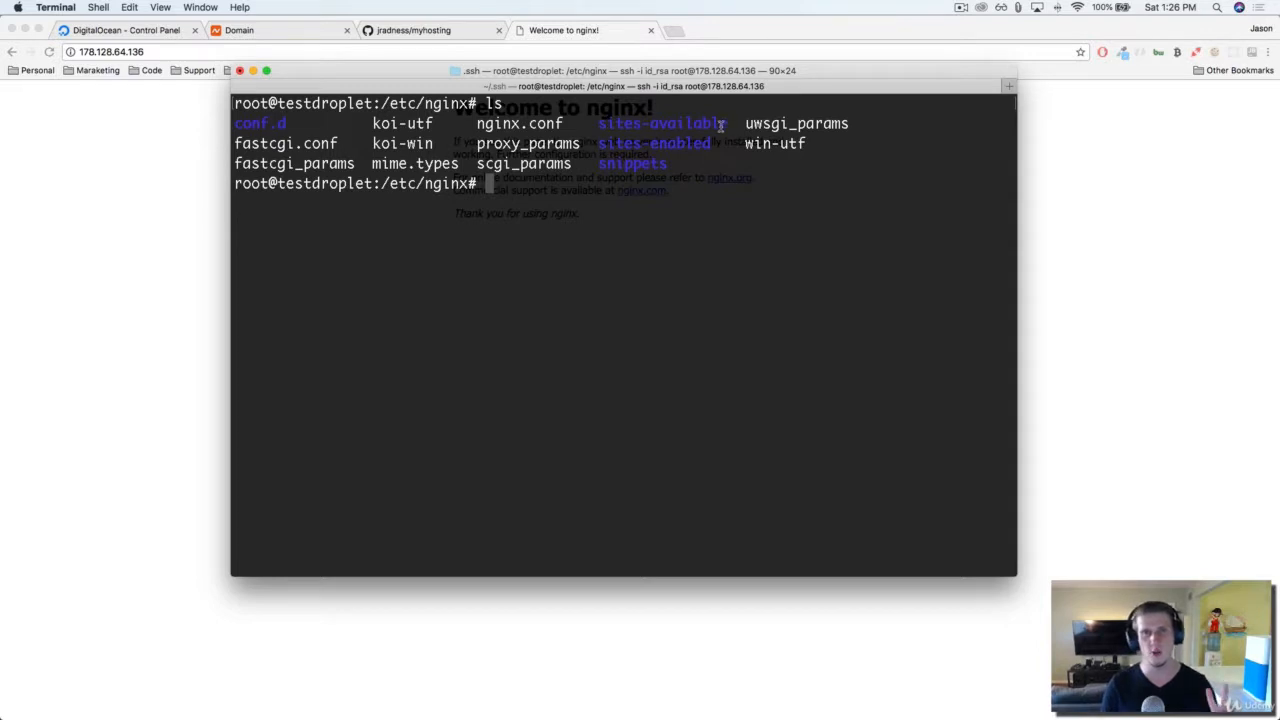
mouse_move(672, 144)
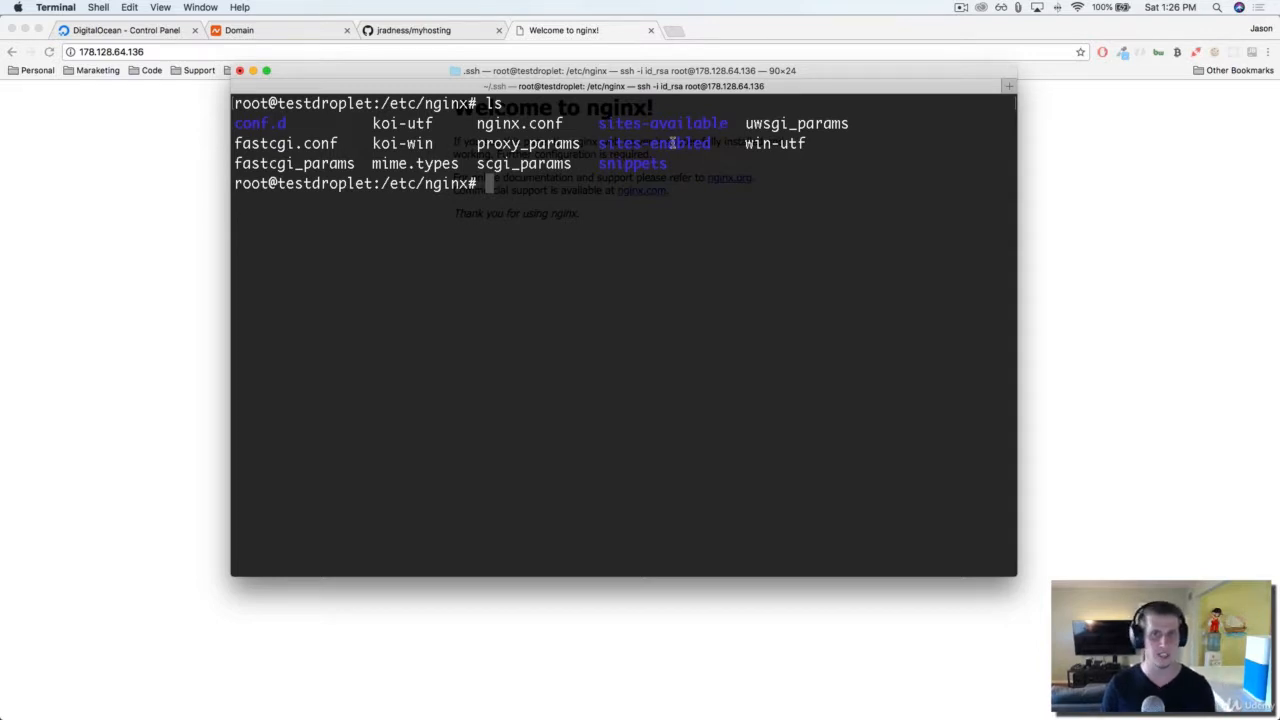
mouse_move(632, 140)
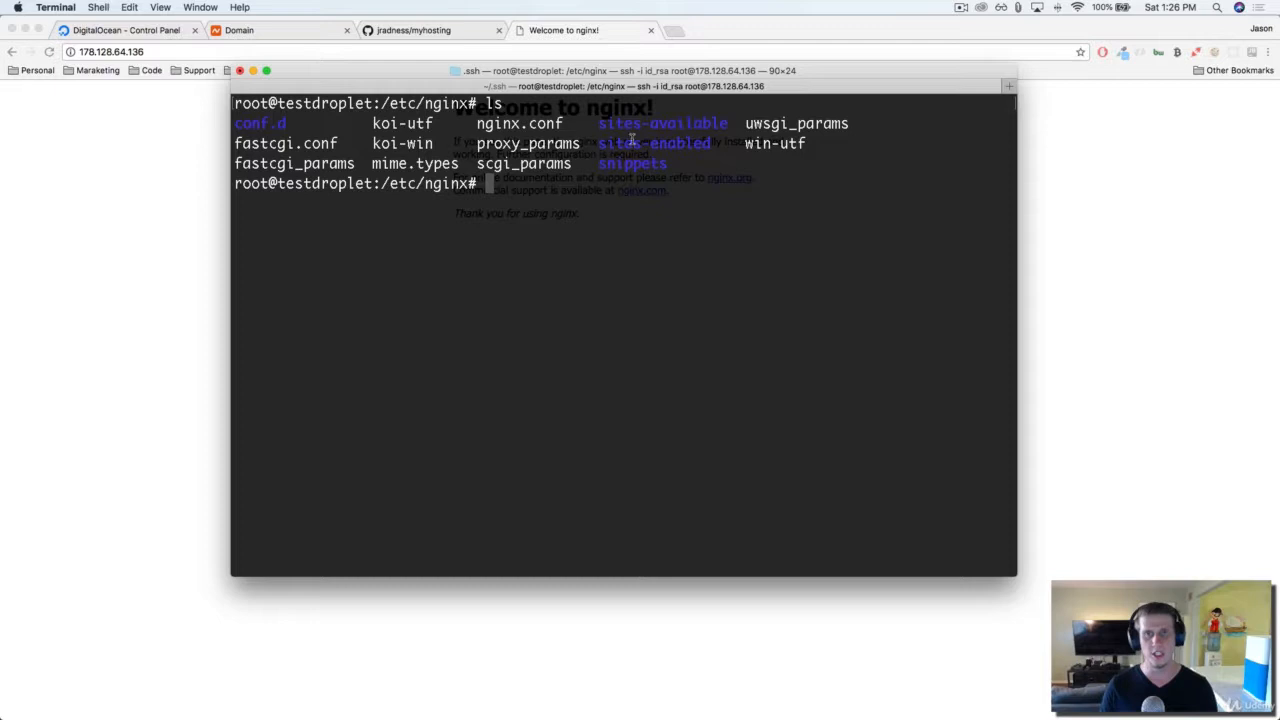
mouse_move(704, 124)
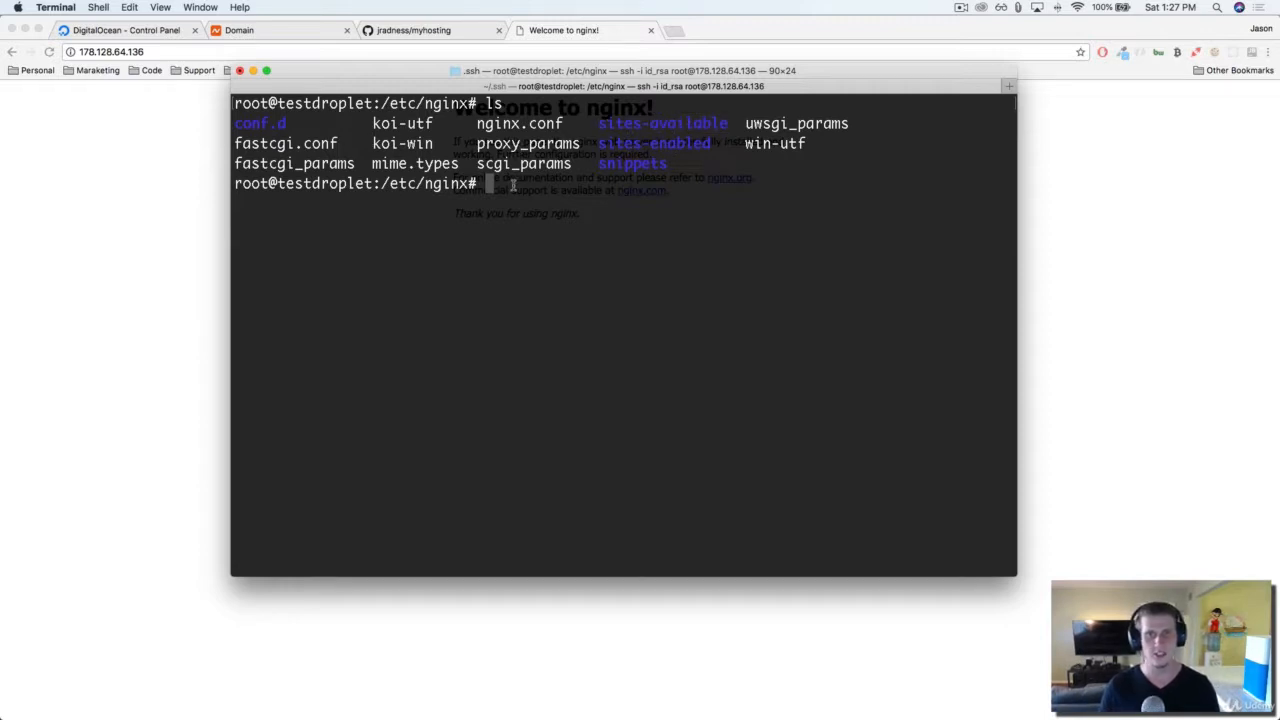
Step: Enter sites-available, list it and open the default config file in vi
type("cd sites-available/")
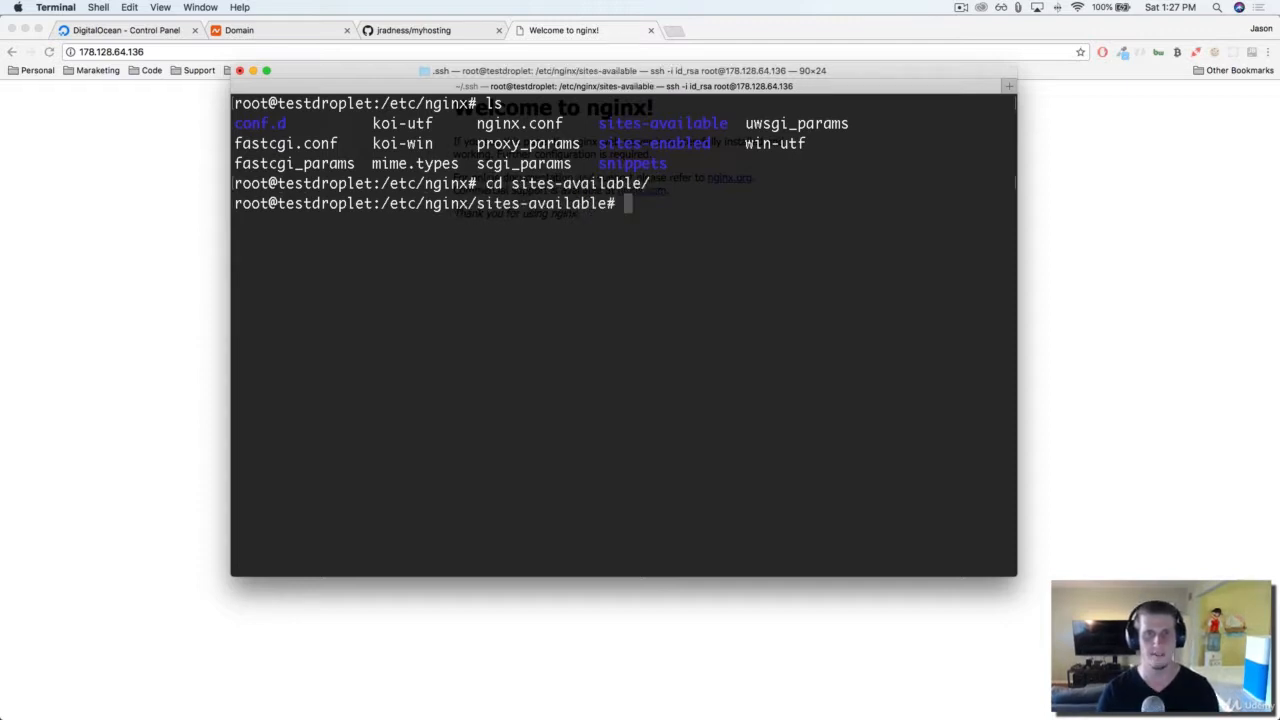
type("ls")
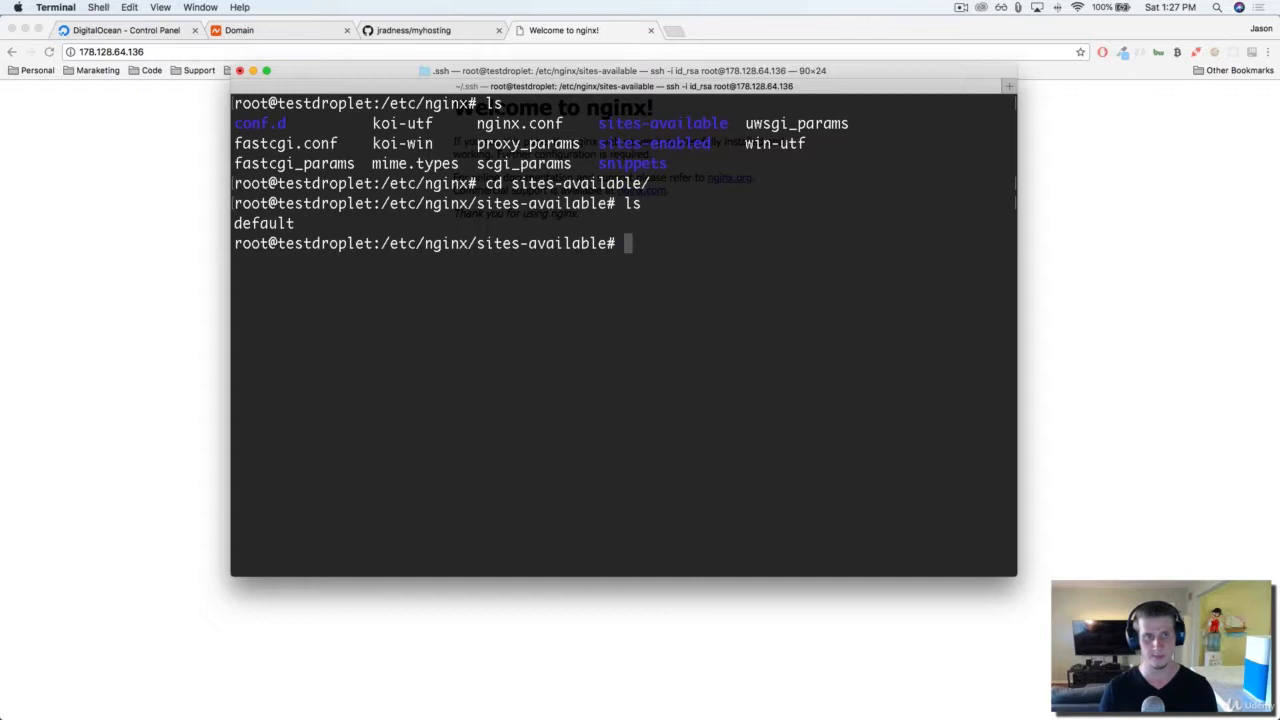
double_click(264, 224)
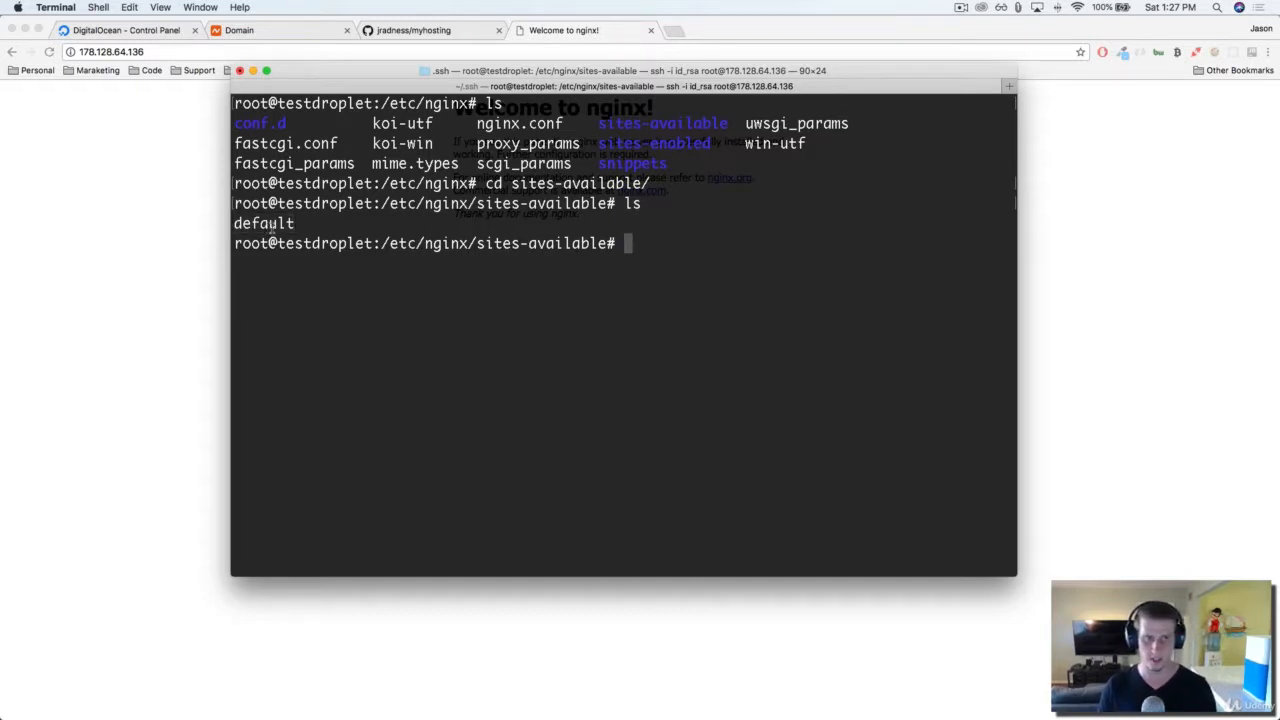
type("vi")
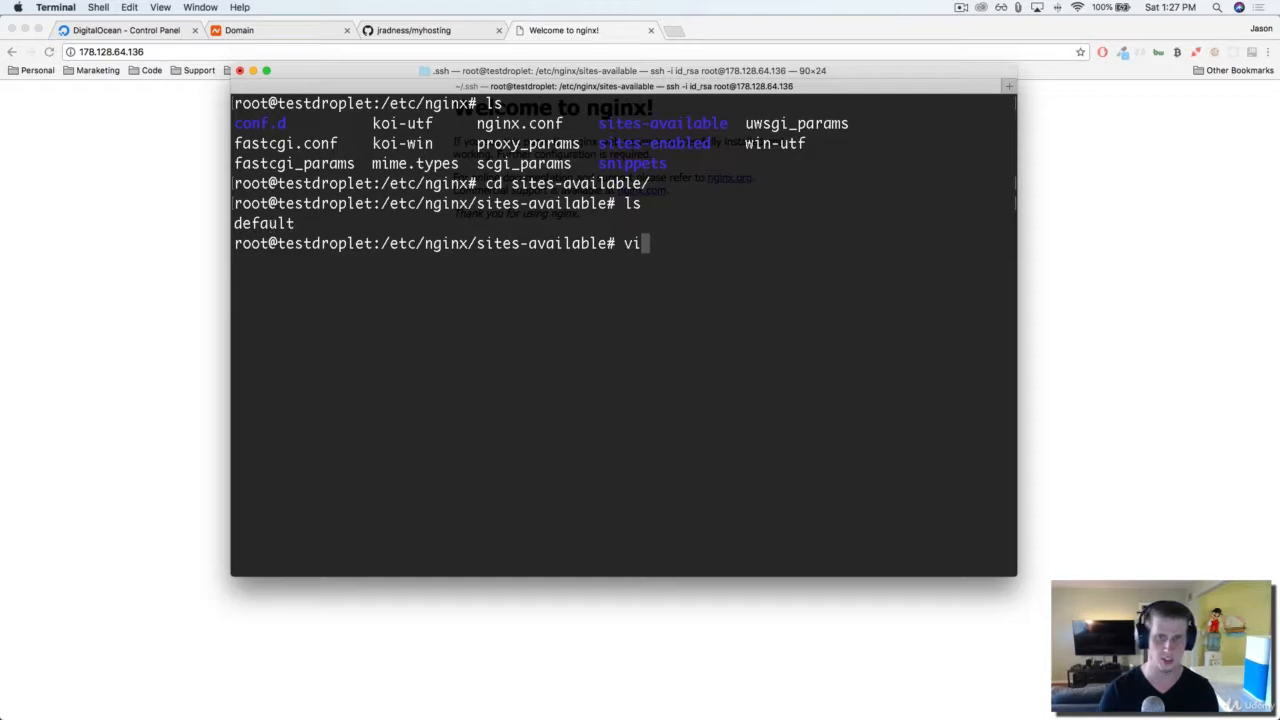
type("def")
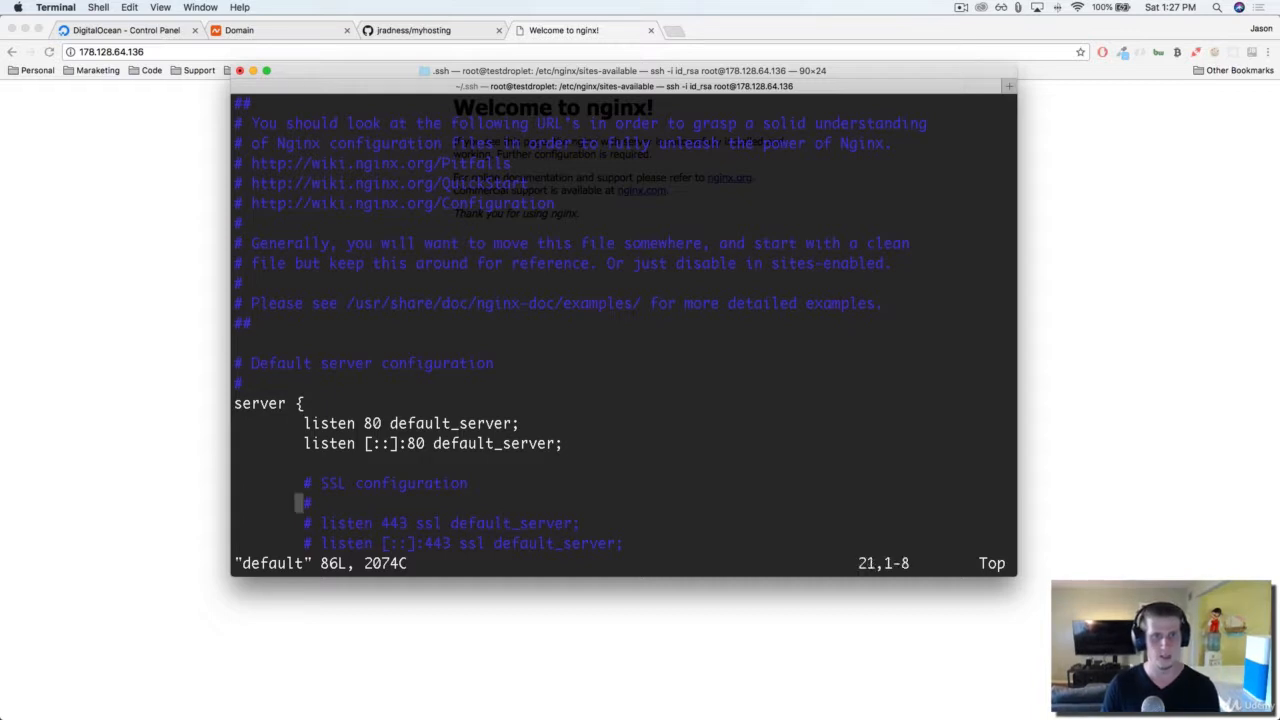
Step: Read down to the root /var/www/html line and highlight the html part of the path
scroll("down", 3)
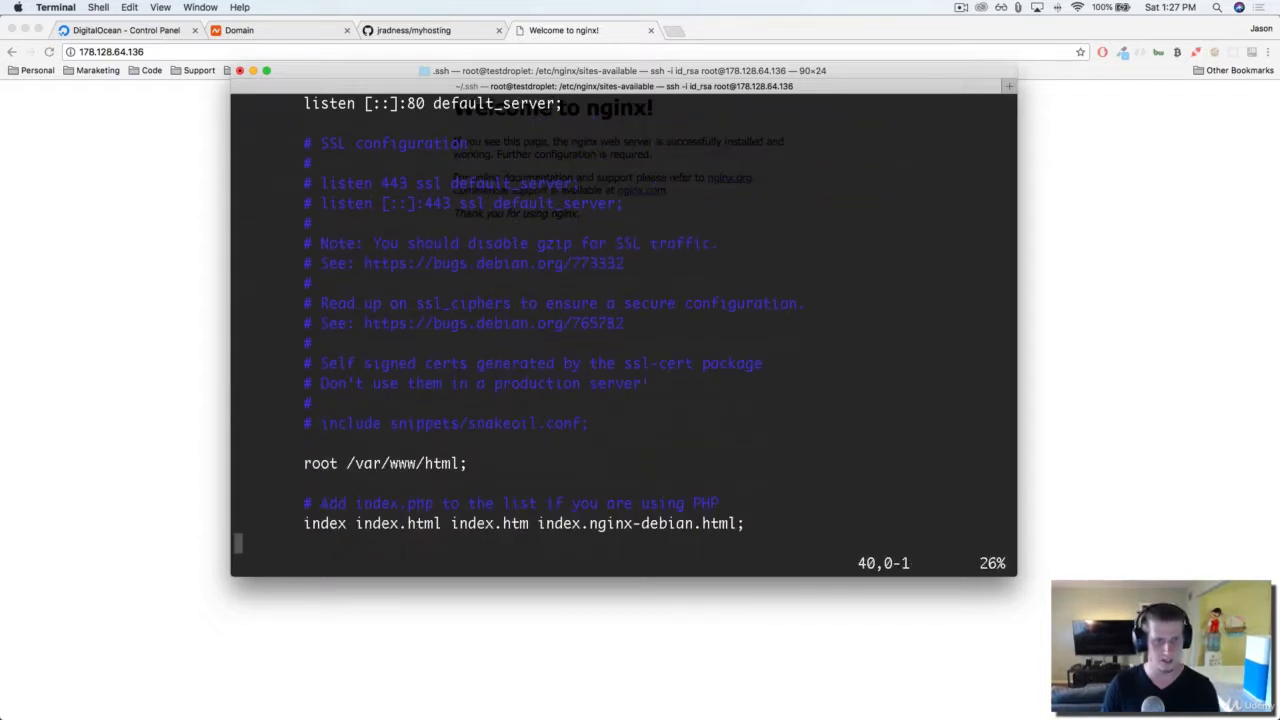
scroll("down", 3)
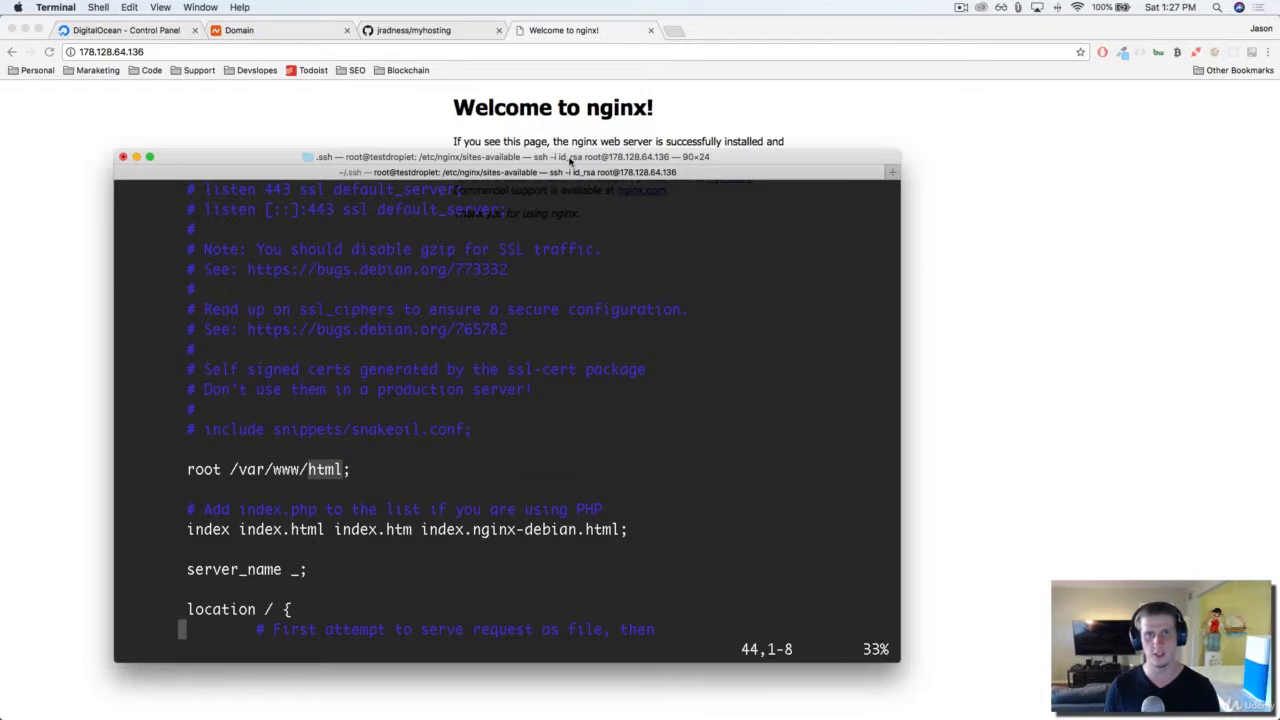
left_click_drag(500, 156, 596, 60)
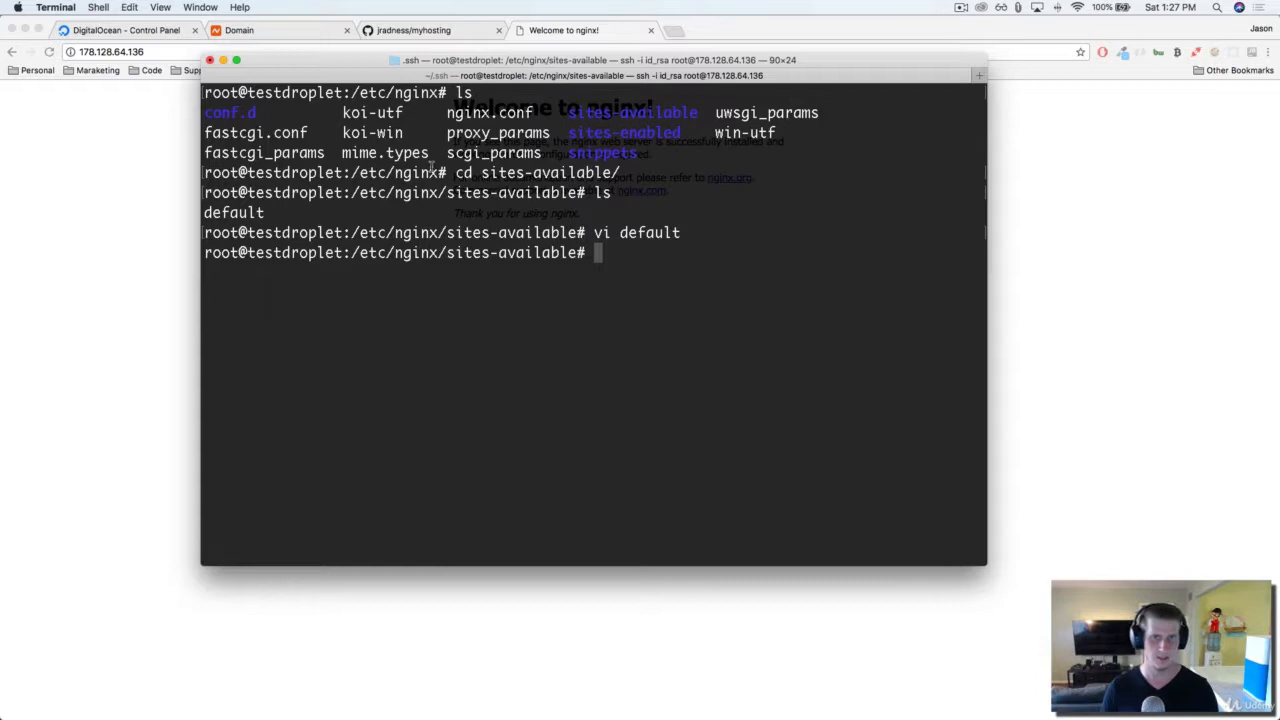
Step: Switch to the browser and open DigitalOcean's How To Install Nginx on Ubuntu 18.04 tutorial
left_click(564, 30)
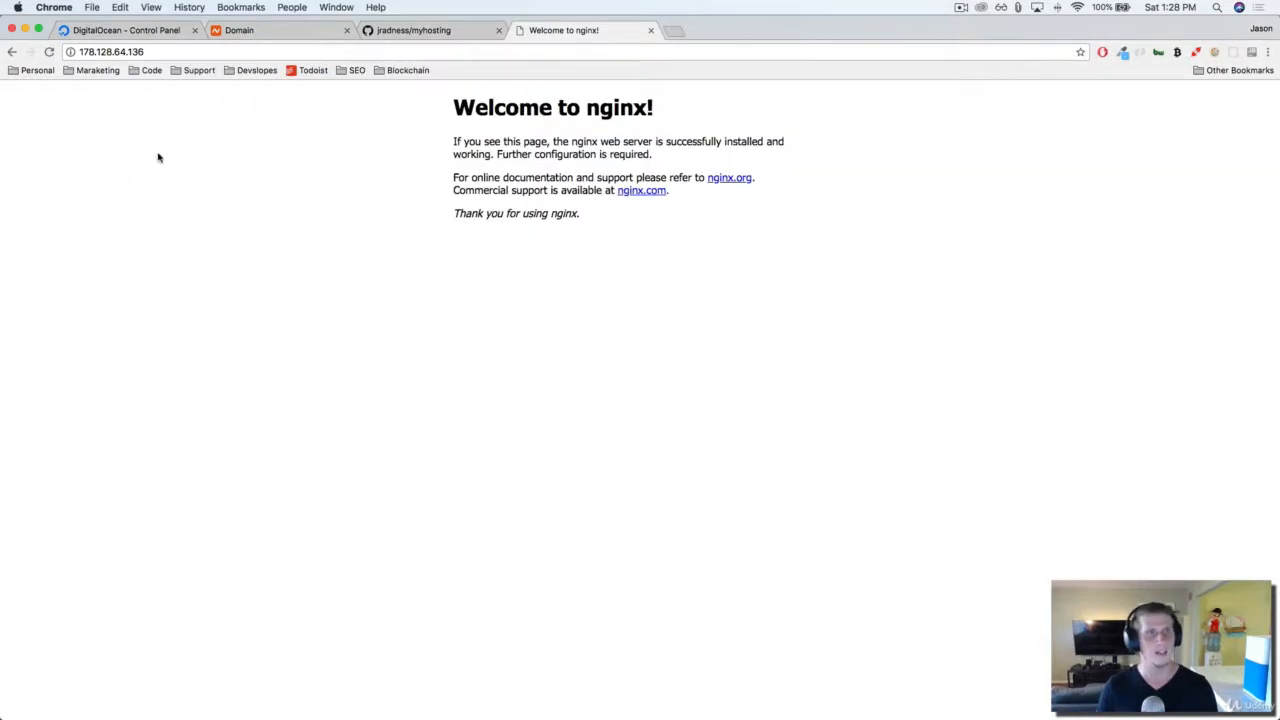
left_click(124, 30)
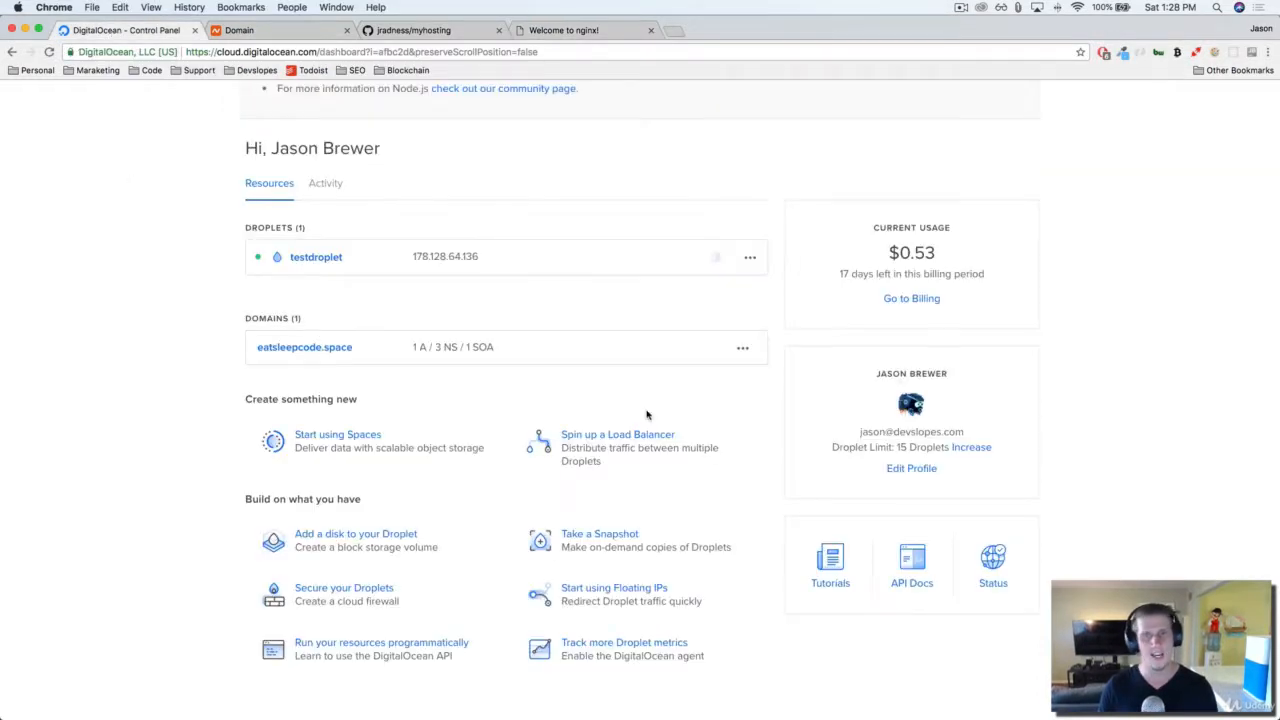
left_click(830, 556)
type("install ngin")
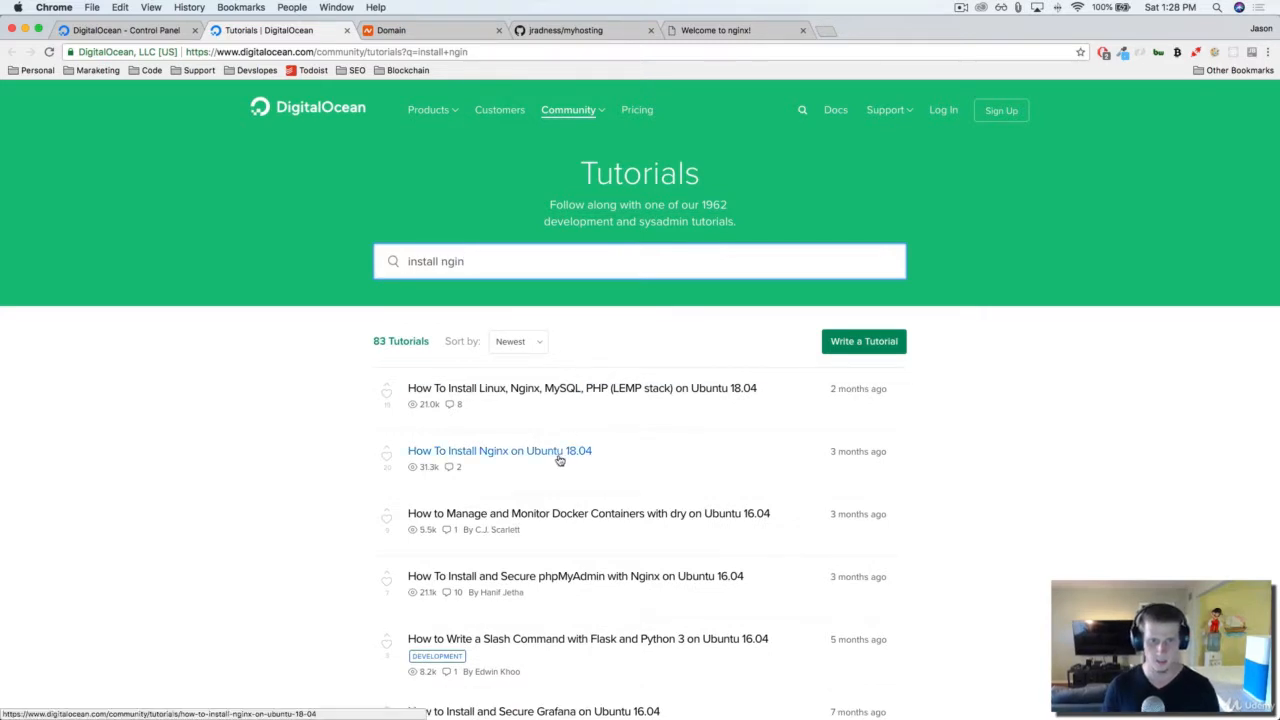
left_click(500, 450)
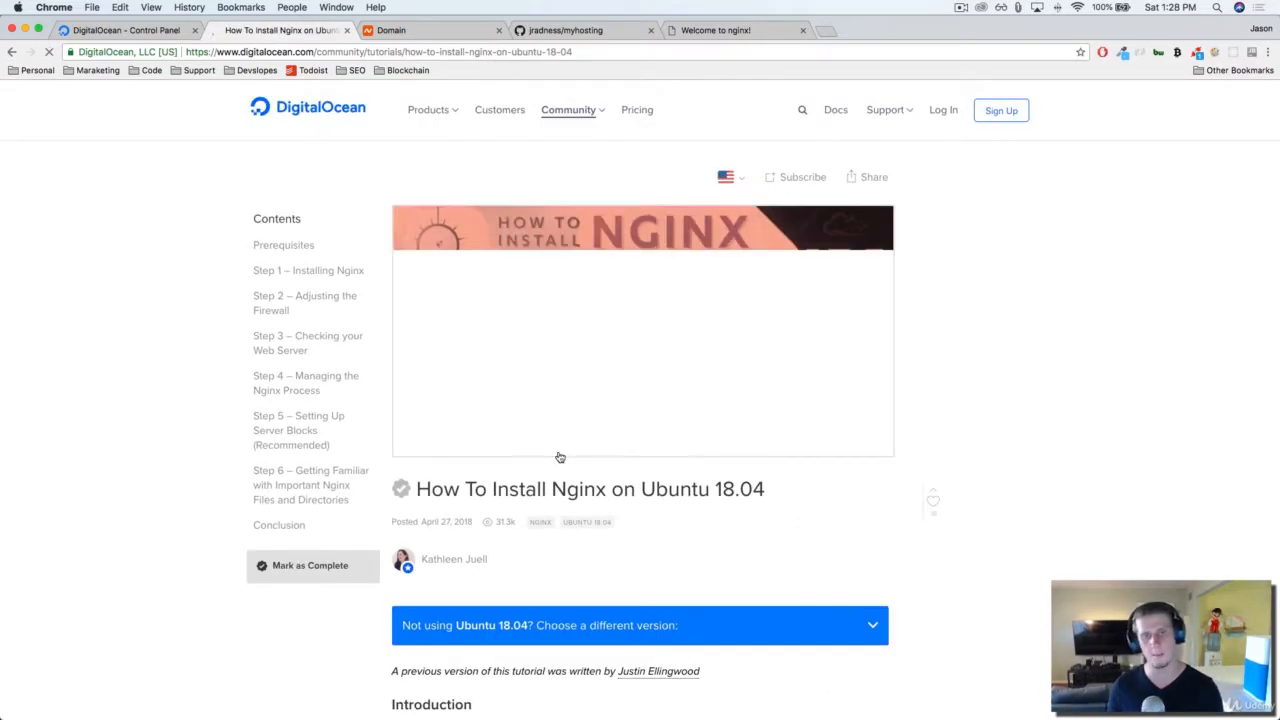
Step: Scroll the tutorial down to Step 5 – Setting Up Server Blocks
scroll("down", 3)
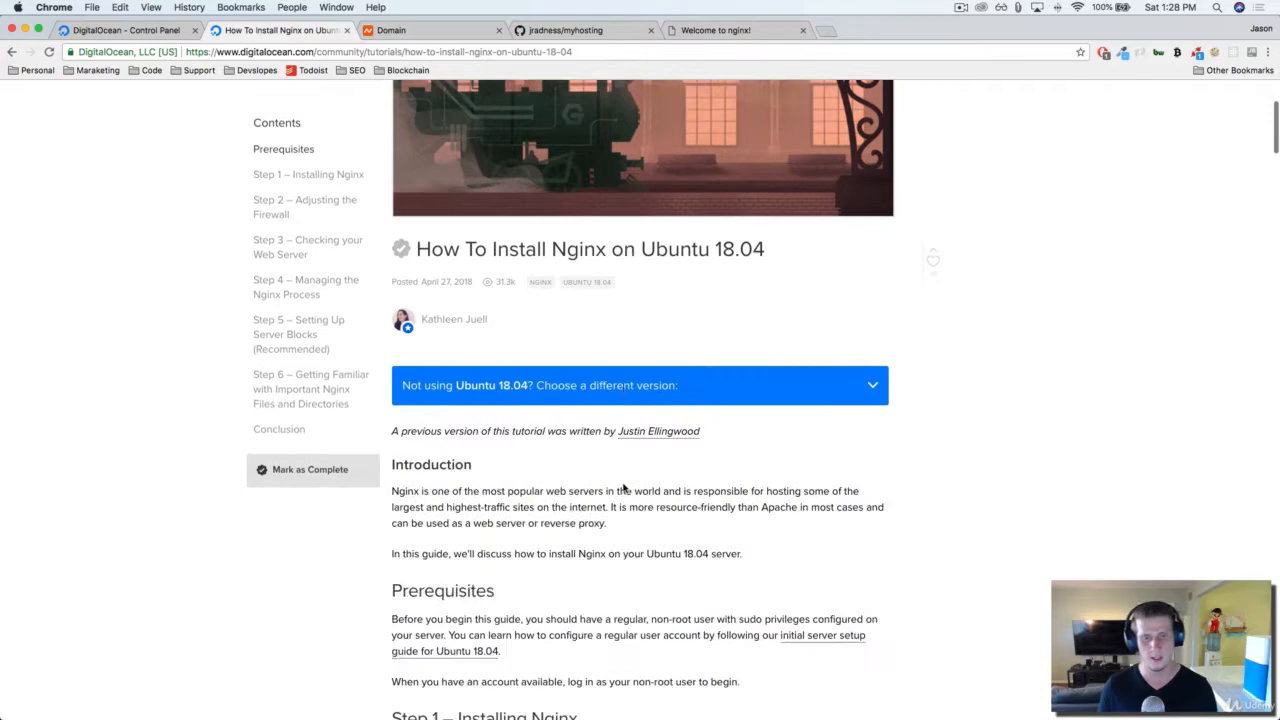
scroll("down", 3)
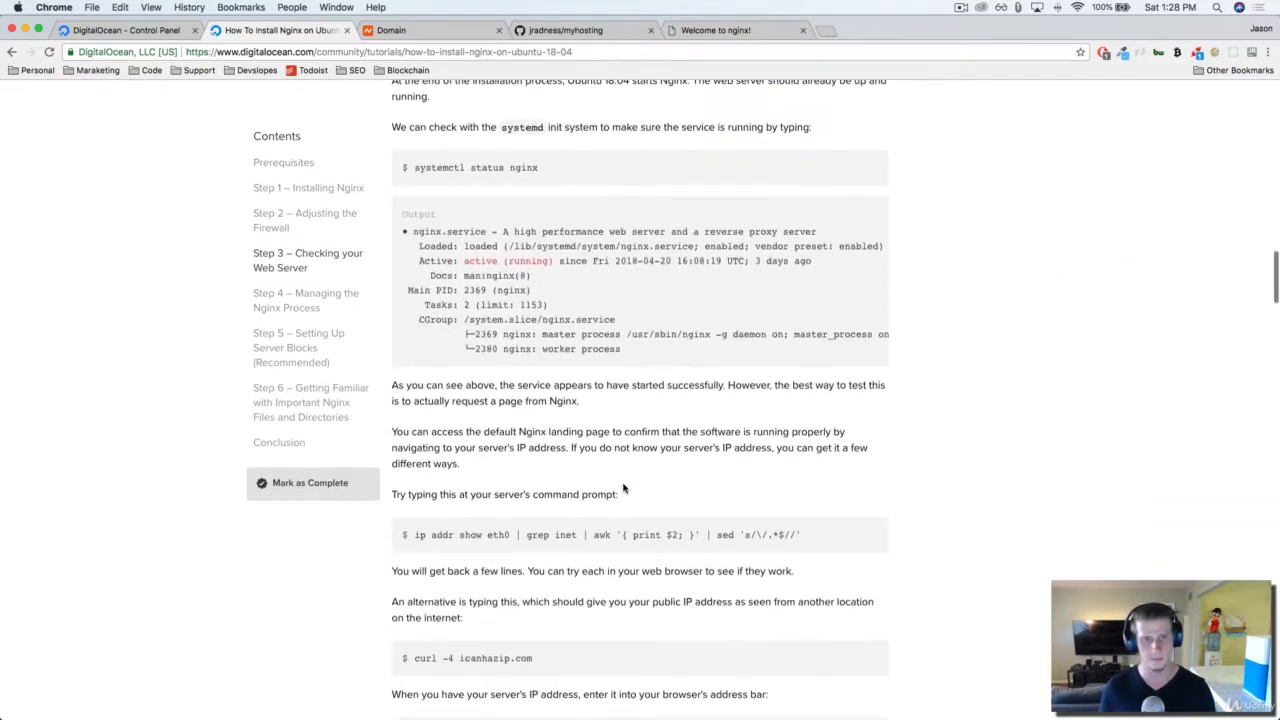
scroll("down", 3)
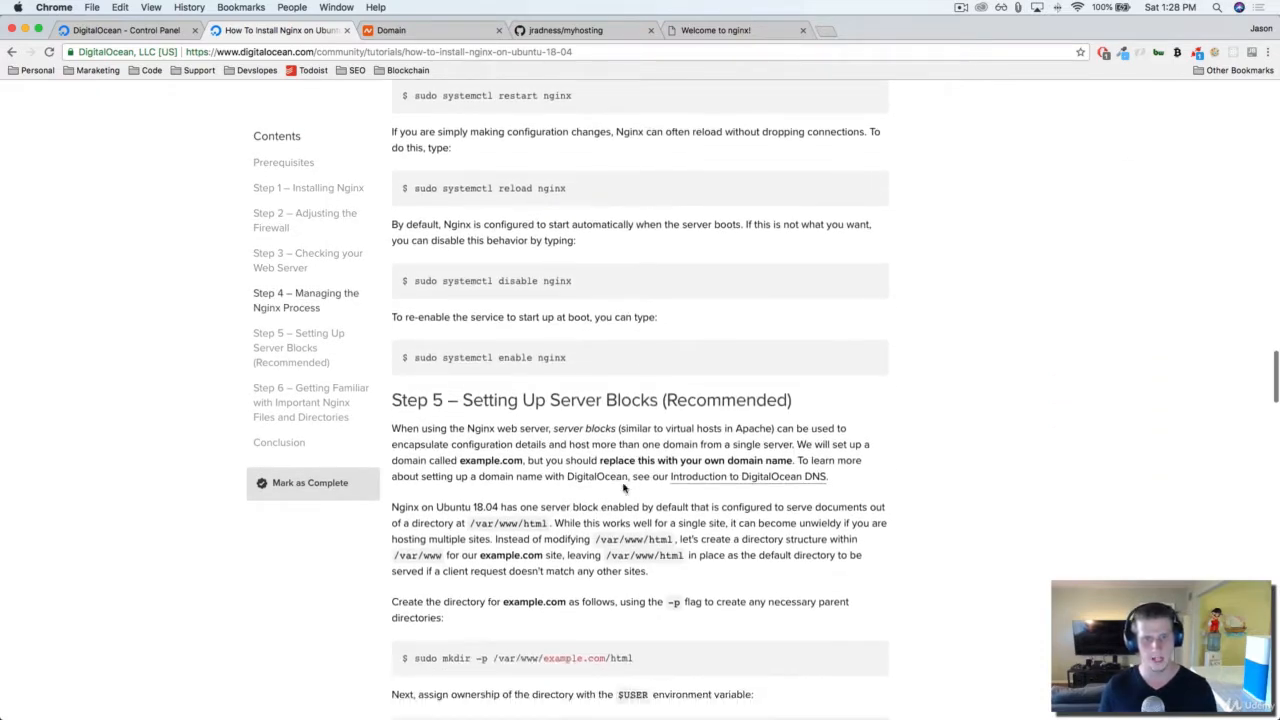
scroll("down", 3)
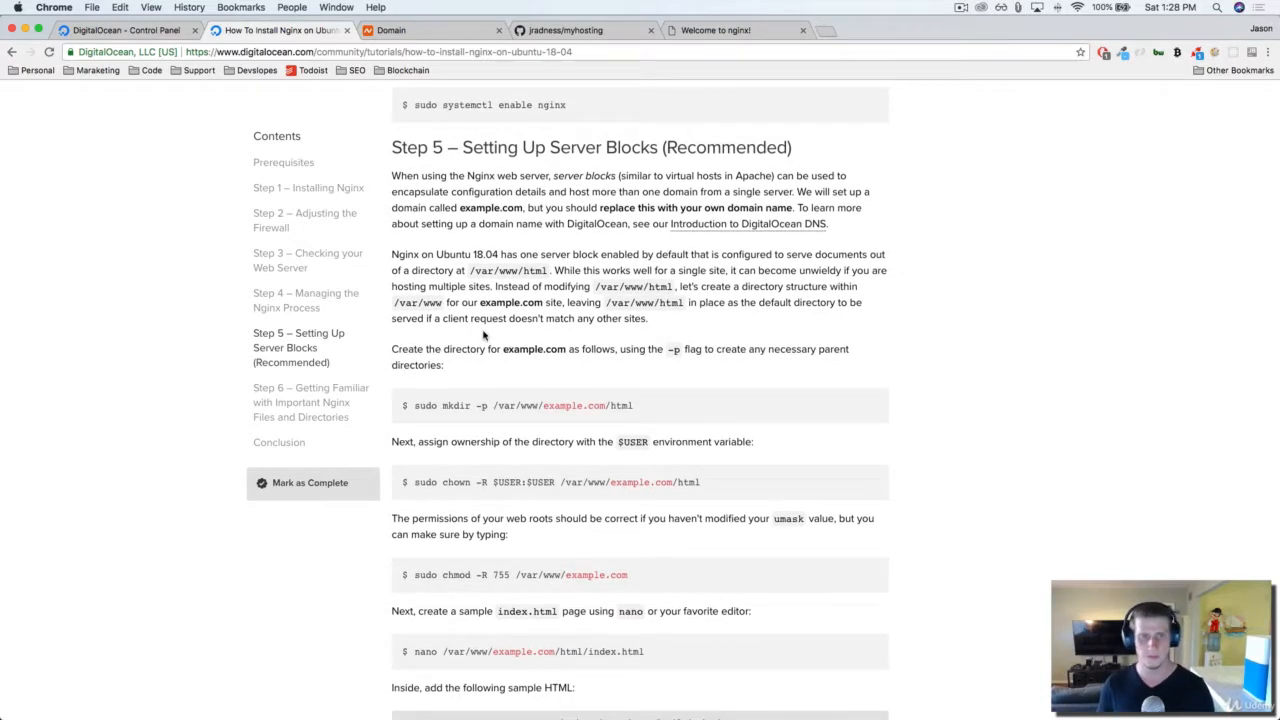
Step: Scroll through Step 5 to the sample server block for /etc/nginx/sites-available/example.com and select it
scroll("down", 3)
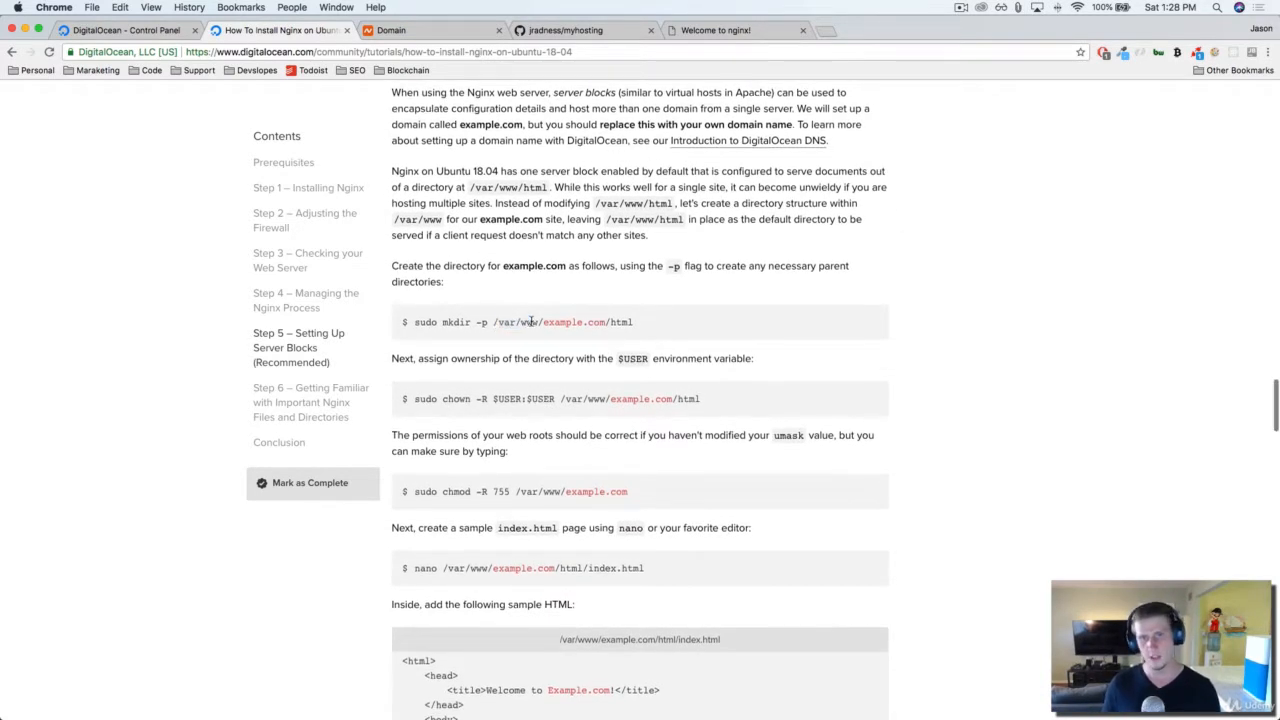
double_click(528, 324)
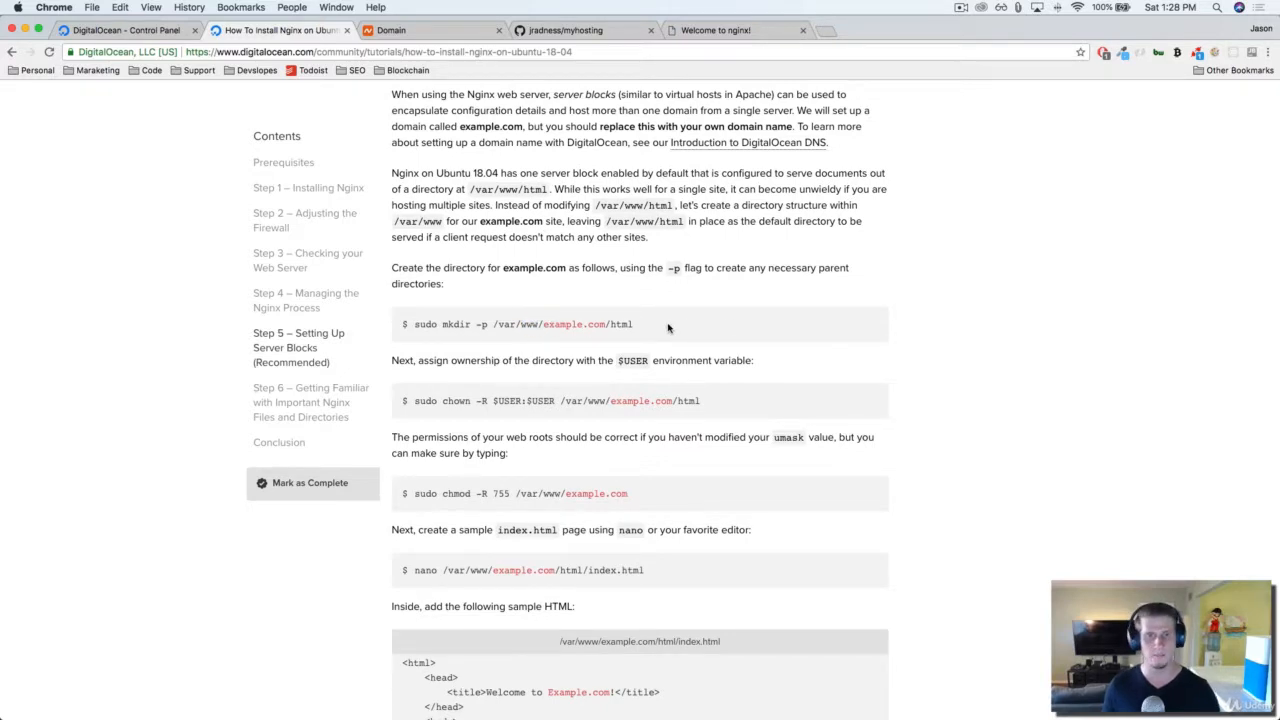
scroll("down", 3)
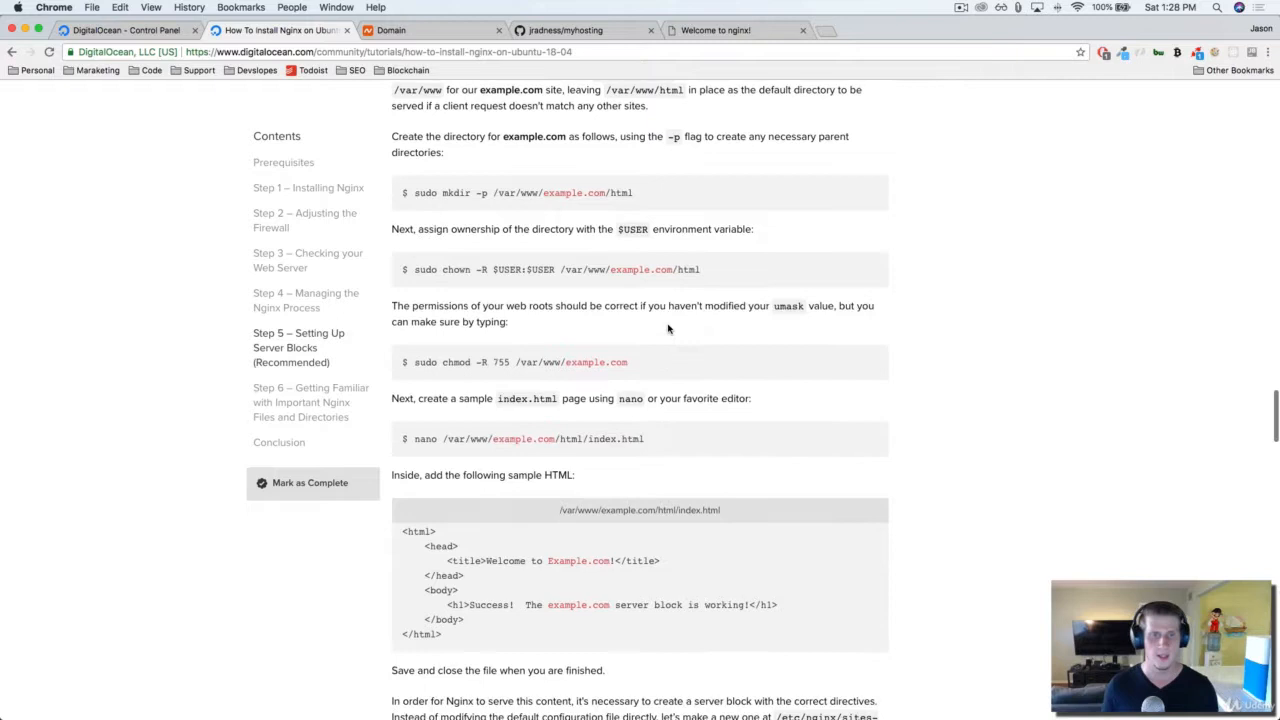
scroll("down", 3)
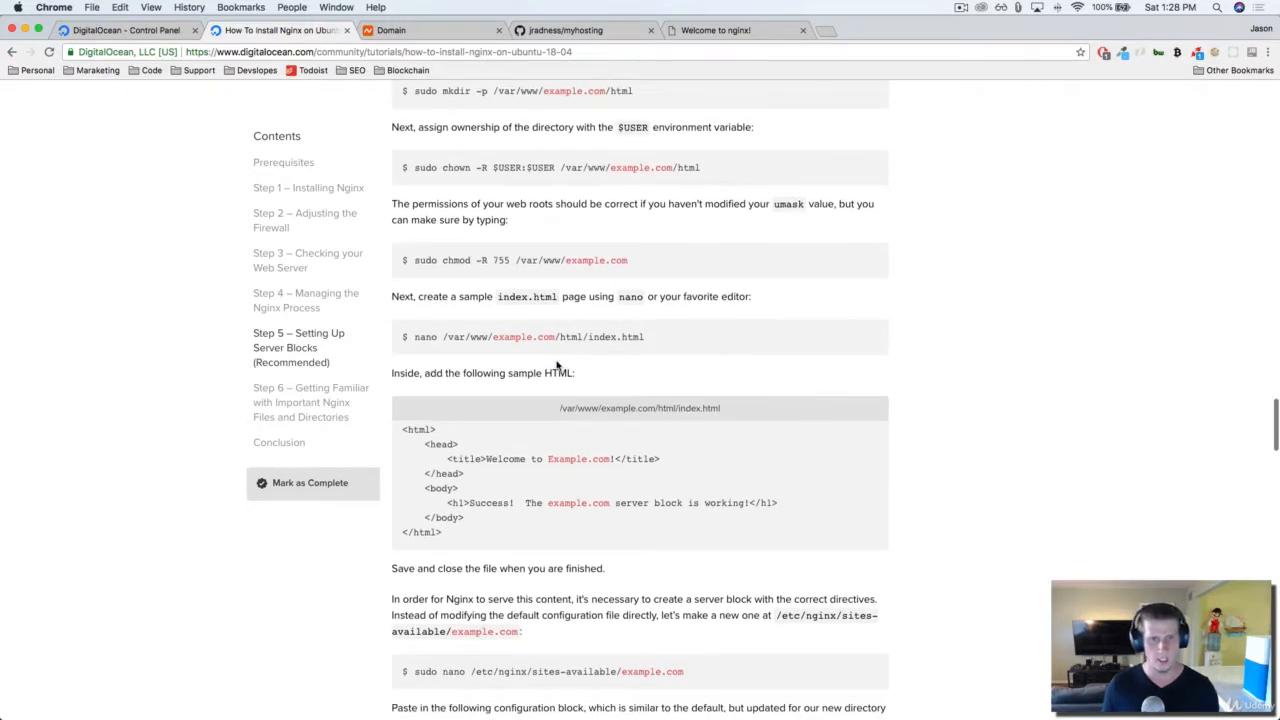
scroll("down", 3)
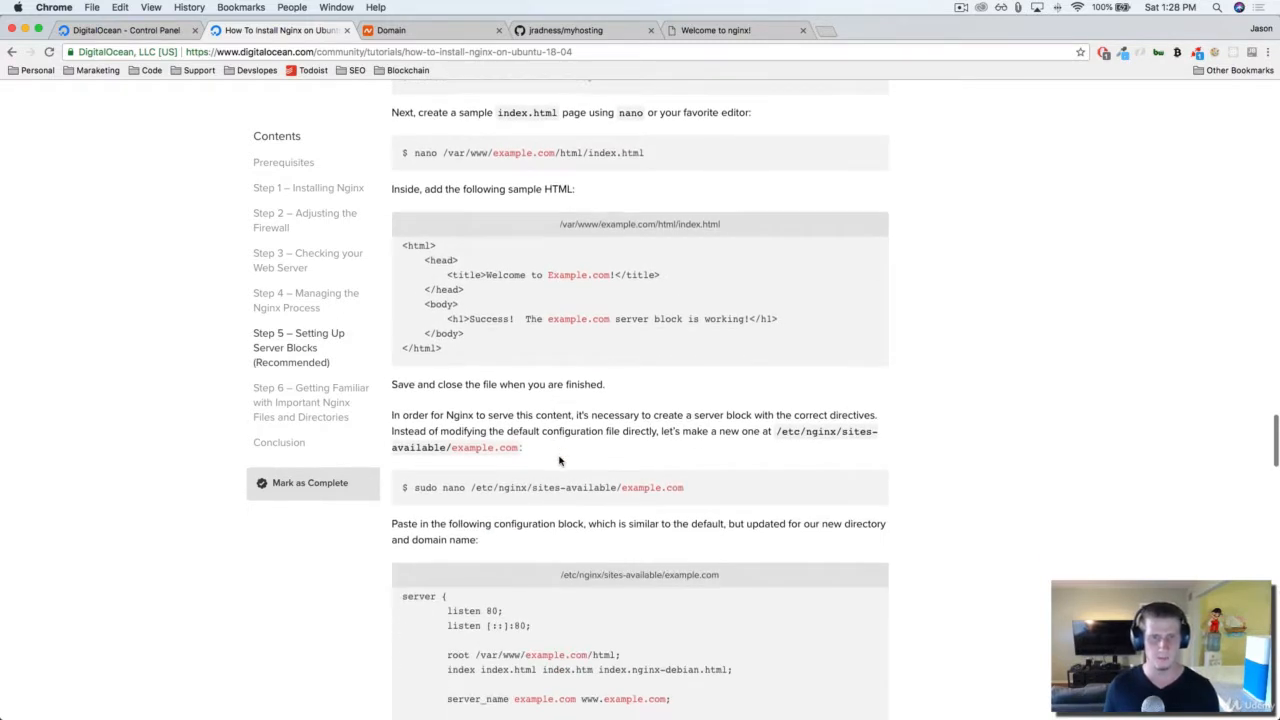
scroll("down", 3)
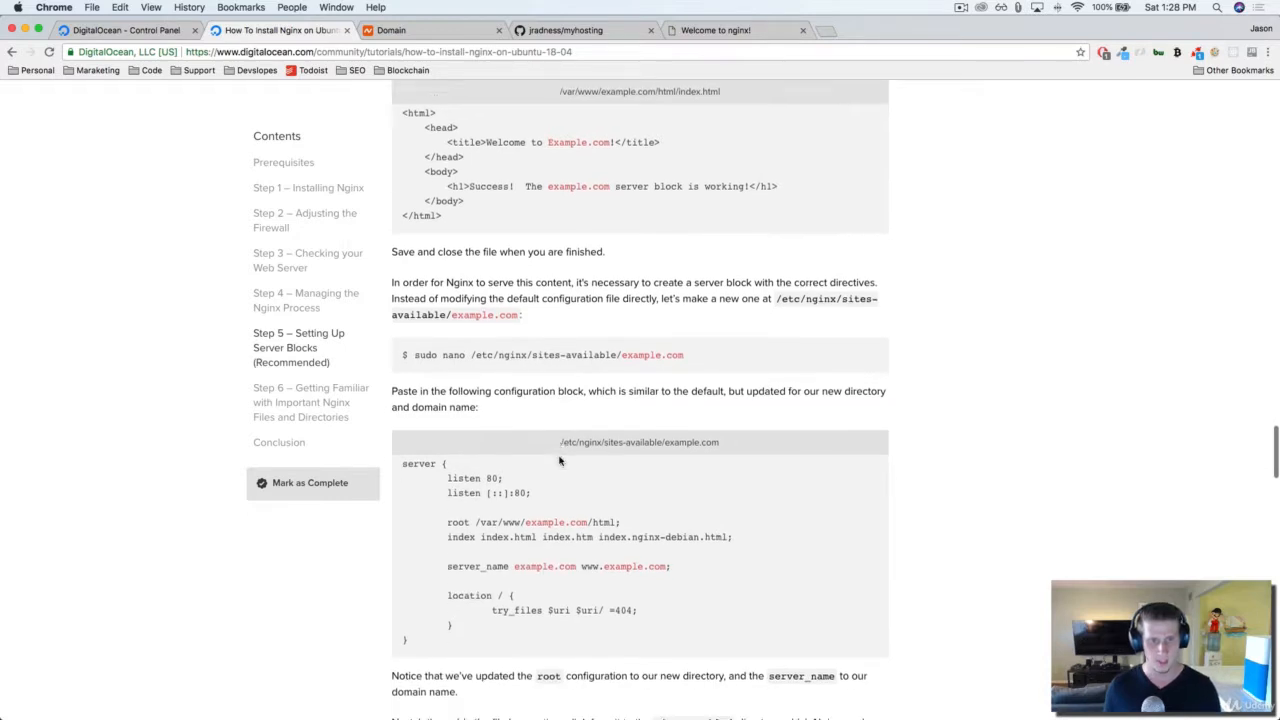
scroll("down", 3)
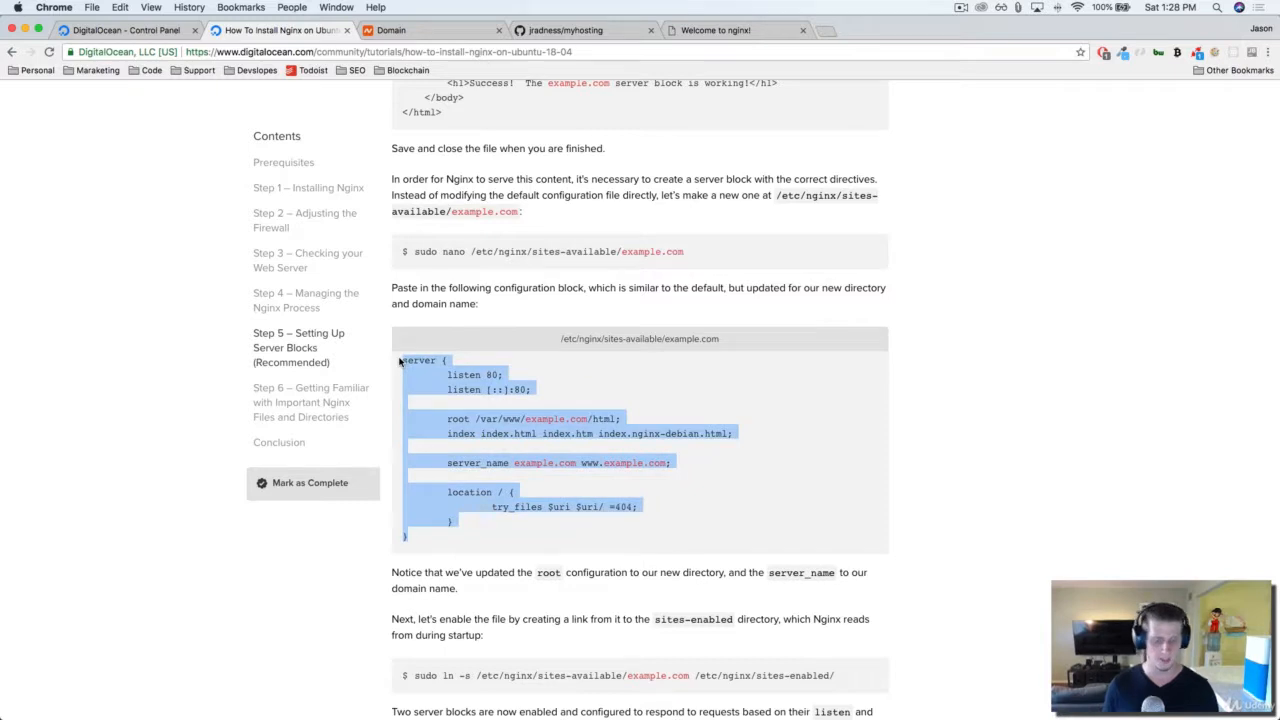
mouse_move(524, 418)
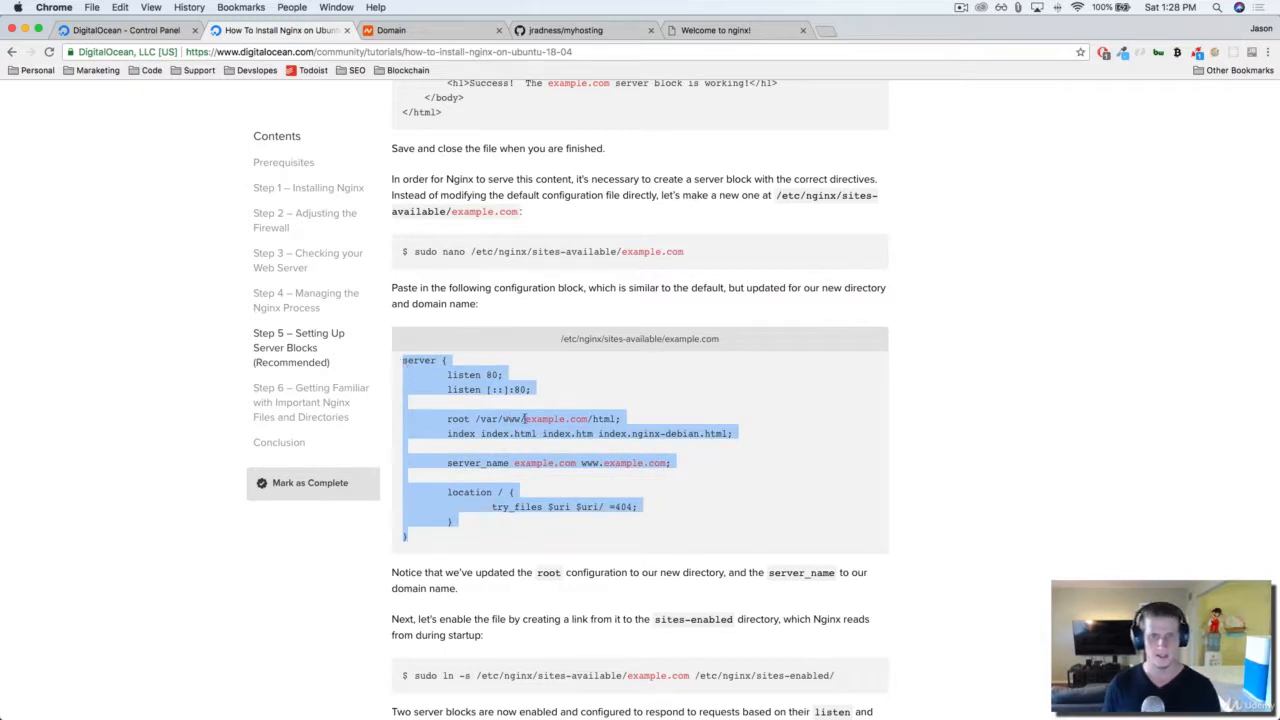
mouse_move(254, 168)
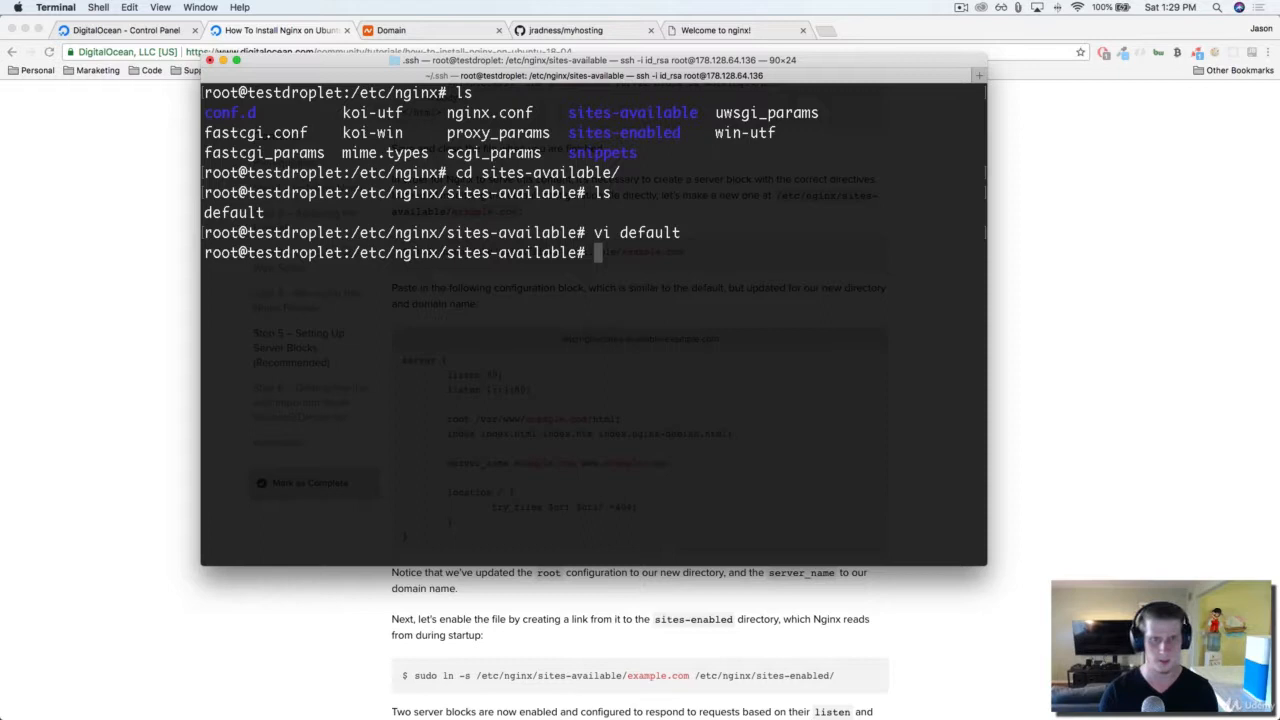
Step: Create an empty eatsleepcode.space file in sites-available with touch and open it in vi
type("tou")
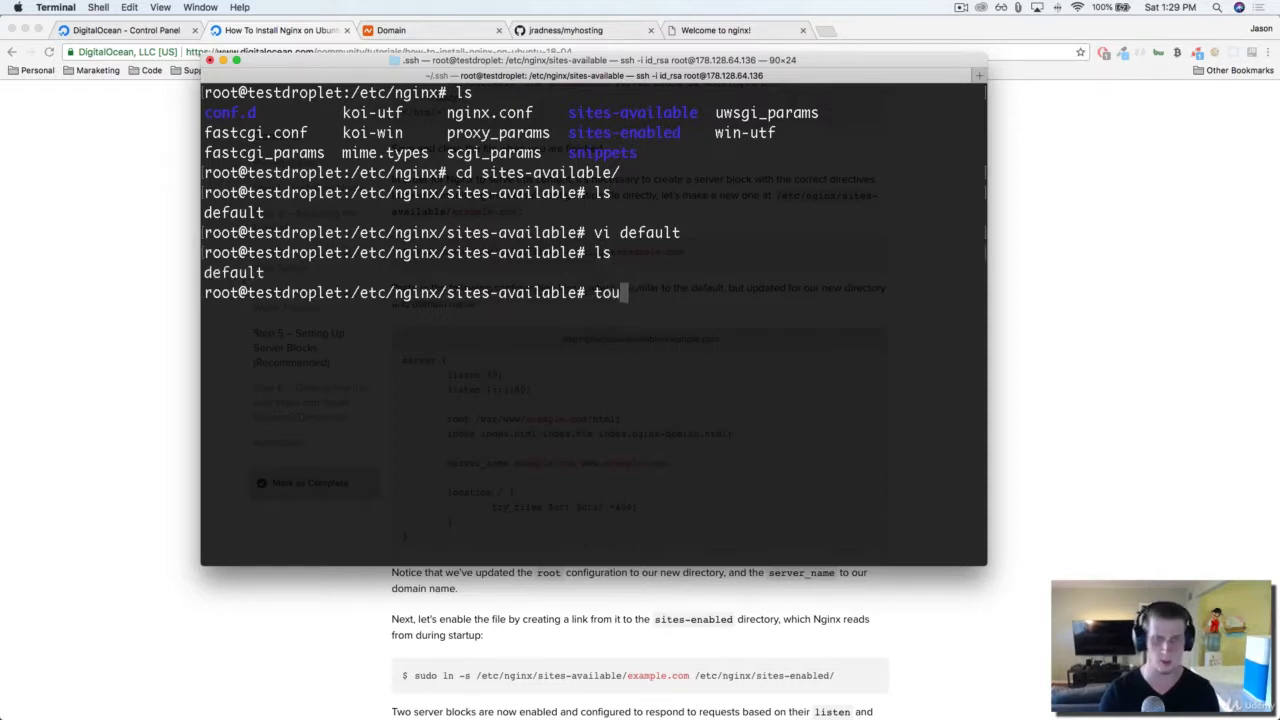
type("ch")
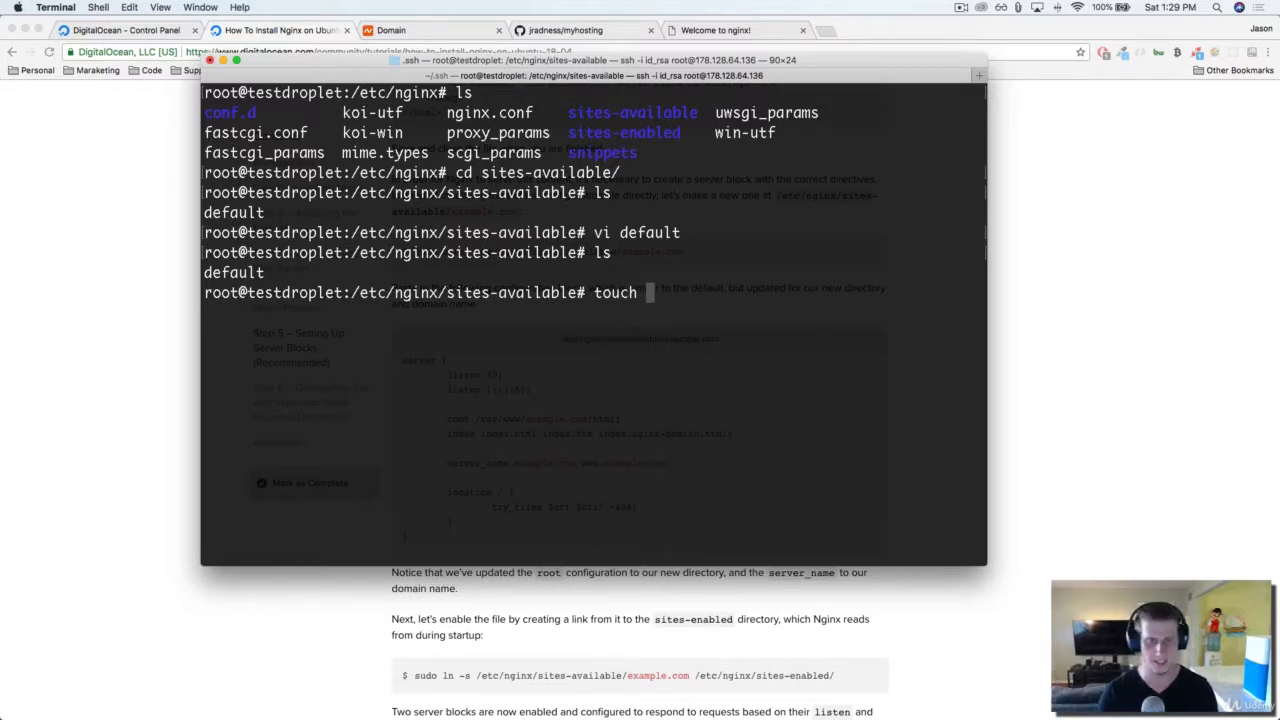
type("eatsl")
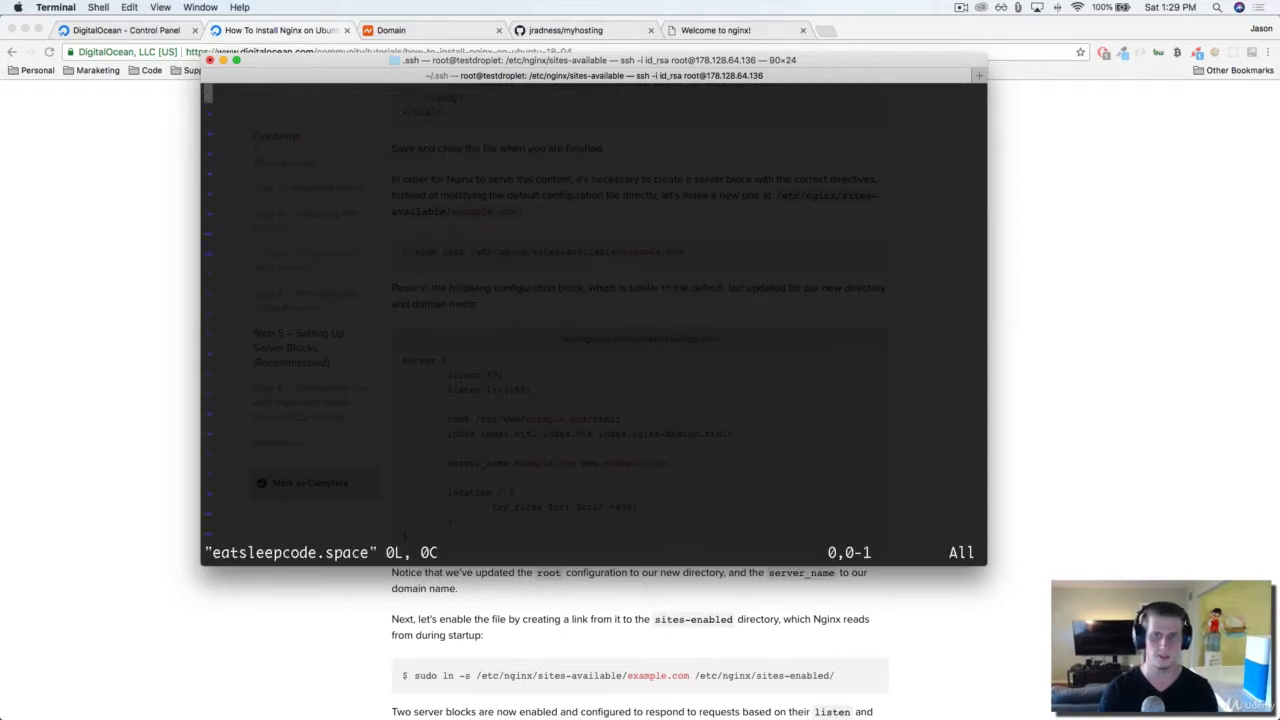
Step: Paste the sample server block into the file and change its root to /var/www/myhosting
key("i")
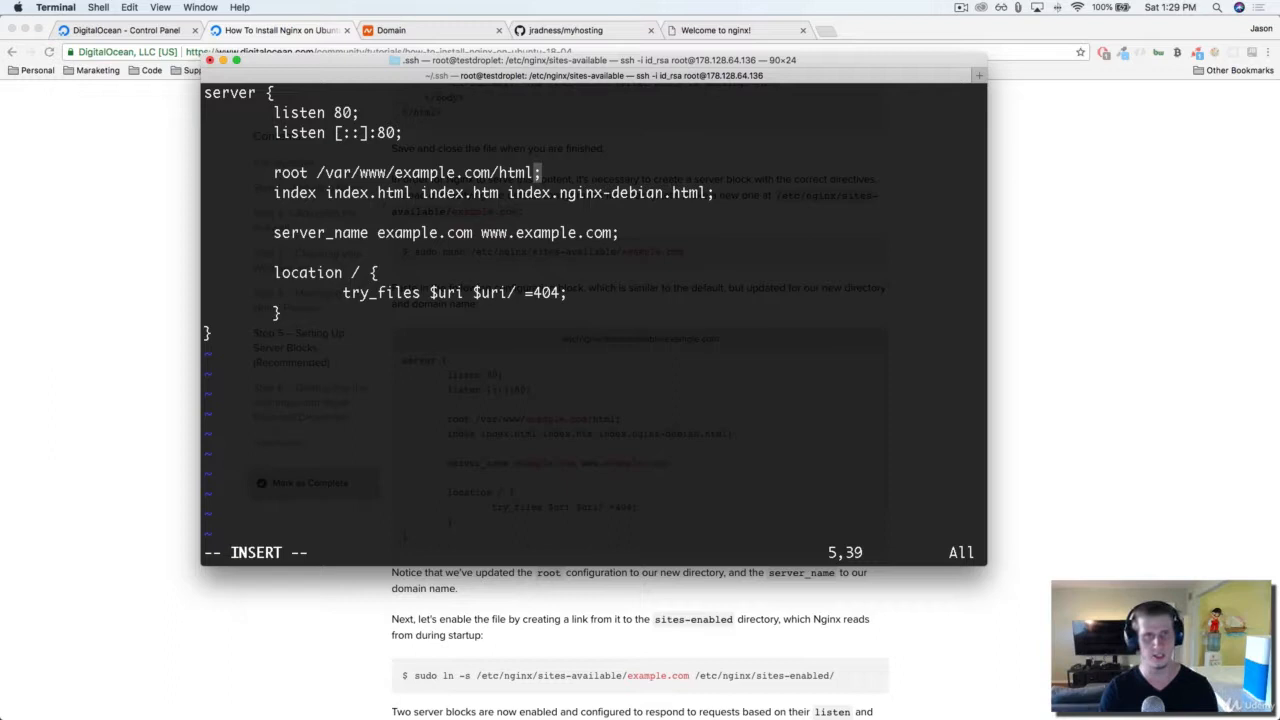
key("backspace")
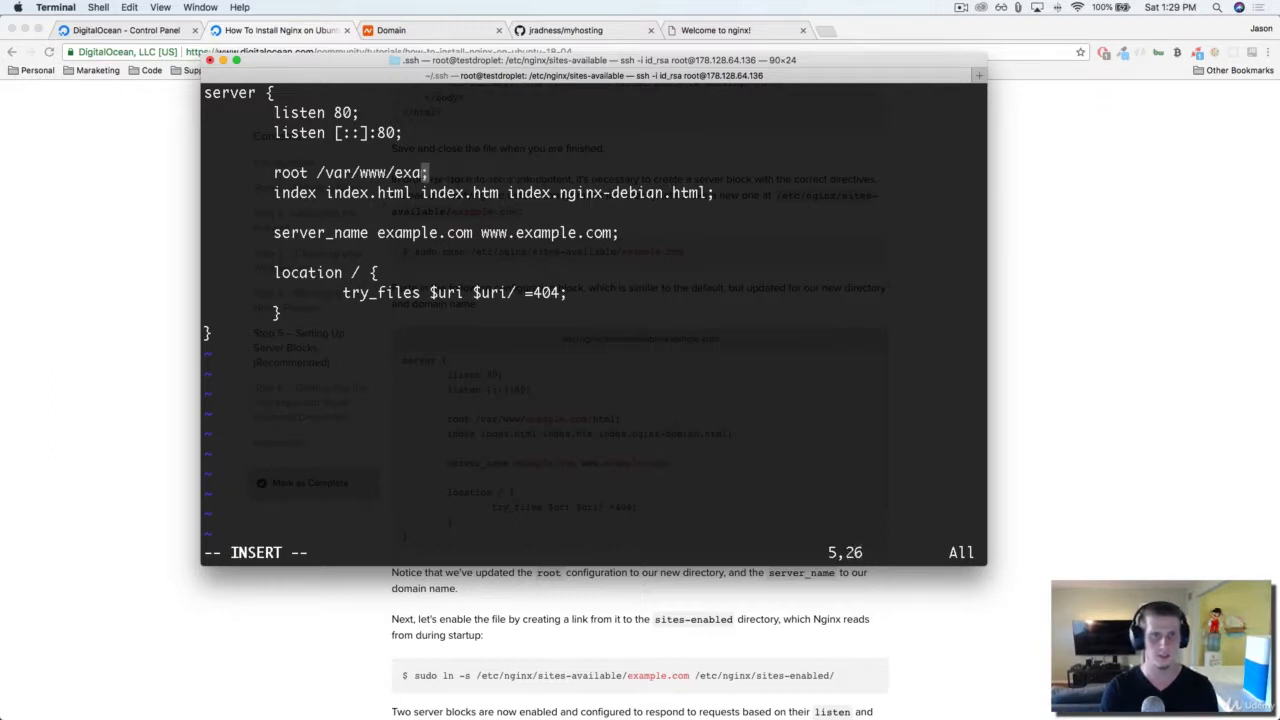
key("Backspace")
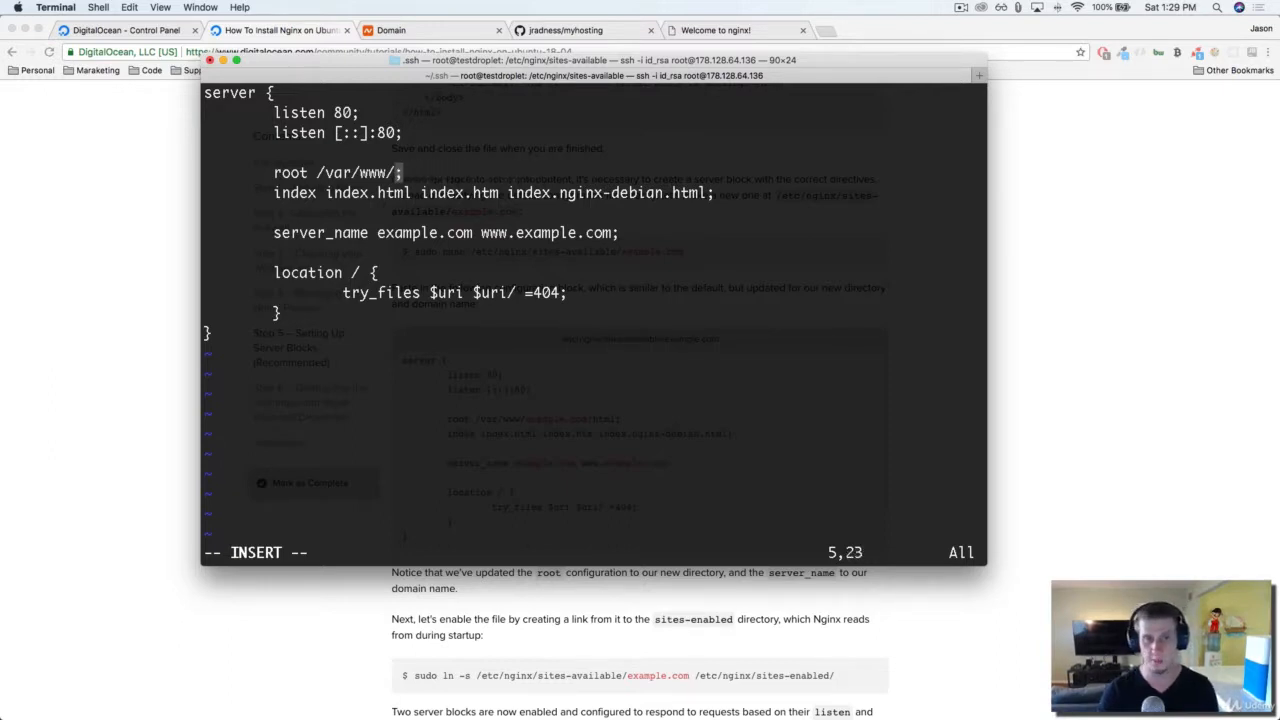
type("hosti")
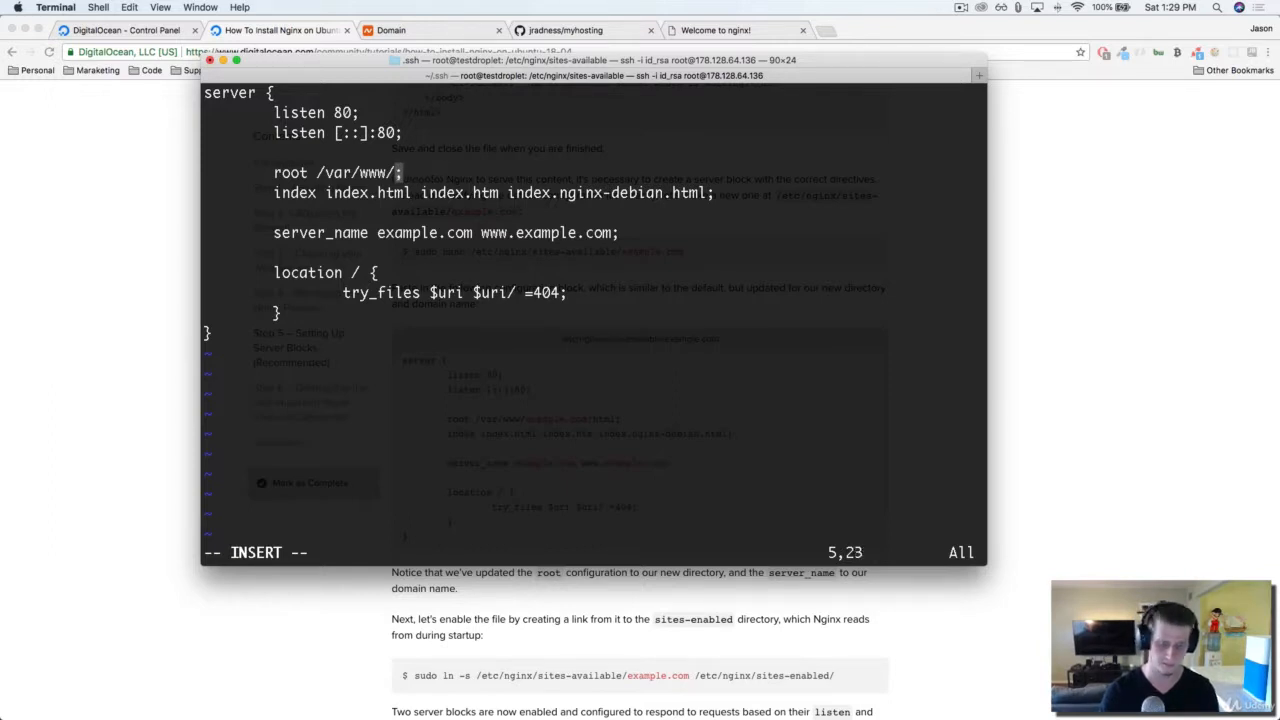
type("myhosting")
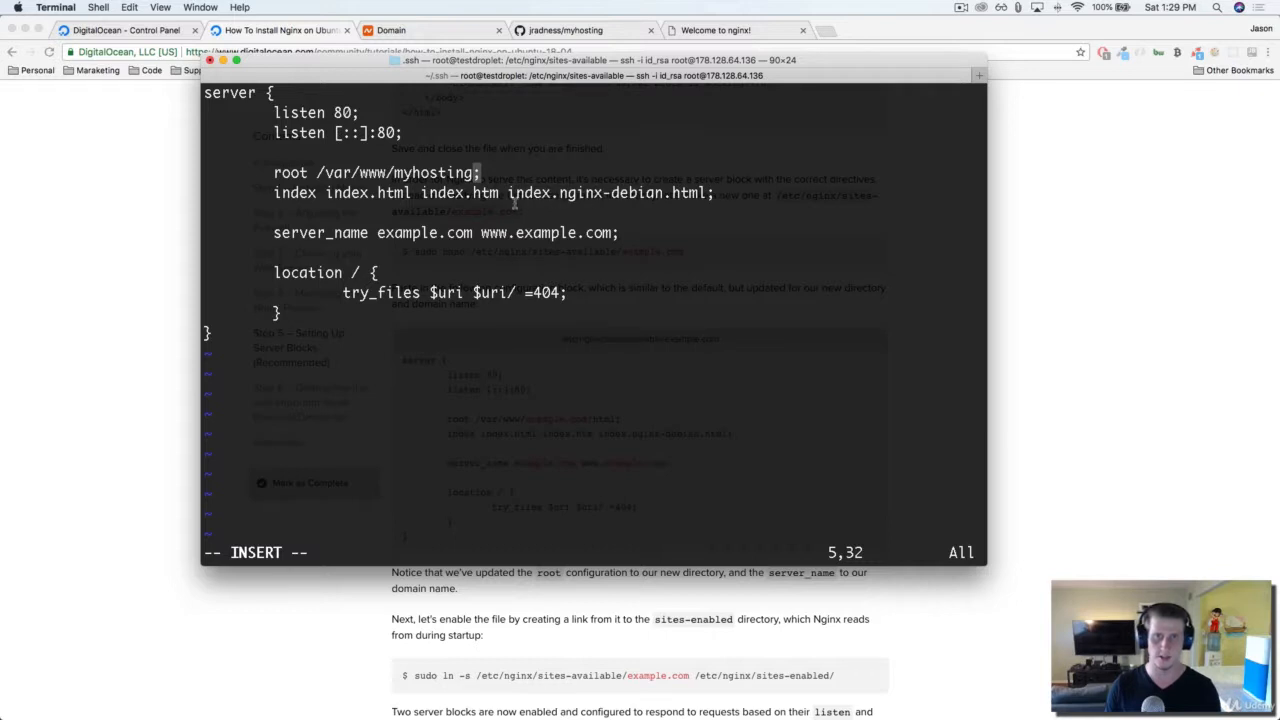
mouse_move(416, 174)
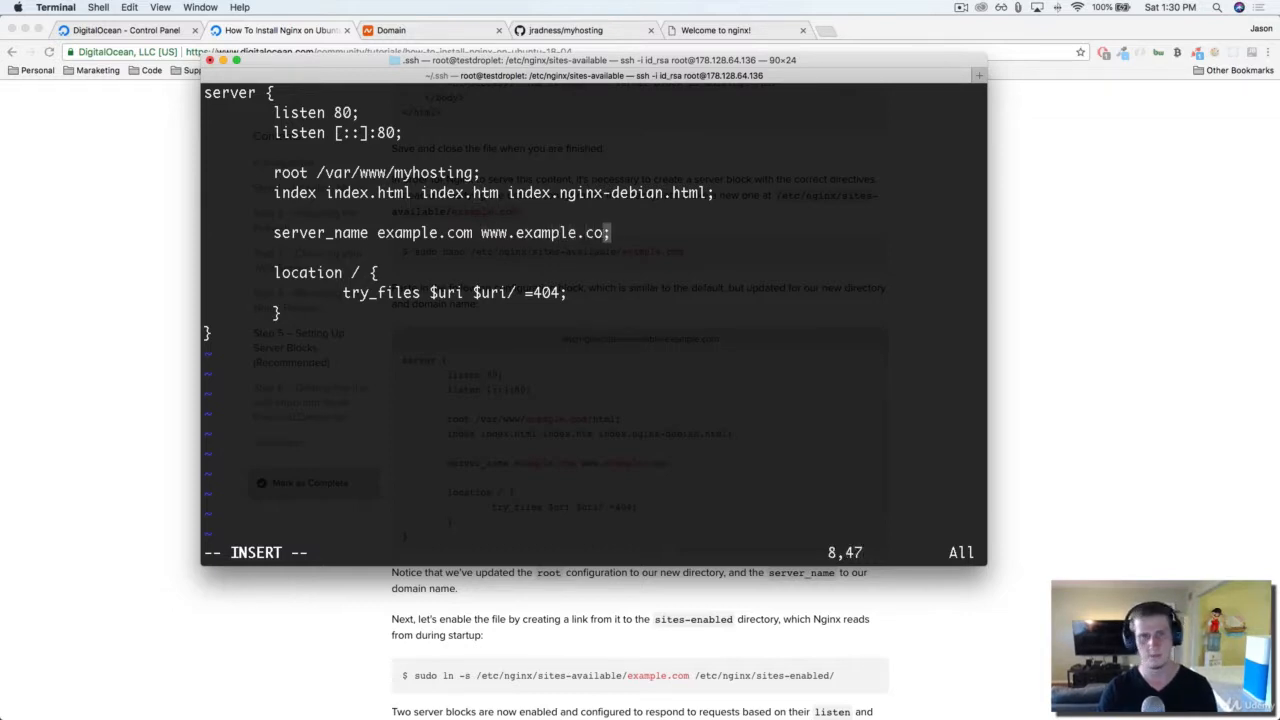
key("BackSpace")
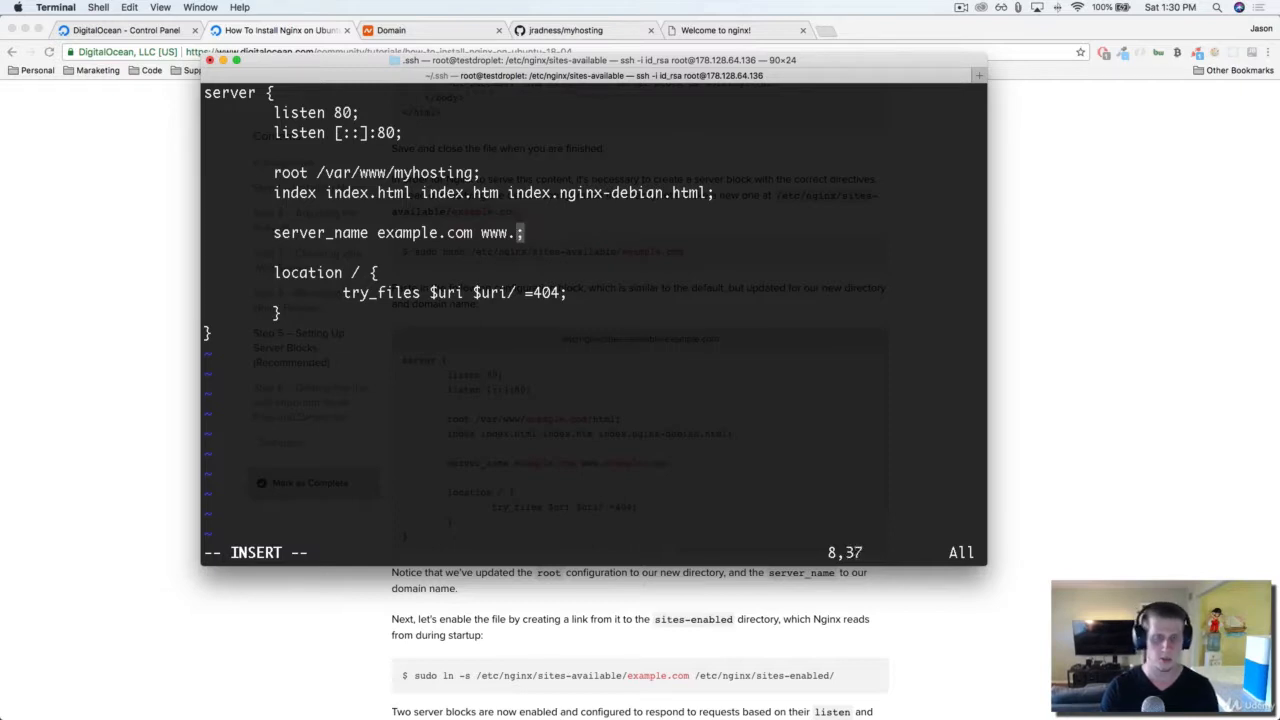
type("eat")
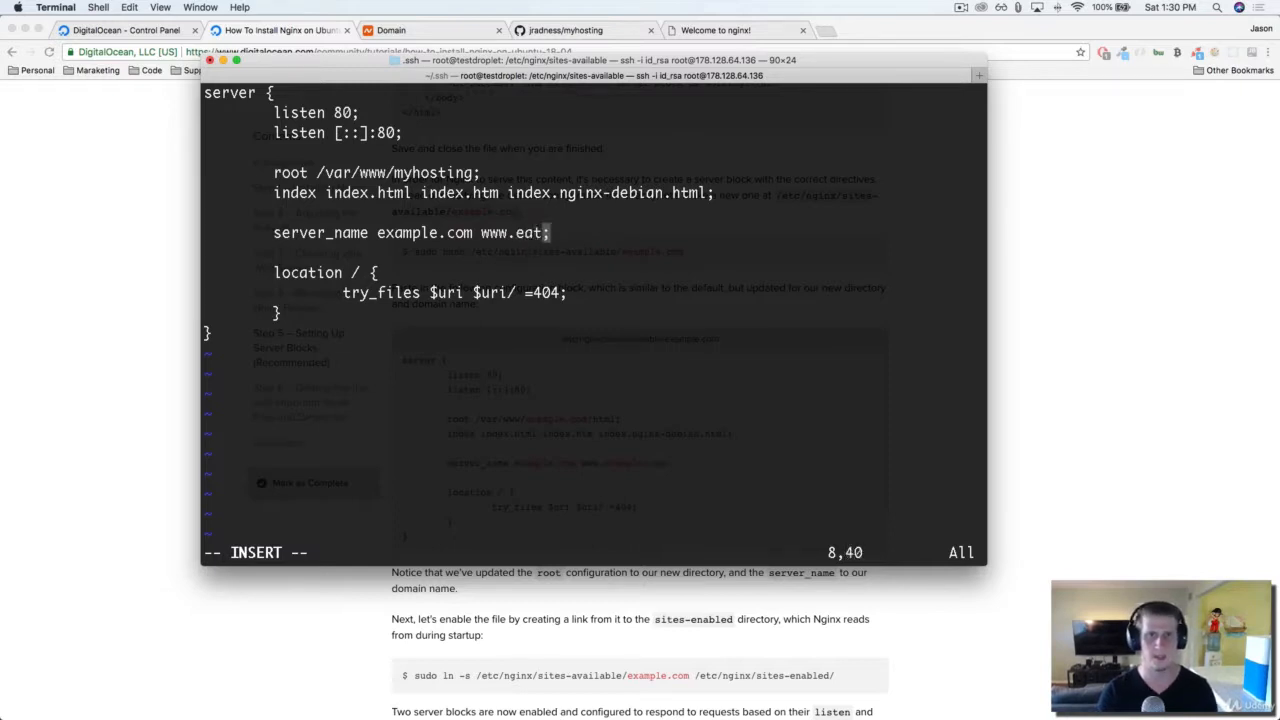
type("sleeps")
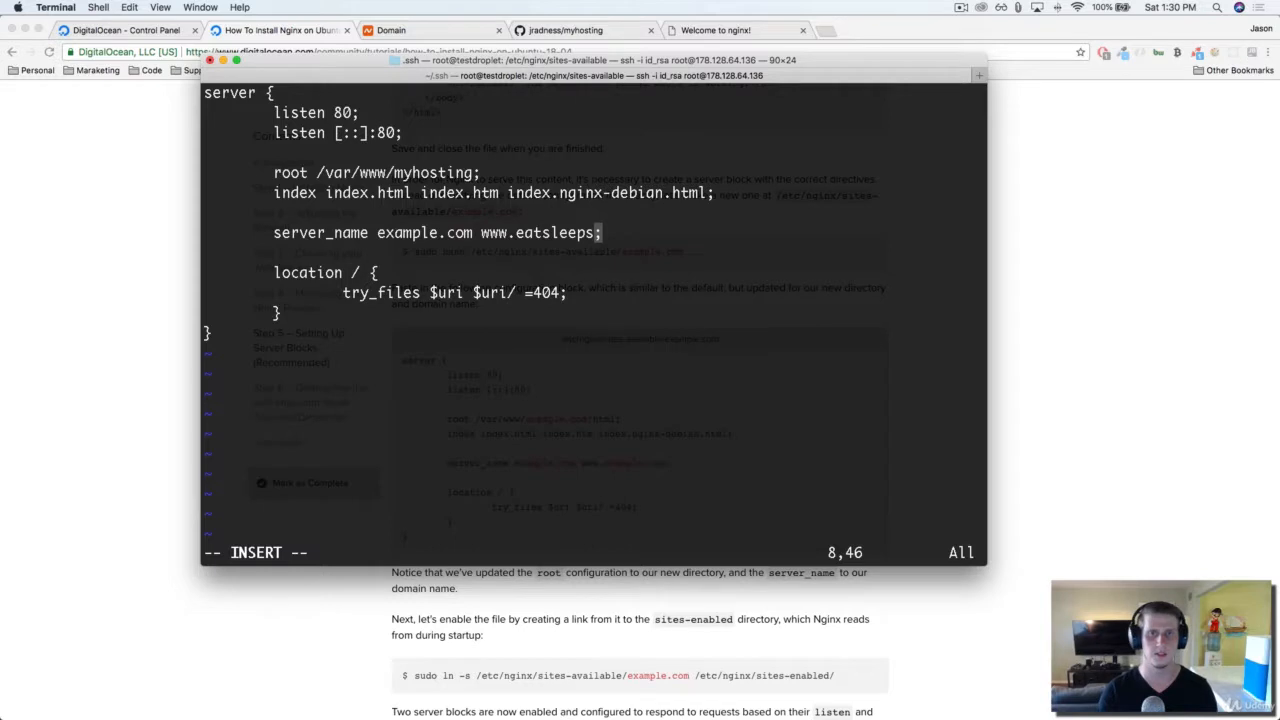
key("Backspace")
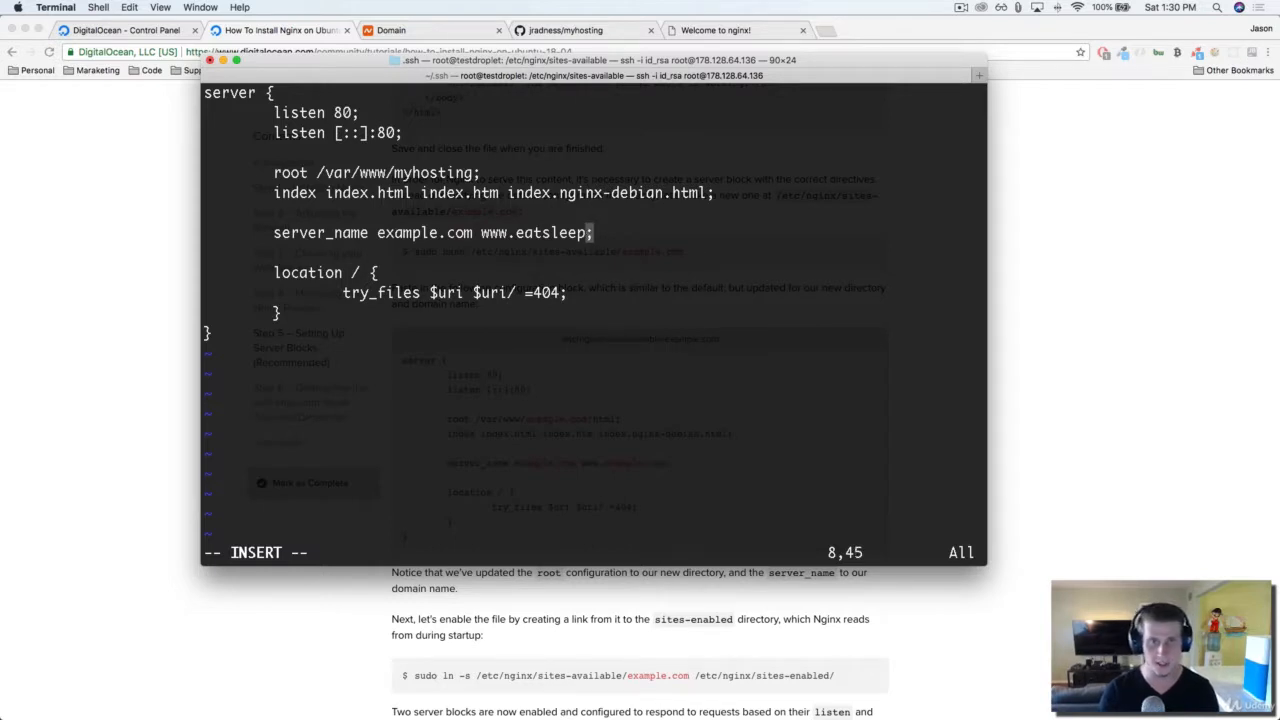
type("code.space")
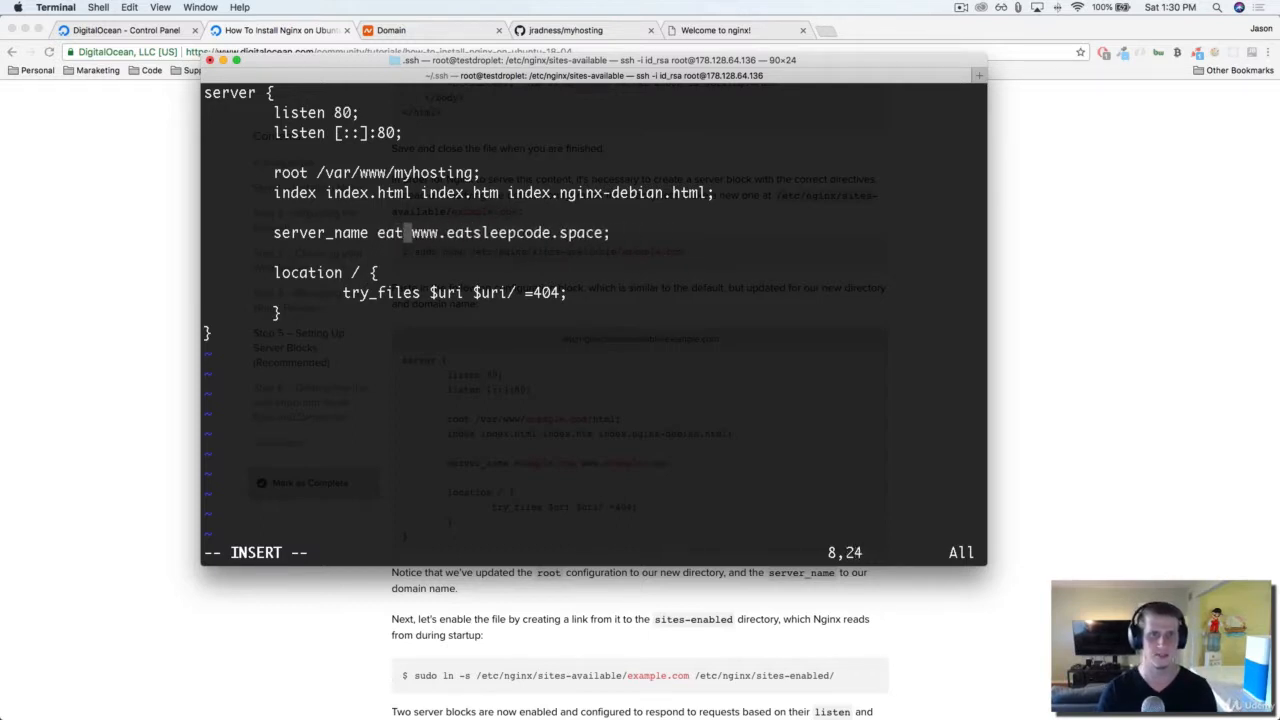
type("sleepcode.space")
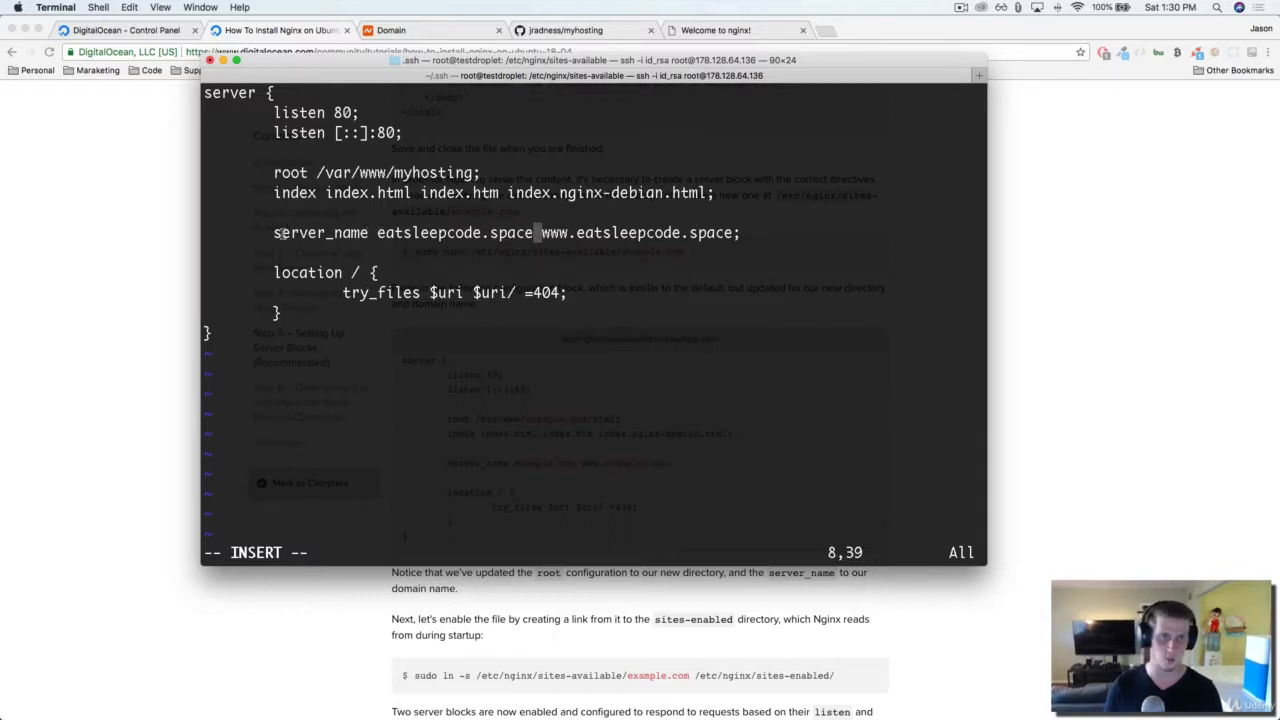
mouse_move(596, 280)
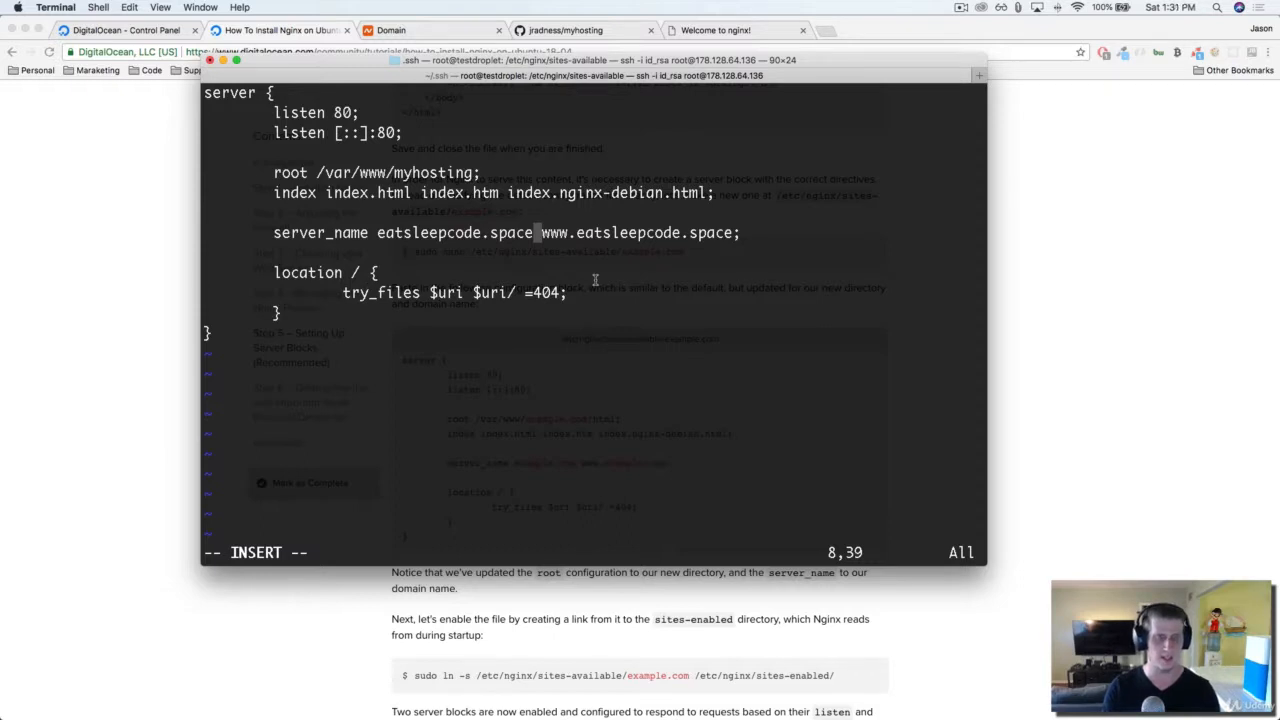
Step: Save the eatsleepcode.space file with :w and quit vi
key("Escape")
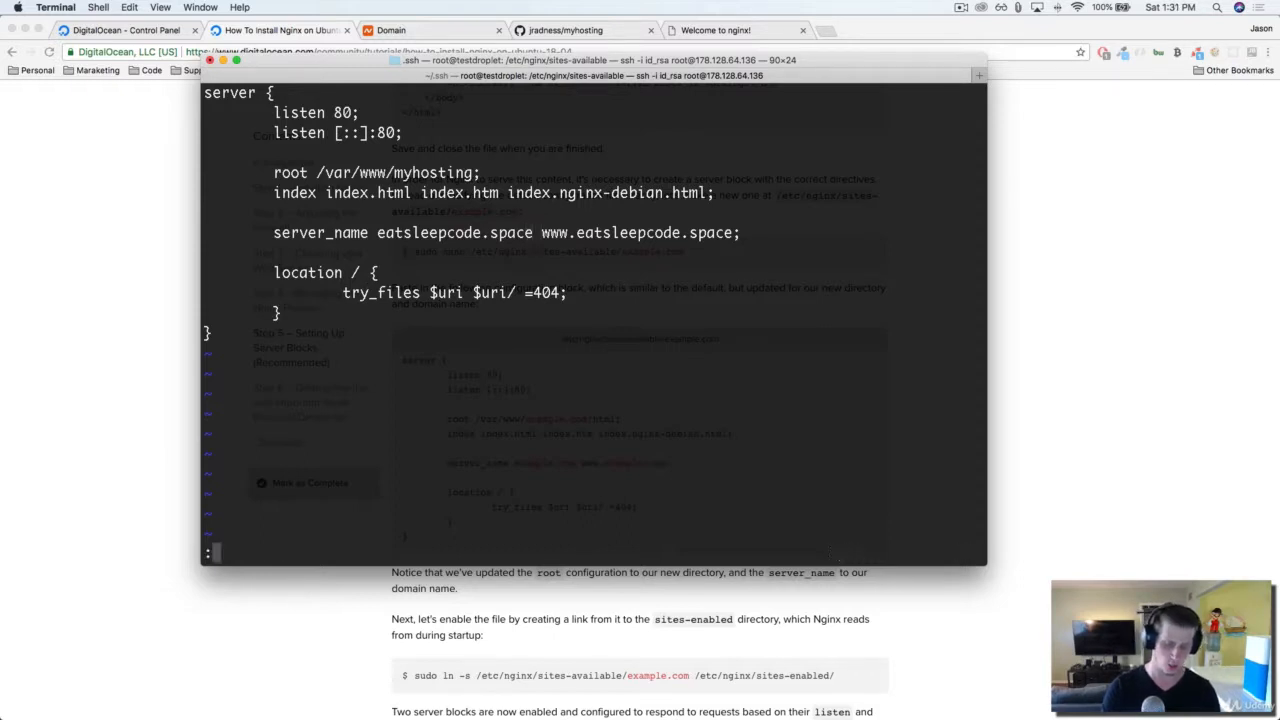
type("w")
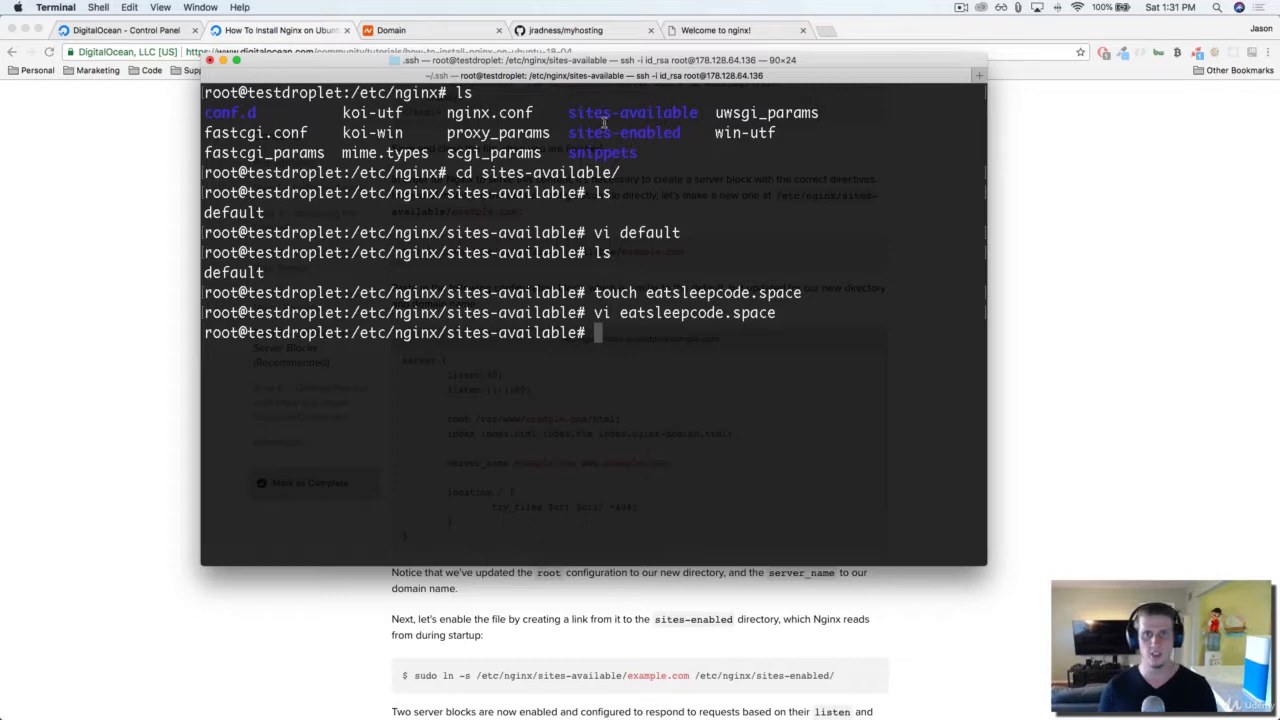
double_click(624, 132)
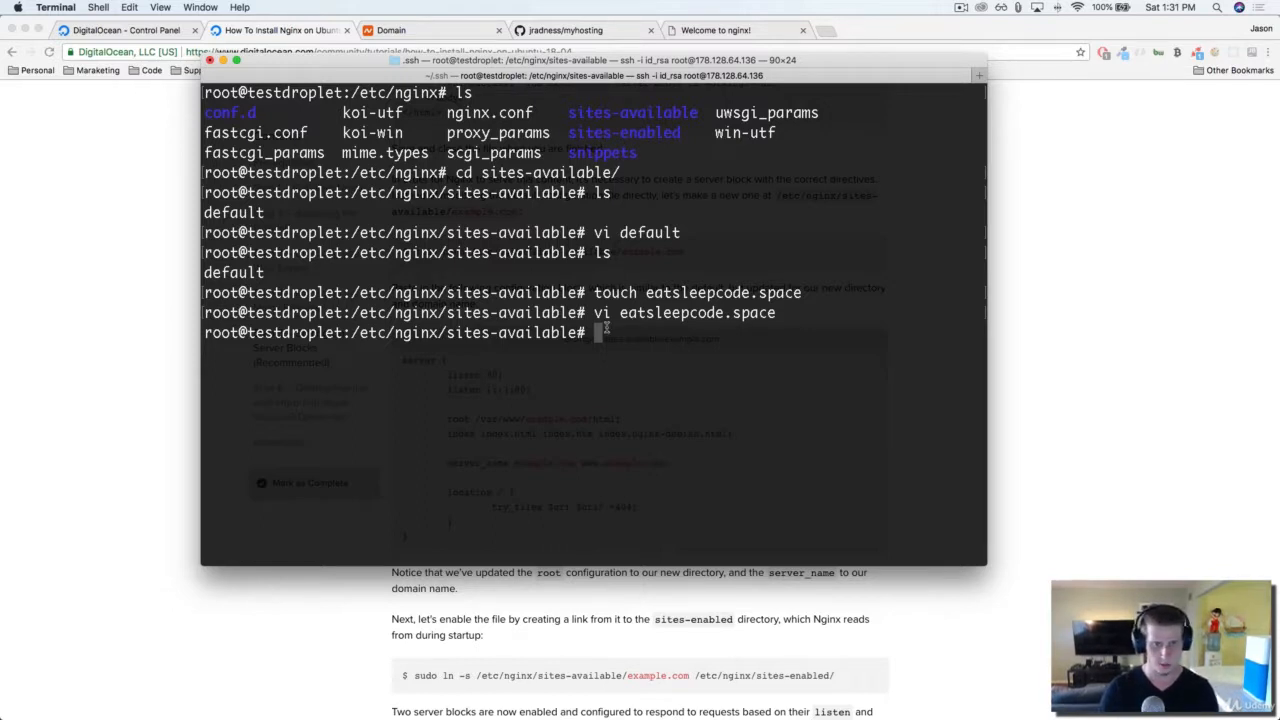
Step: Return to /etc/nginx with cd .., abandoning a partial cd sites- command
type("cd ..")
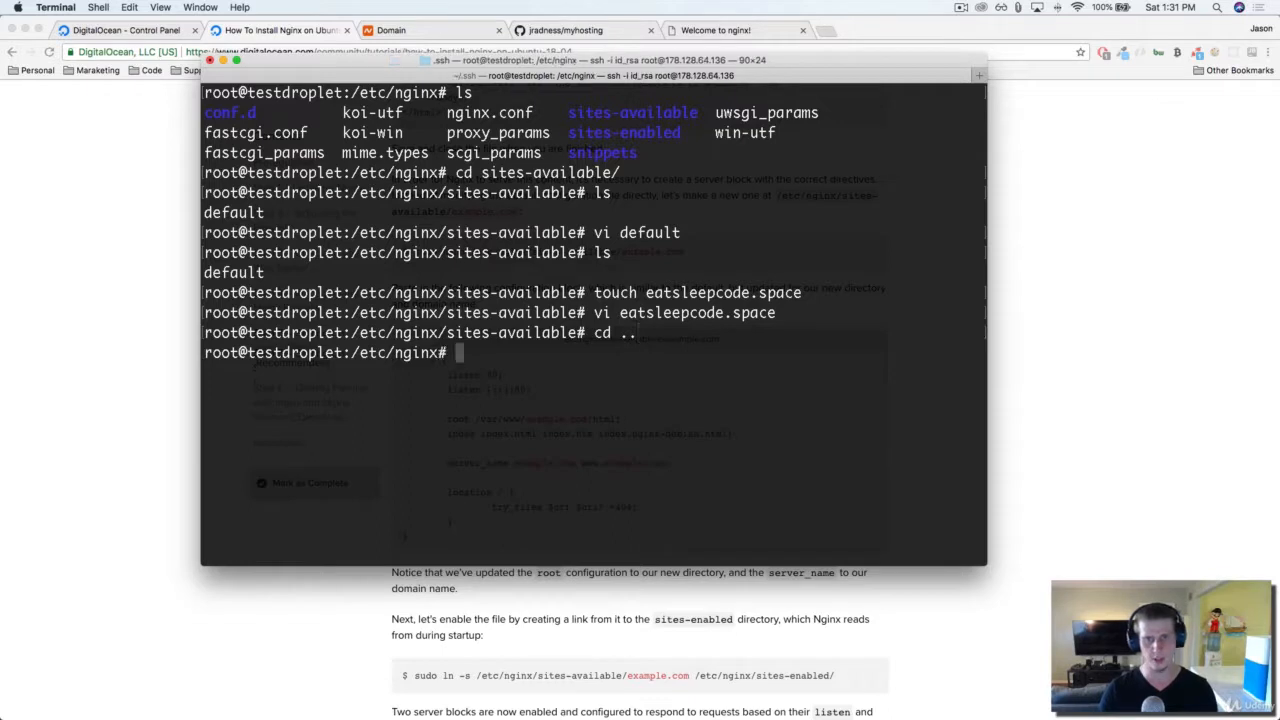
type("cd sites-")
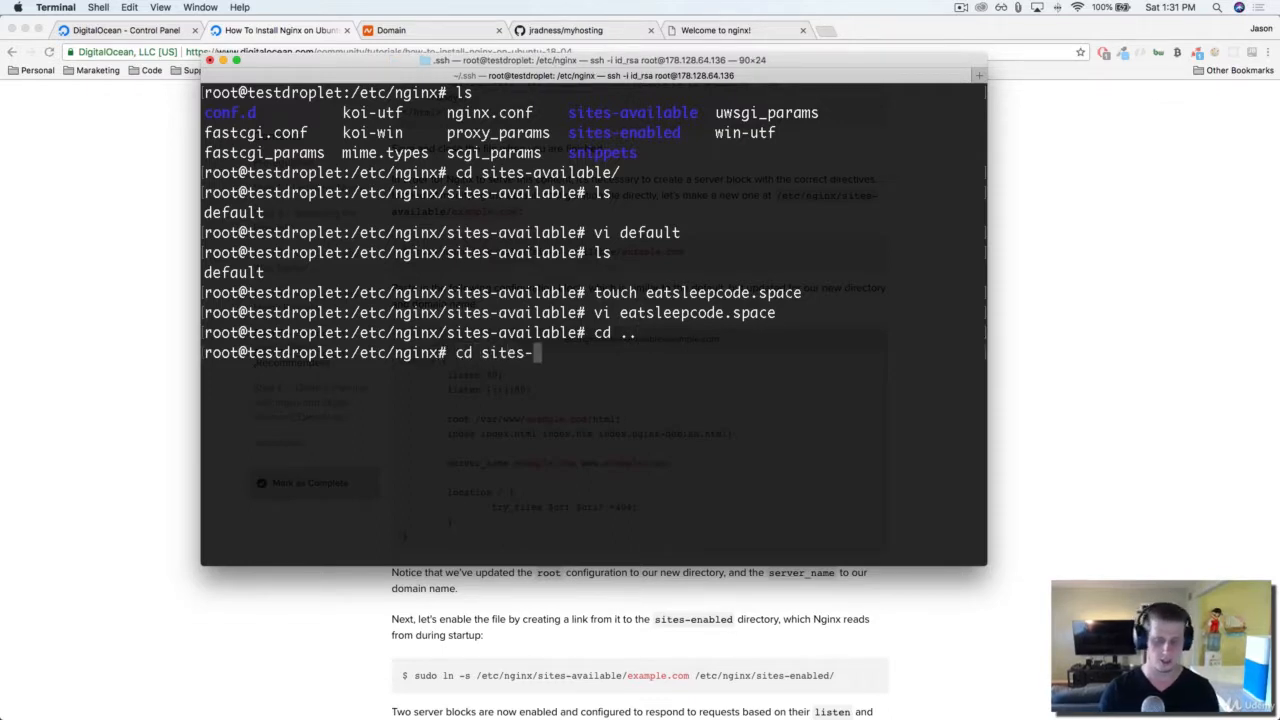
key("Backspace")
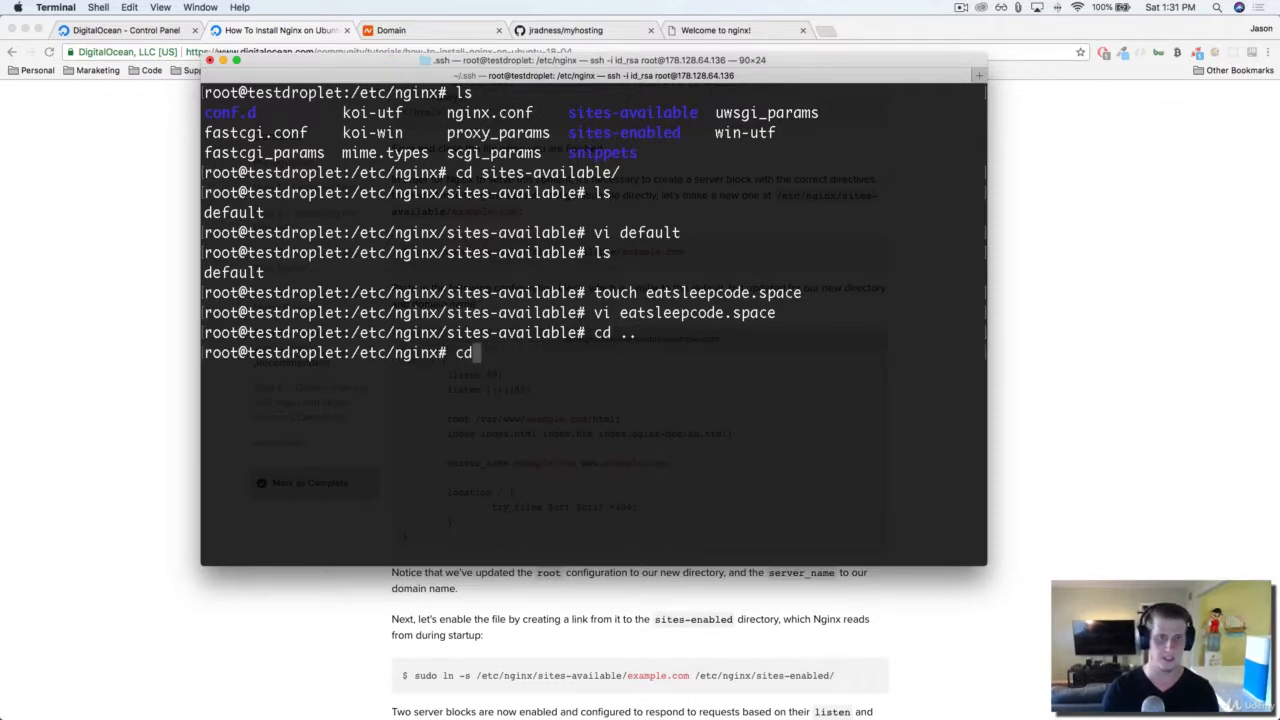
key("Return")
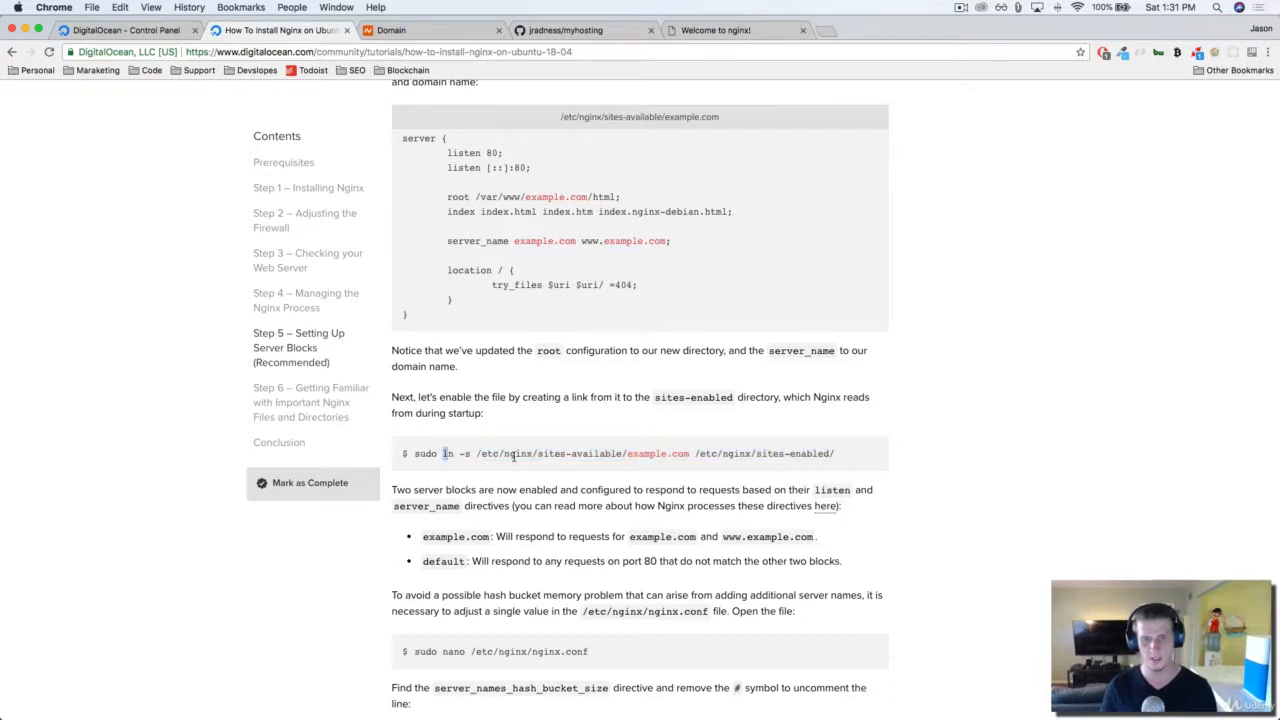
Step: Select the tutorial's 'sudo ln -s' sites-available command text to copy into the shell
left_click_drag(536, 452, 636, 452)
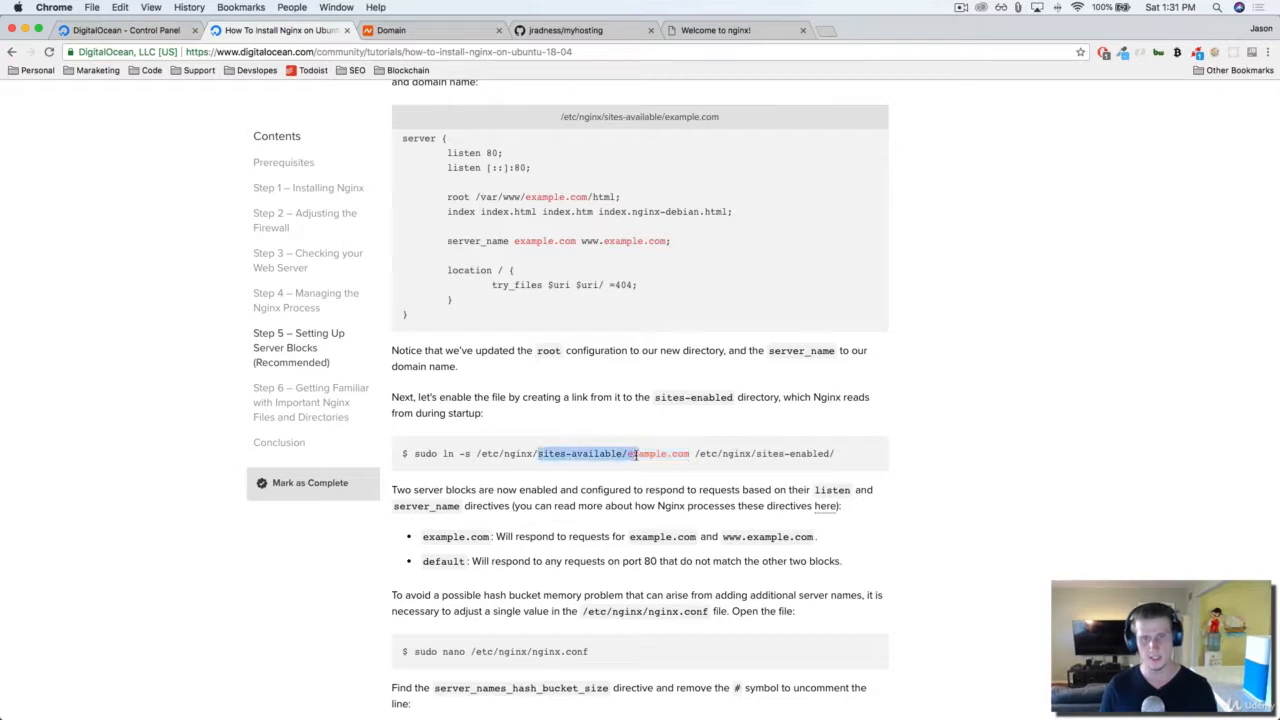
left_click(762, 452)
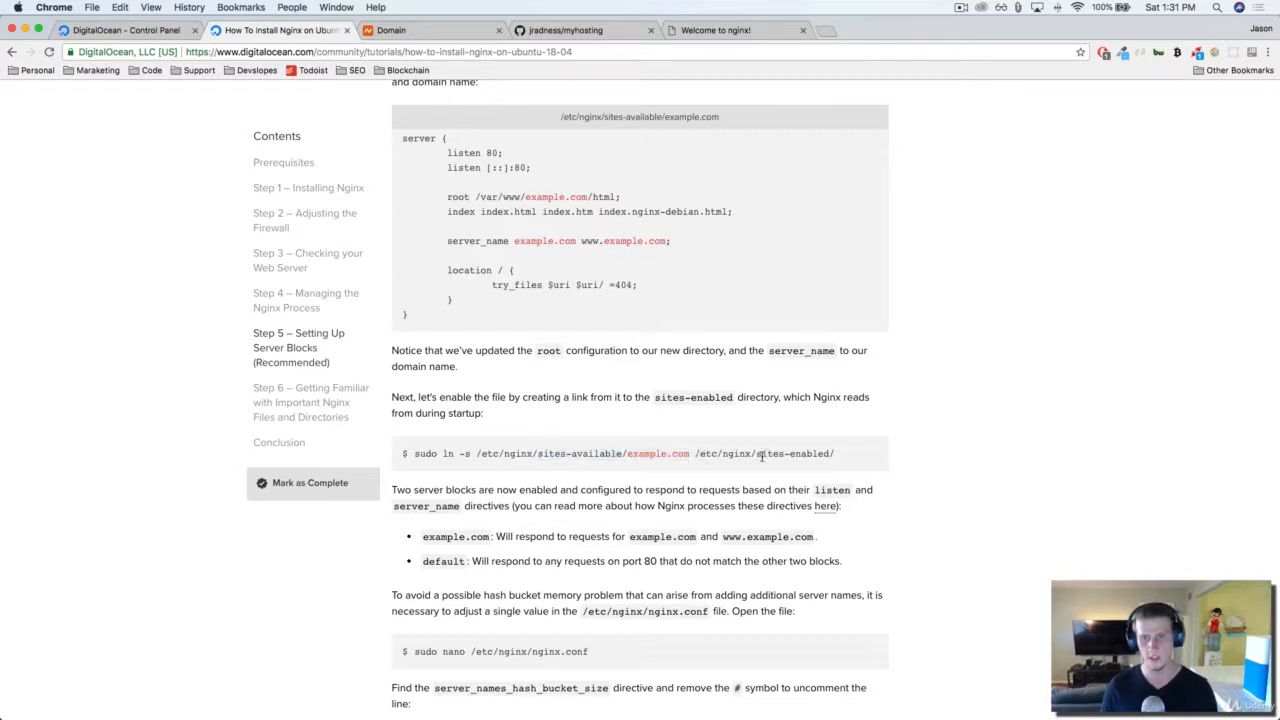
left_click_drag(444, 452, 628, 452)
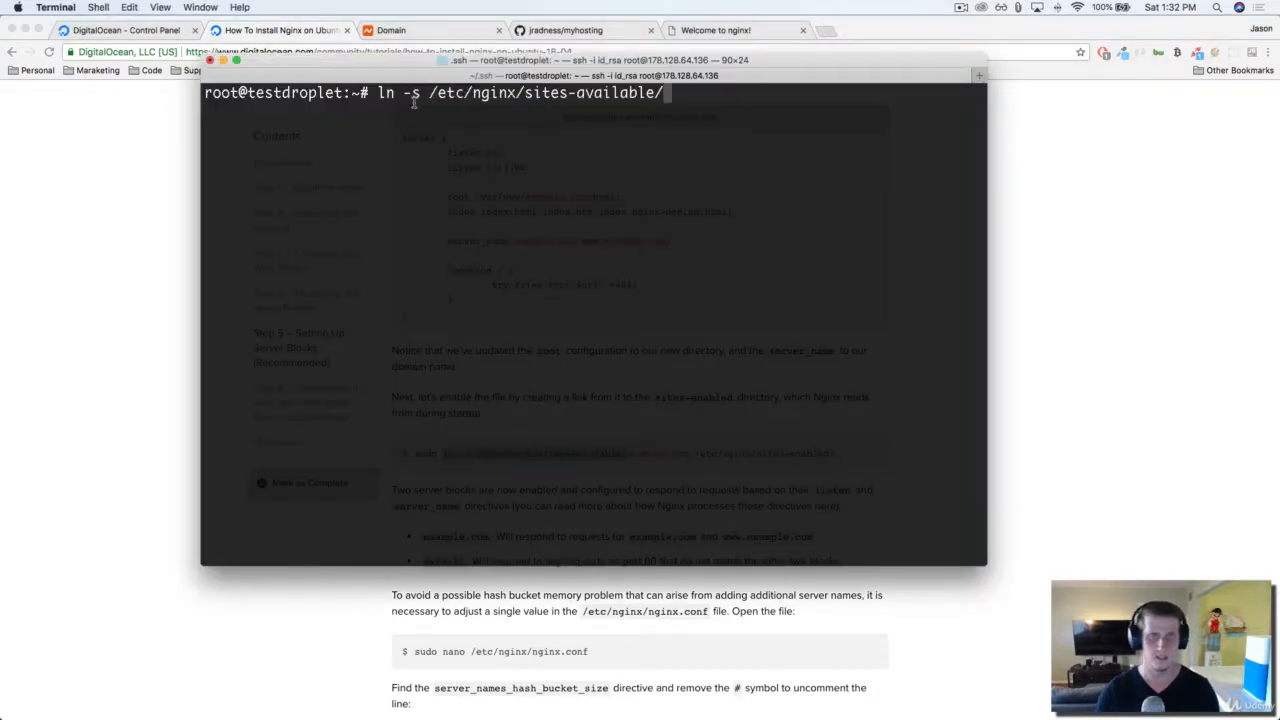
Step: Run ln -s from sites-available/eatsleepcode.space to /etc/nginx/sites-enabled/
type("eat")
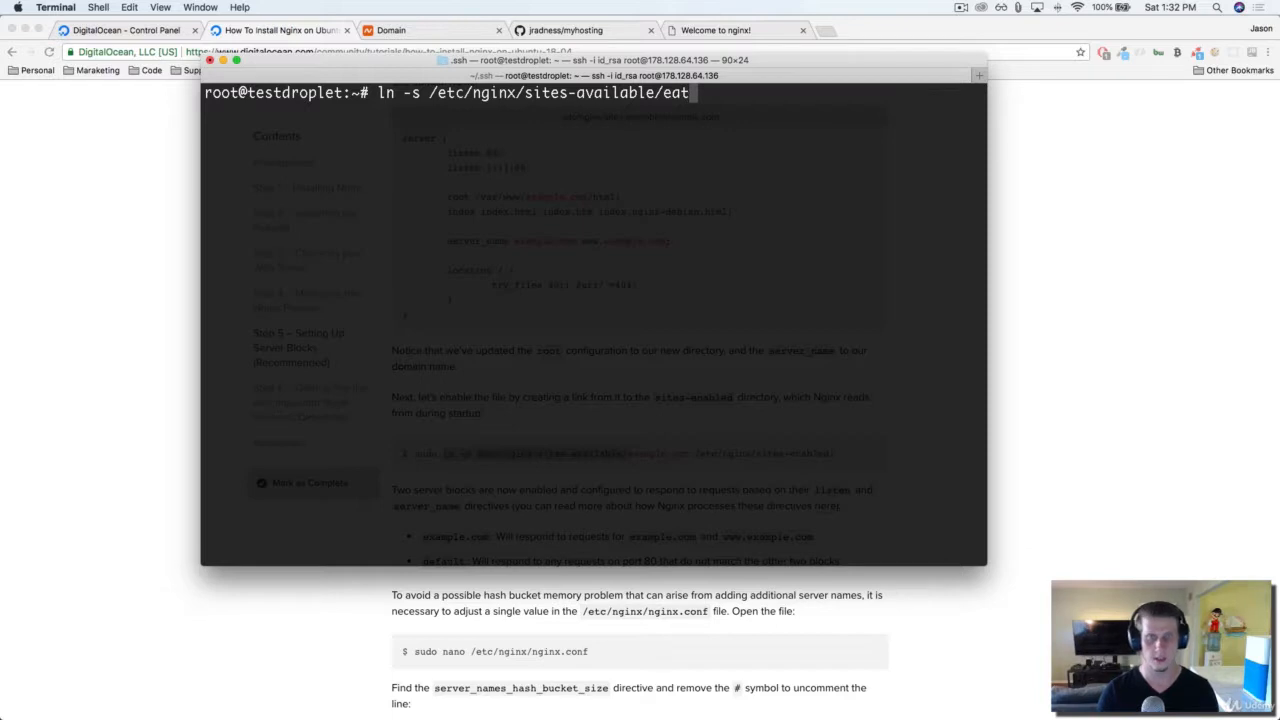
type("sleepcode.space")
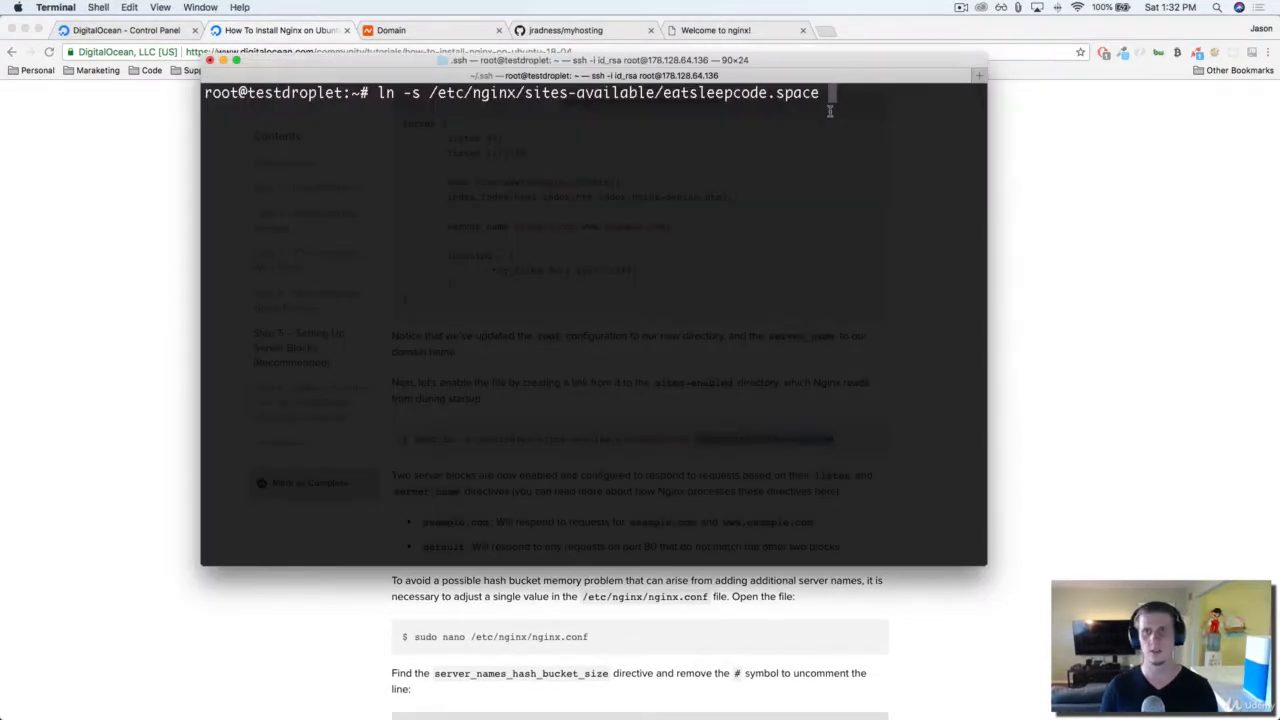
type("/etc/nginx/sites-enabled/")
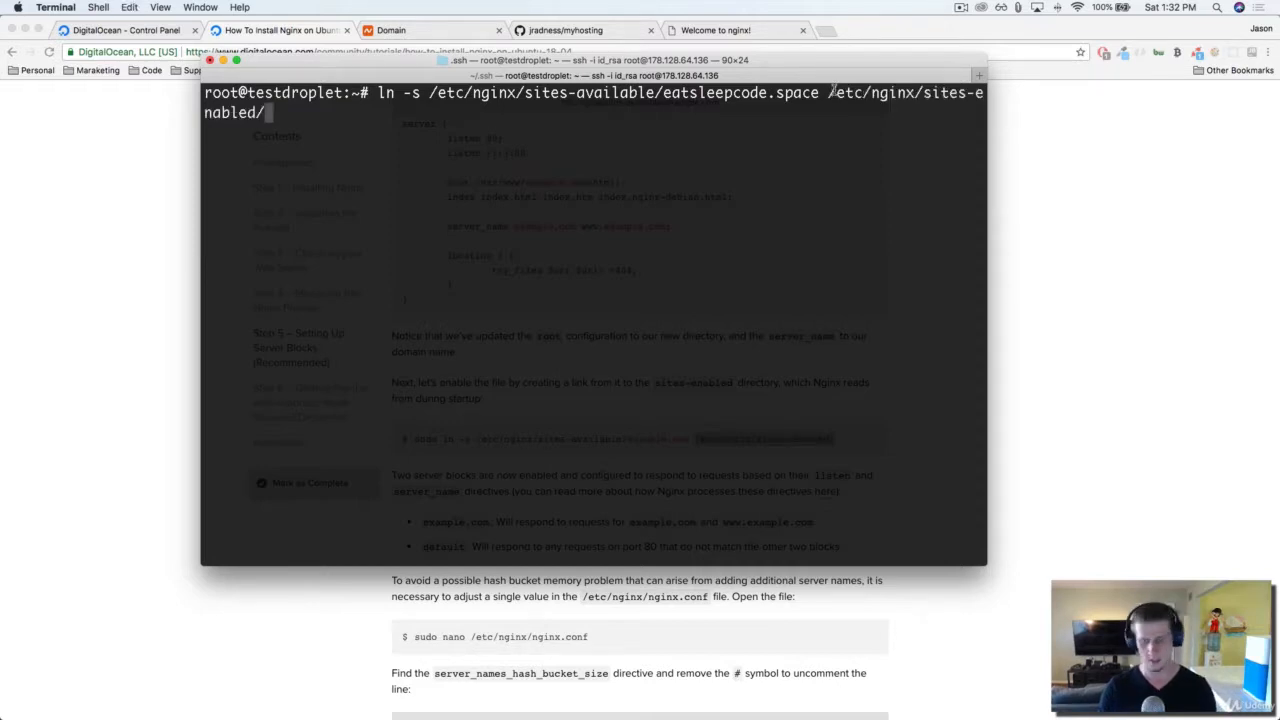
key("Return")
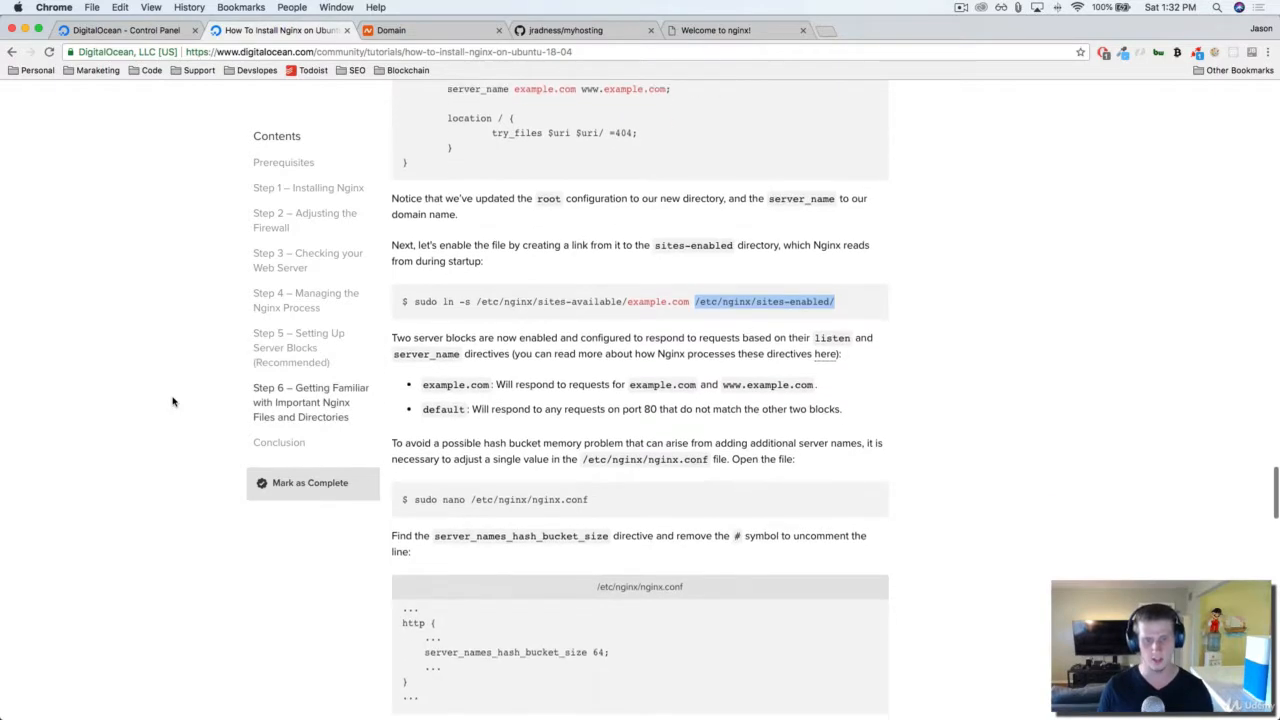
Step: Find the tutorial's restart step and run systemctl restart nginx on the server
scroll("down", 3)
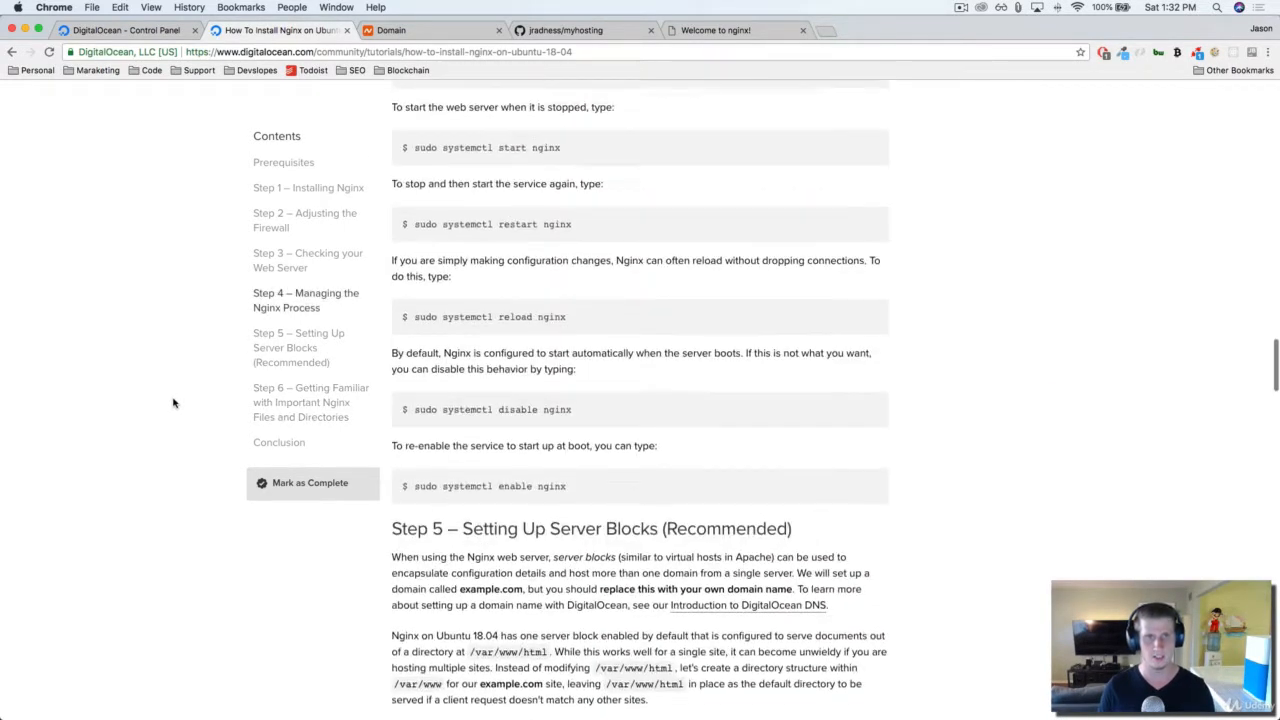
scroll("down", 3)
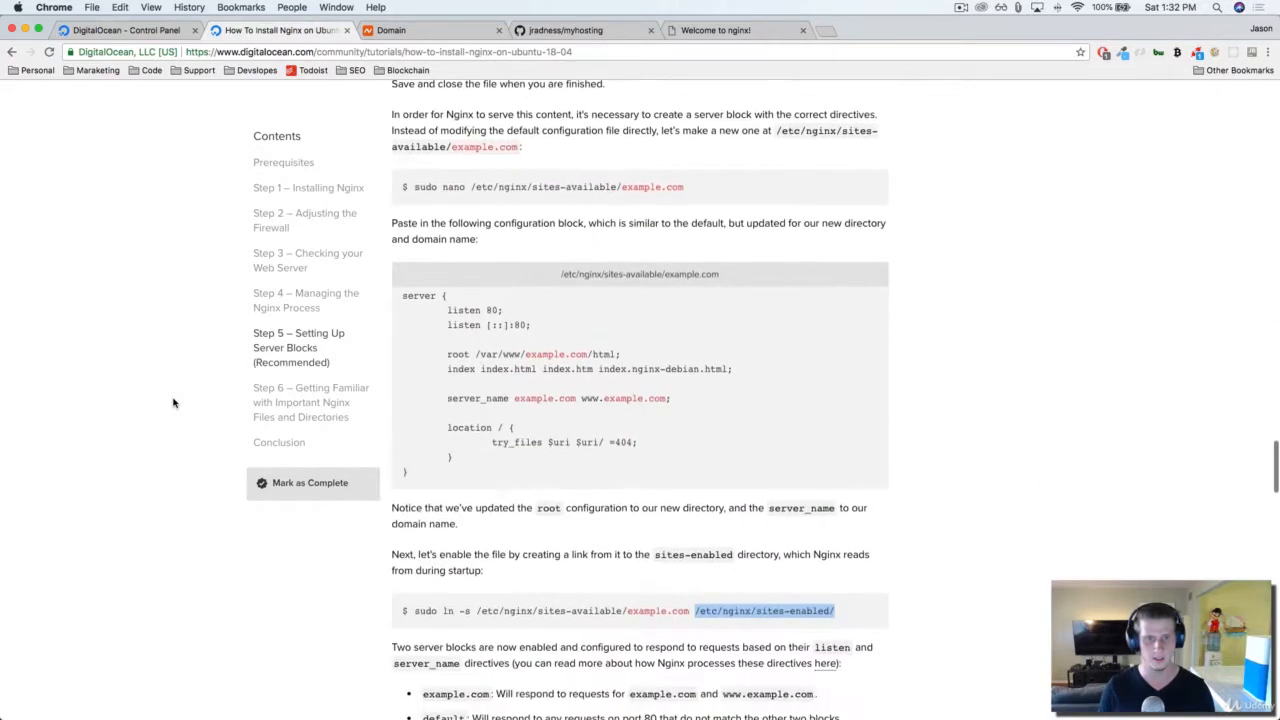
scroll("down", 3)
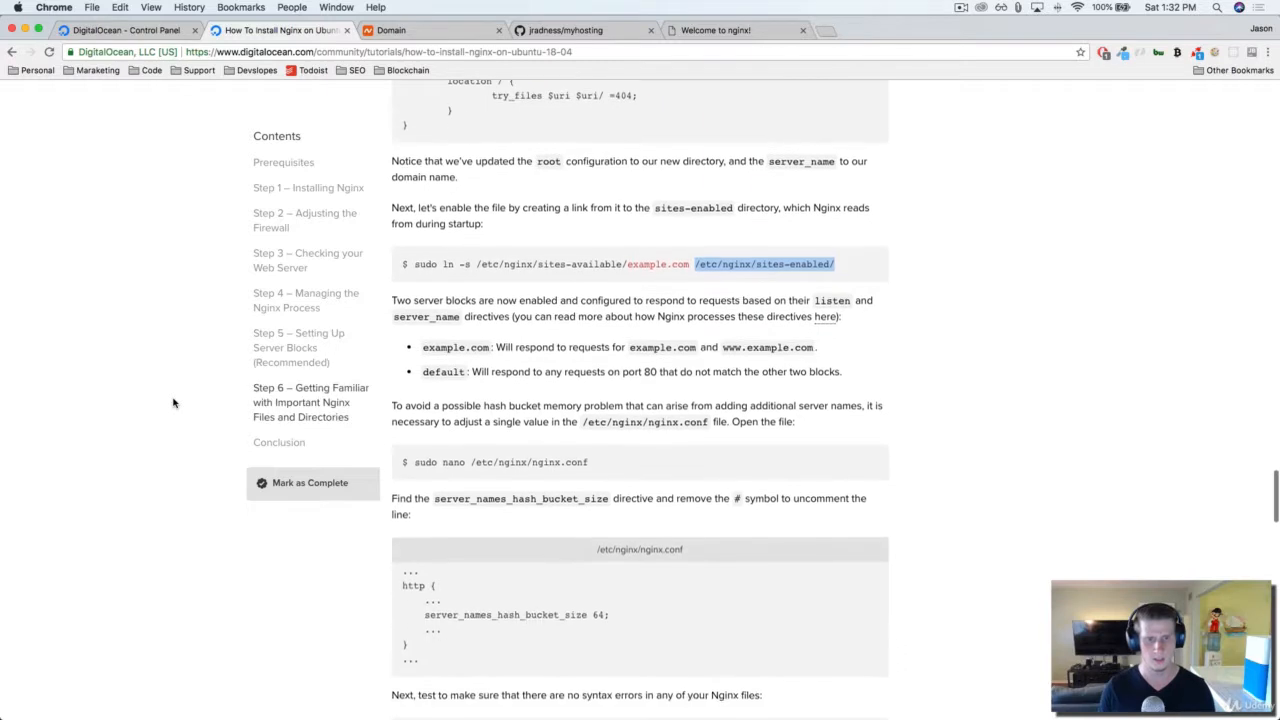
scroll("down", 3)
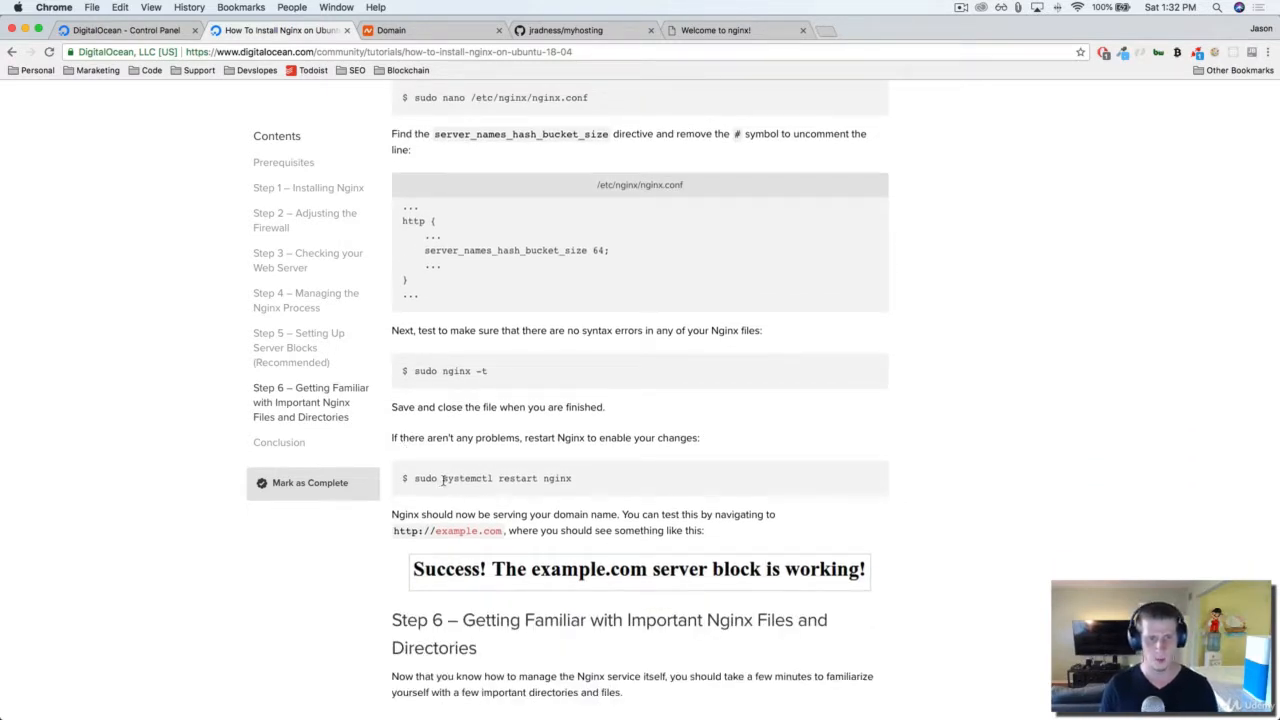
left_click_drag(444, 478, 572, 478)
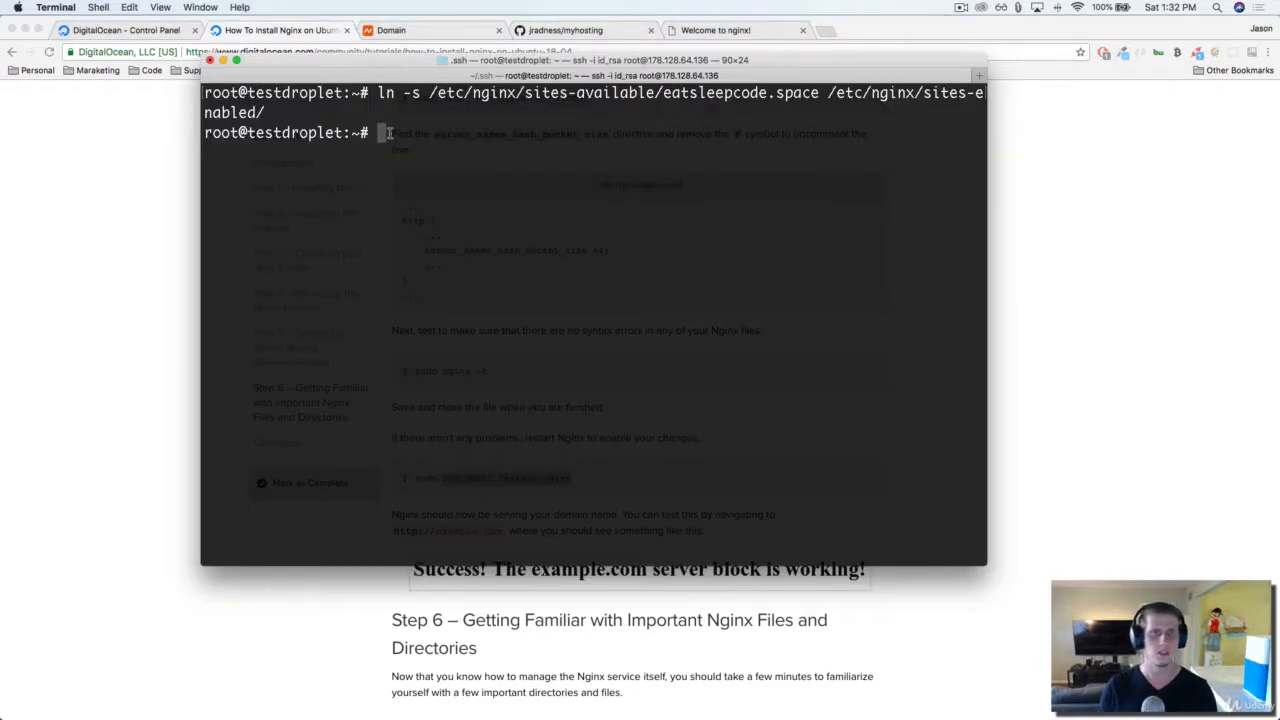
type("systemctl restart nginx")
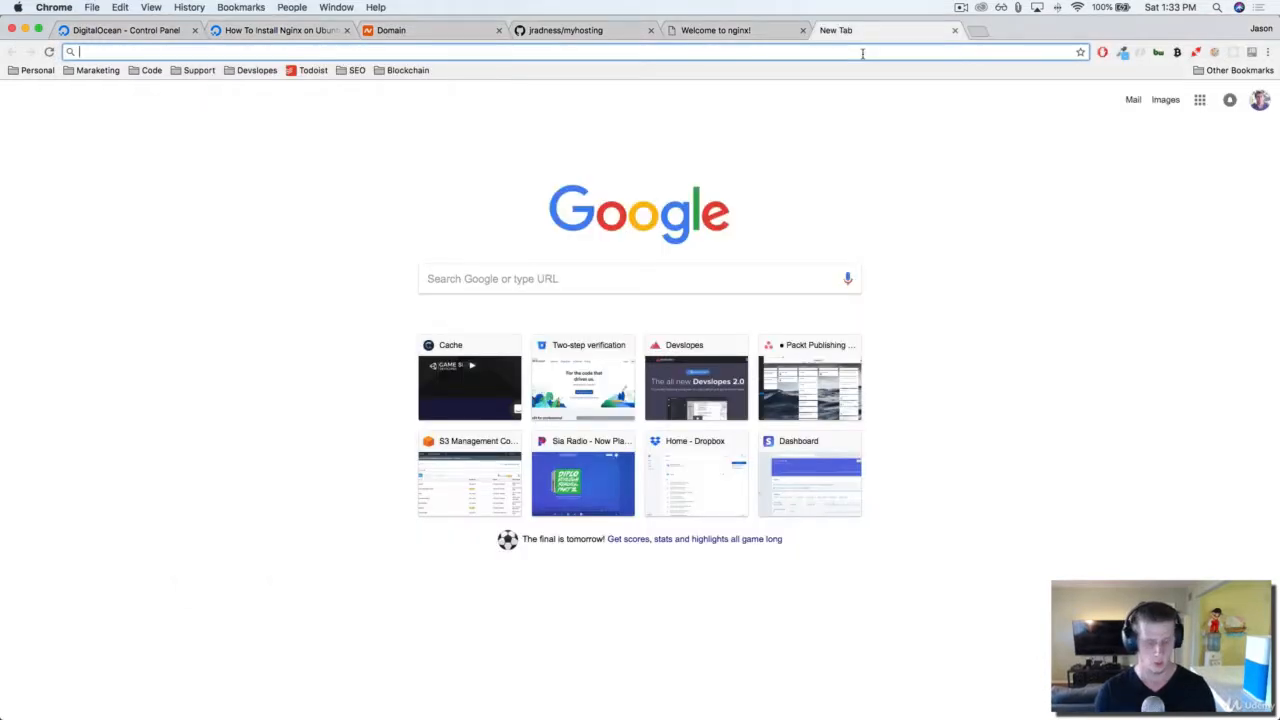
Step: Load eatsleepcode.space to see the 'Without self-discipline' landing page
type("eatsleepcode.space")
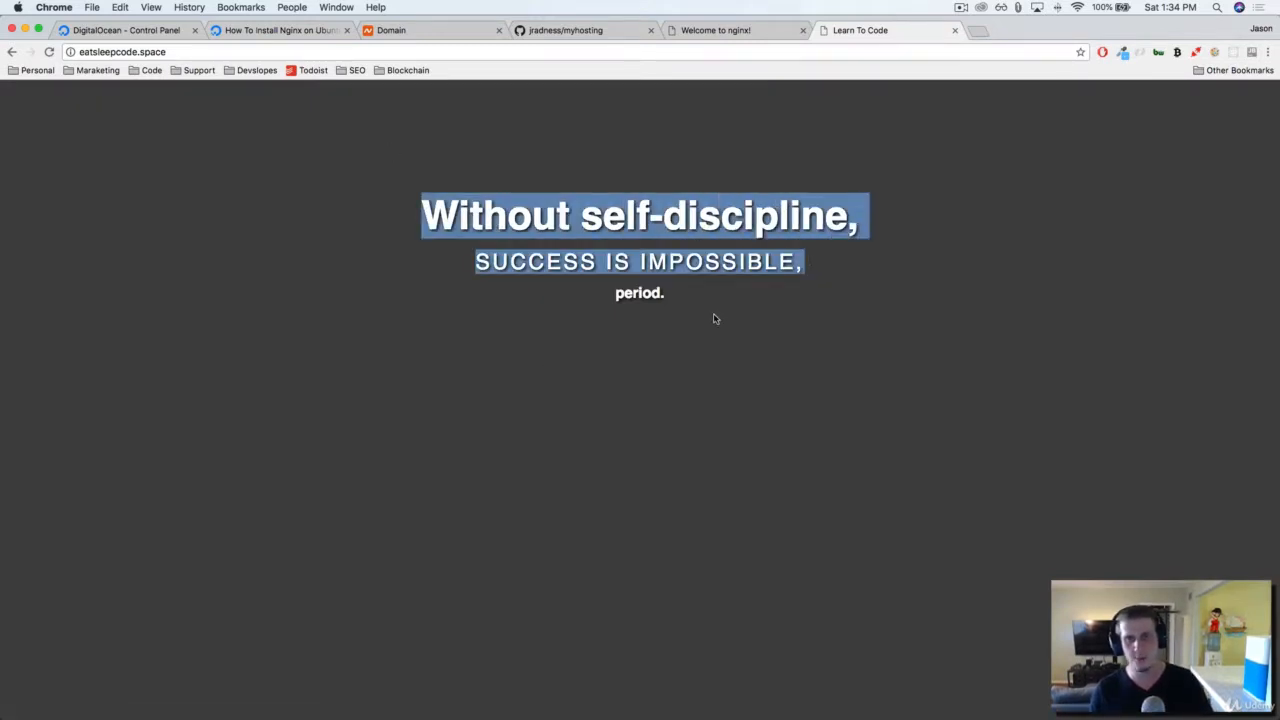
left_click(714, 316)
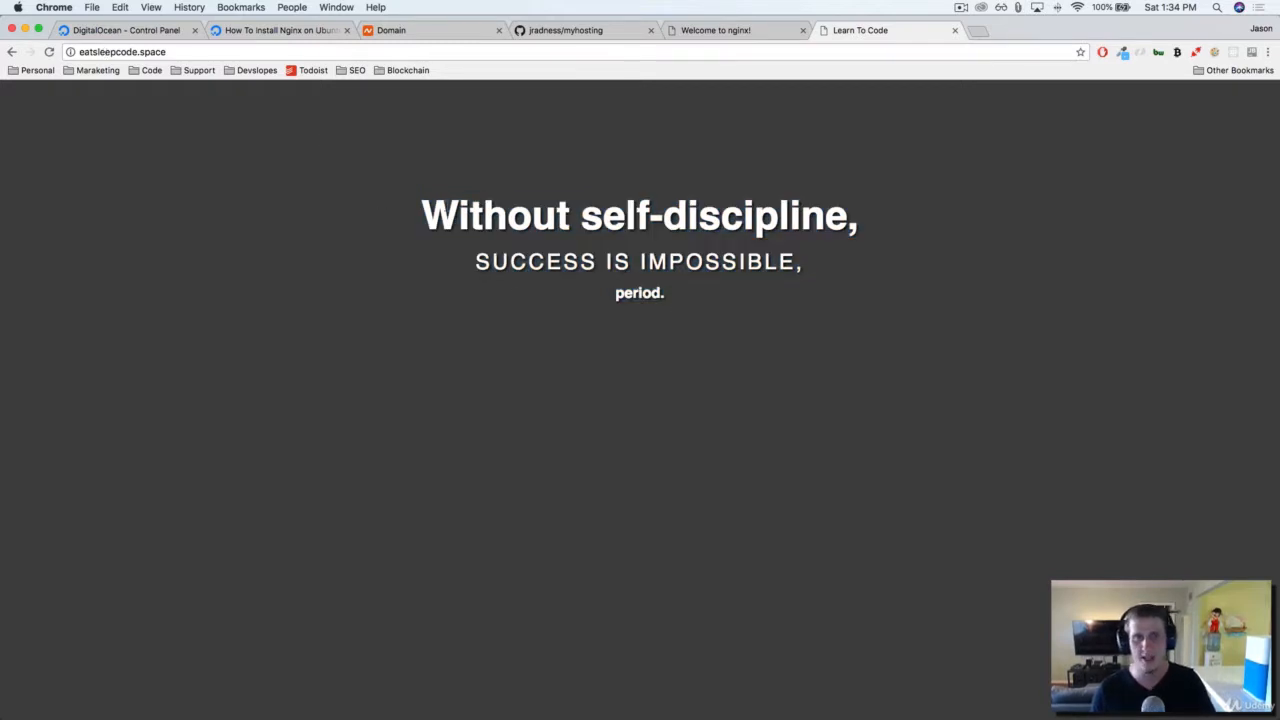
mouse_move(678, 292)
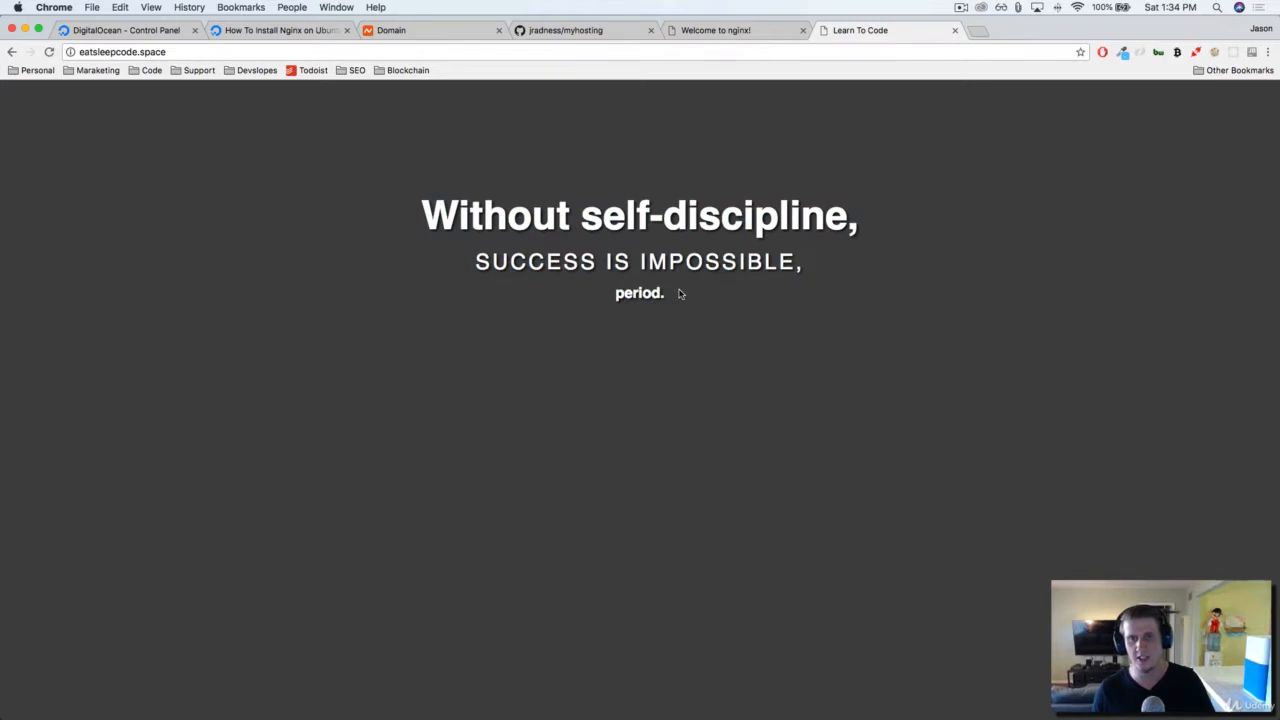